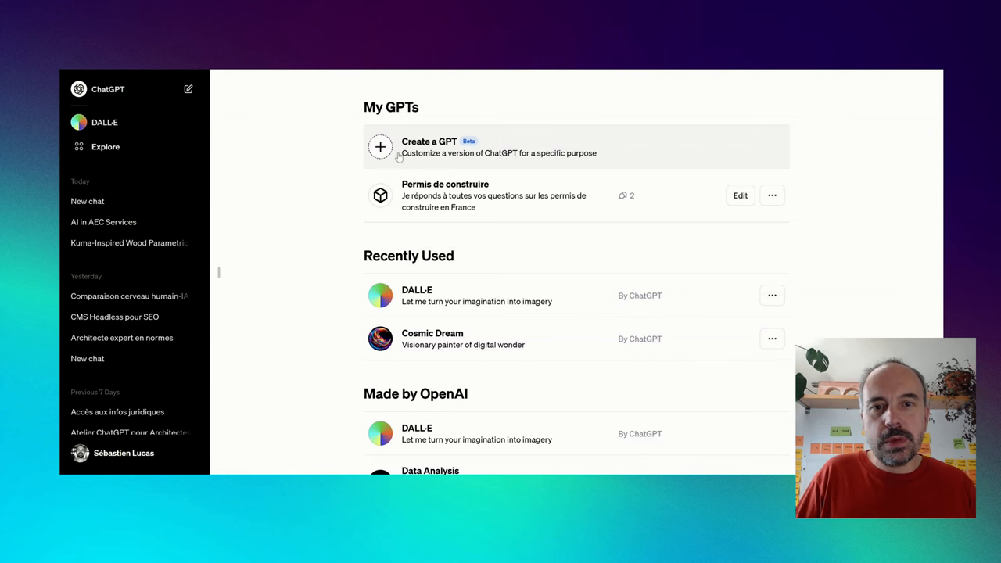
{"action": "mouse_move", "coordinate": [582, 169]}
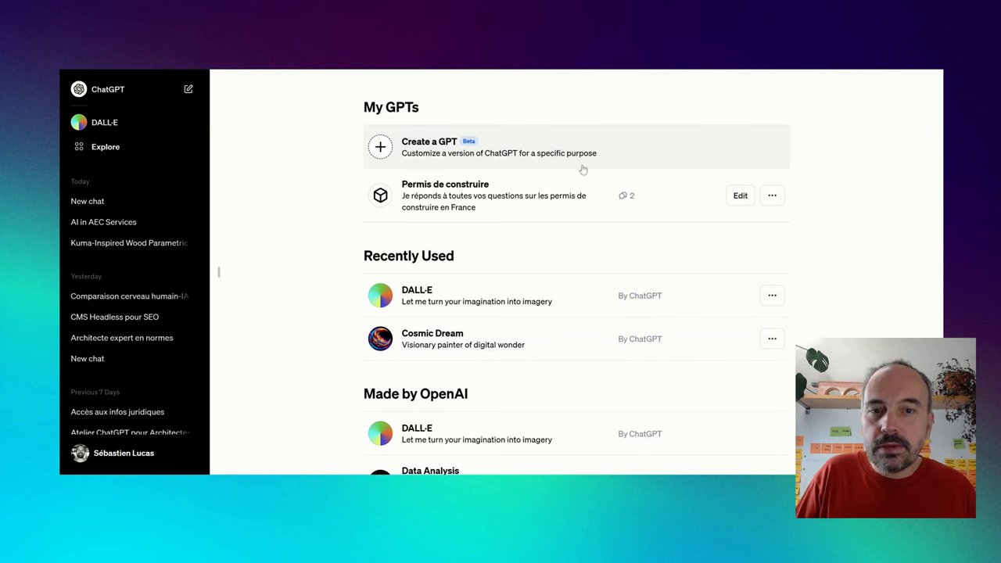
{"action": "mouse_move", "coordinate": [344, 171]}
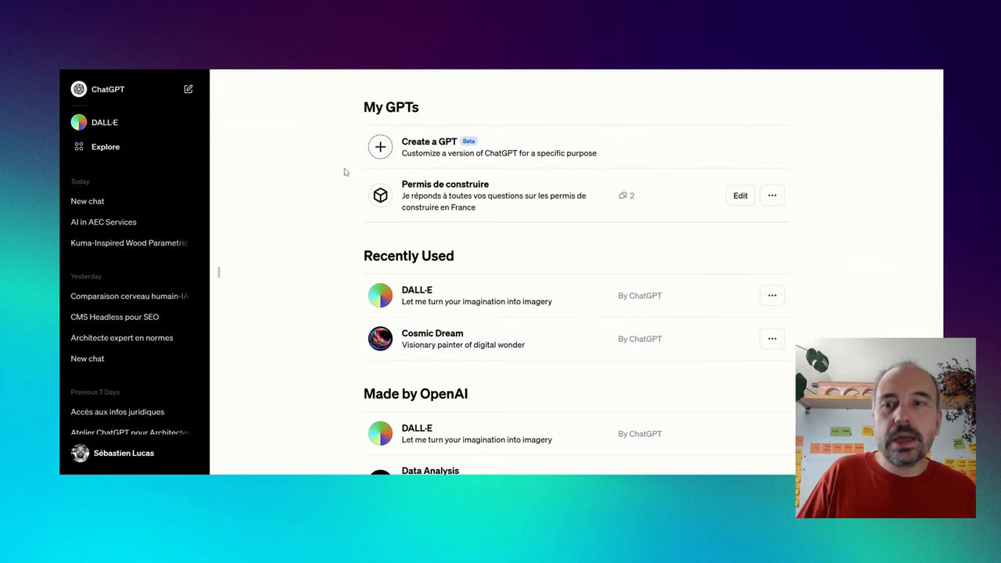
{"action": "mouse_move", "coordinate": [209, 216]}
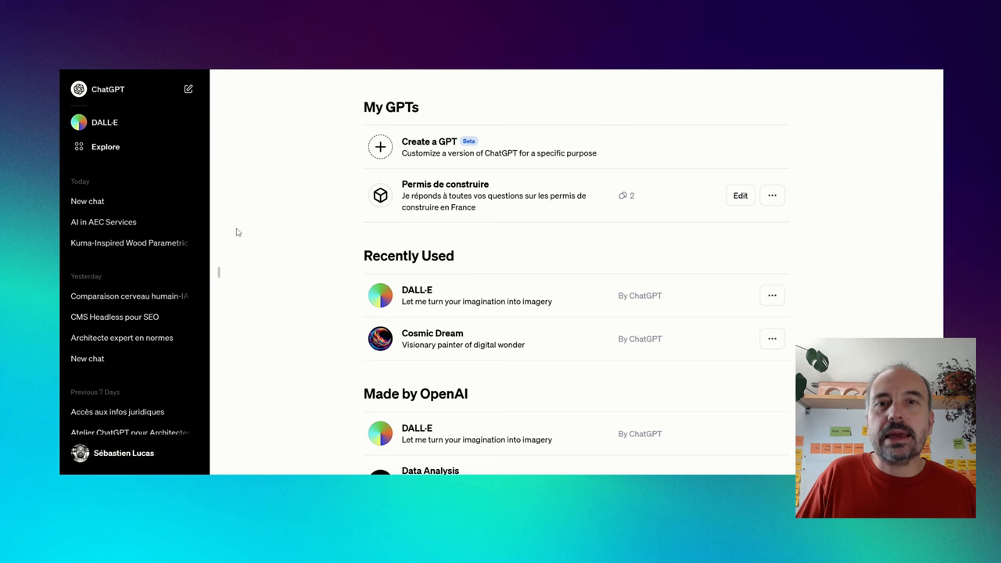
{"action": "mouse_move", "coordinate": [281, 188]}
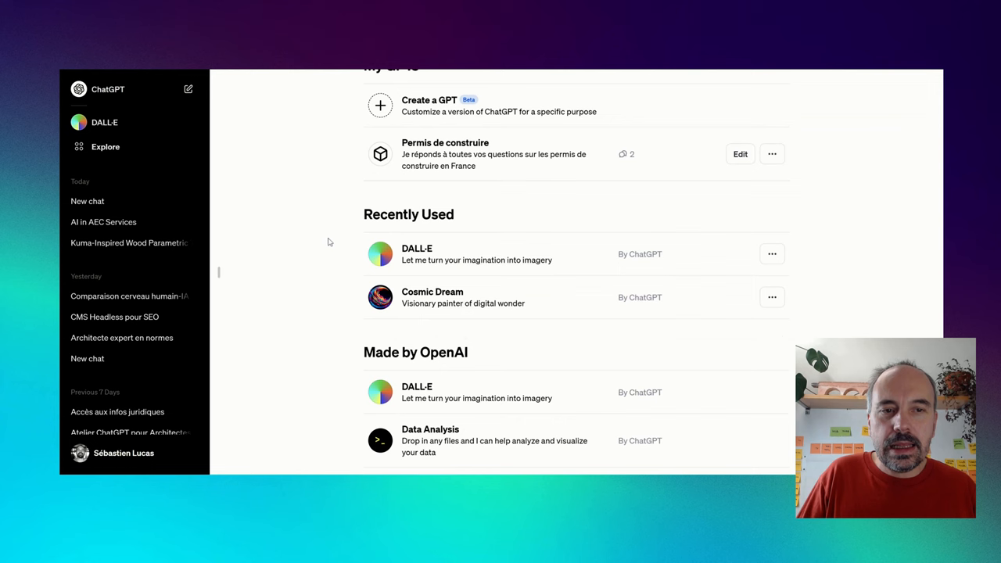
Scroll down the Made by OpenAI list past Creative Writing Coach, Tech Support Advisor and Laundry Buddy
{"action": "scroll", "scroll_direction": "down", "scroll_amount": 3}
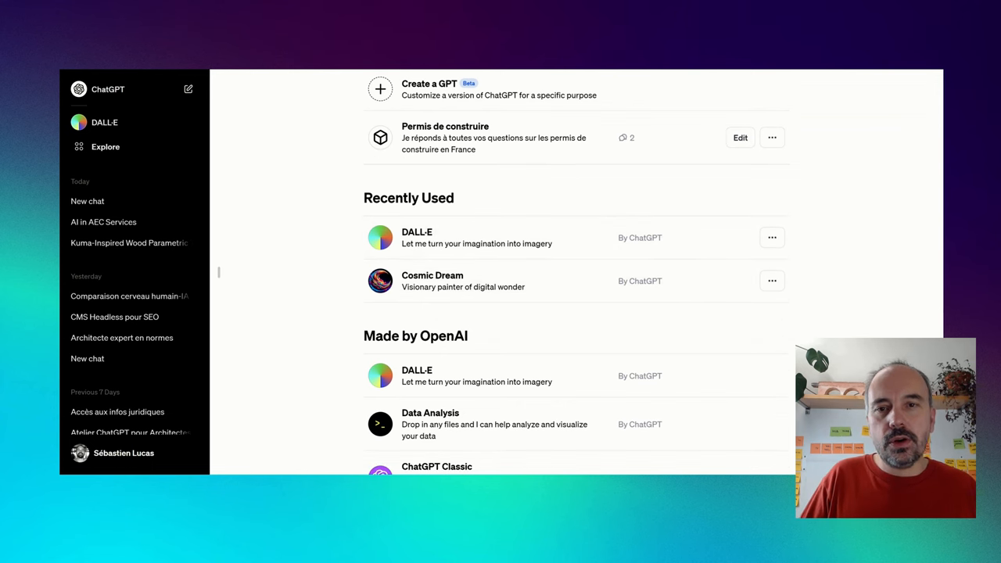
{"action": "scroll", "scroll_direction": "down", "scroll_amount": 3}
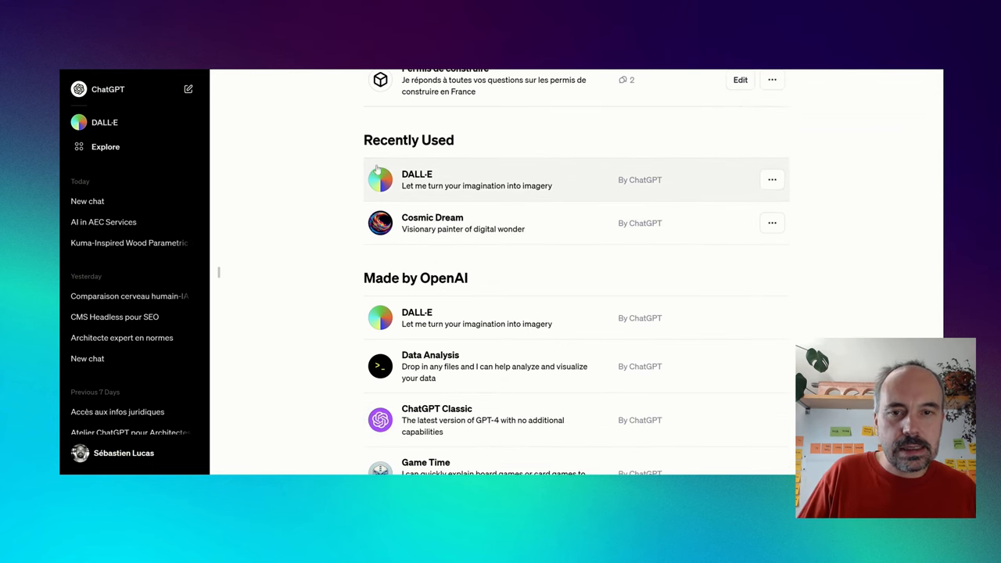
{"action": "mouse_move", "coordinate": [579, 197]}
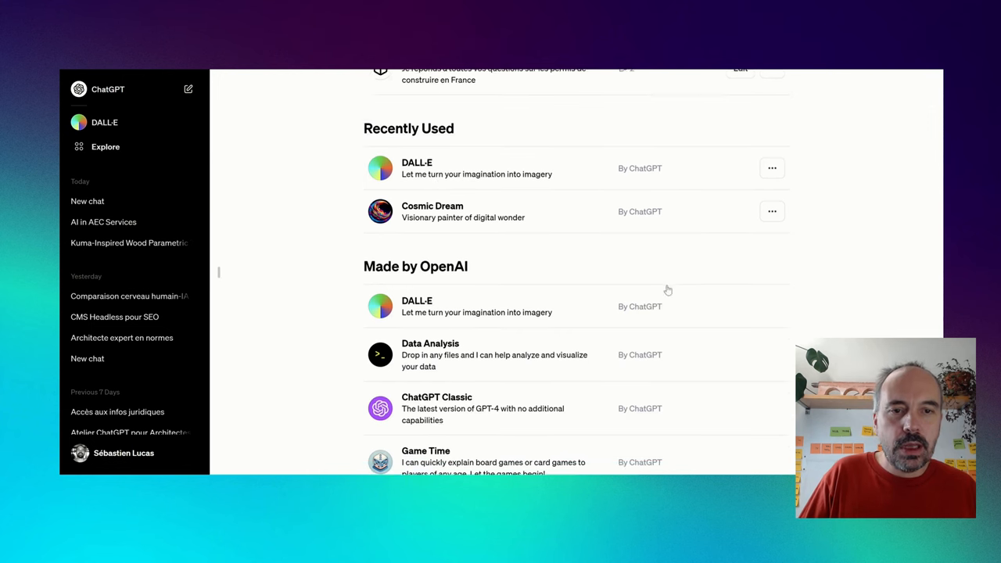
{"action": "scroll", "scroll_direction": "down", "scroll_amount": 3}
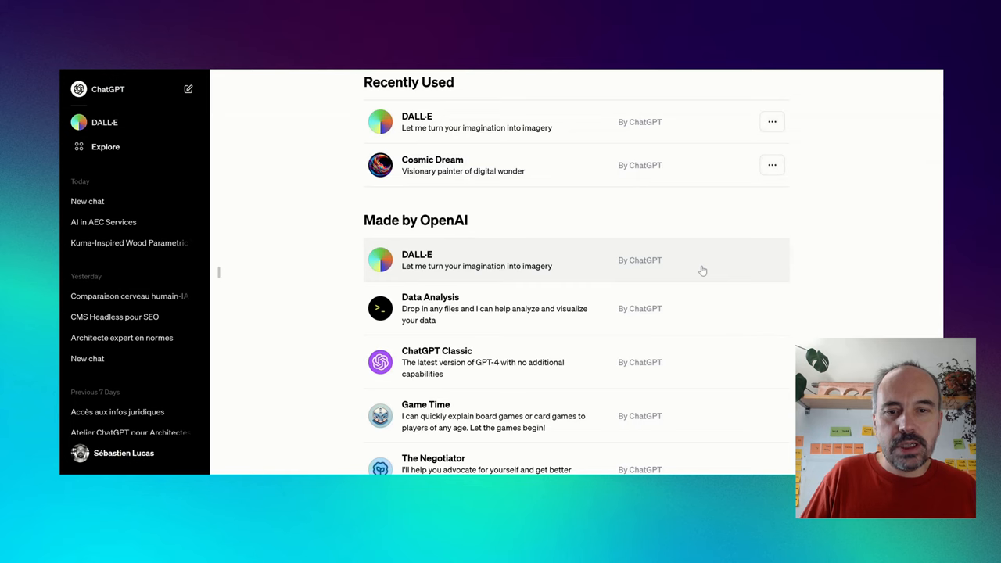
{"action": "scroll", "scroll_direction": "down", "scroll_amount": 3}
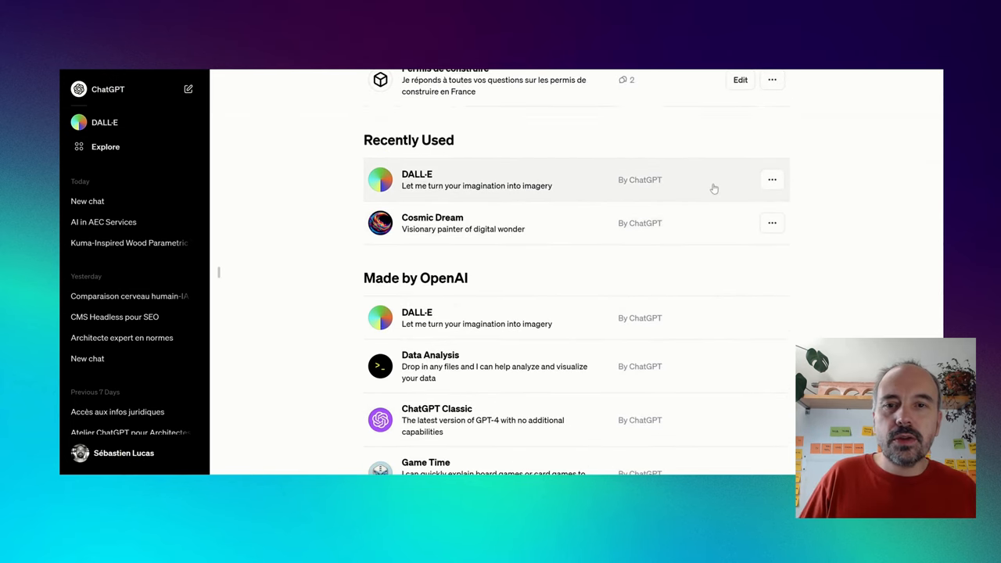
{"action": "mouse_move", "coordinate": [695, 186]}
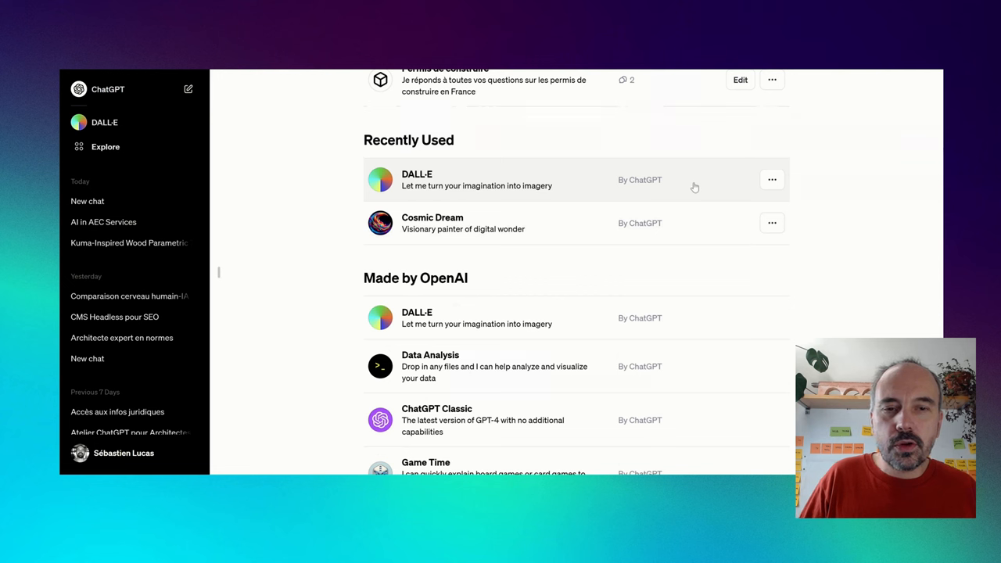
{"action": "mouse_move", "coordinate": [600, 194]}
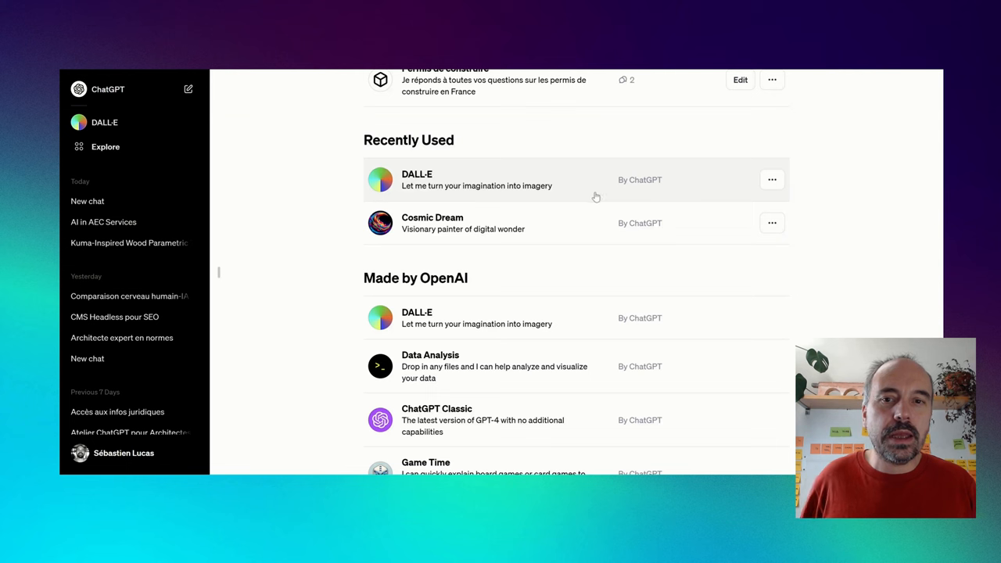
{"action": "scroll", "scroll_direction": "down", "scroll_amount": 3}
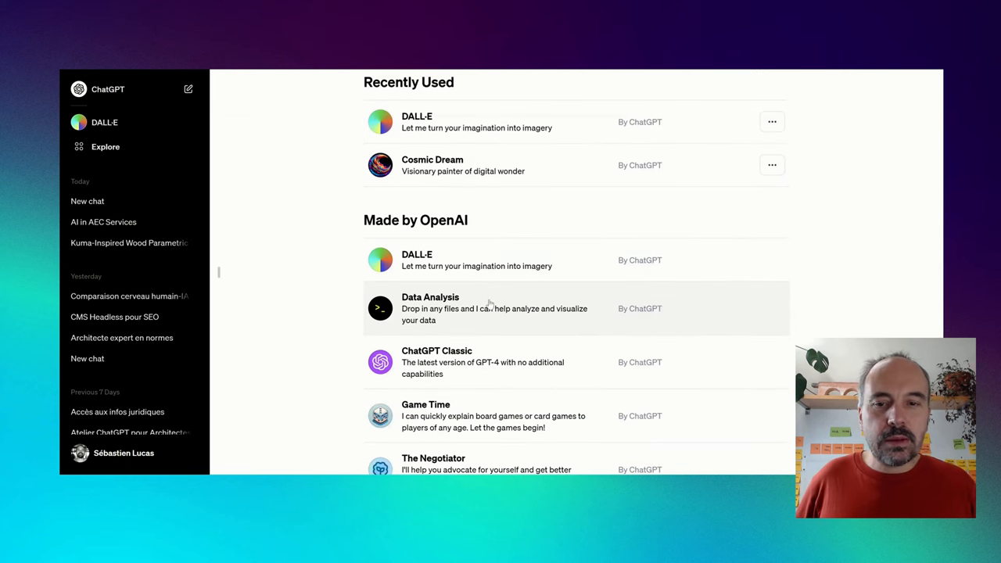
{"action": "mouse_move", "coordinate": [485, 313]}
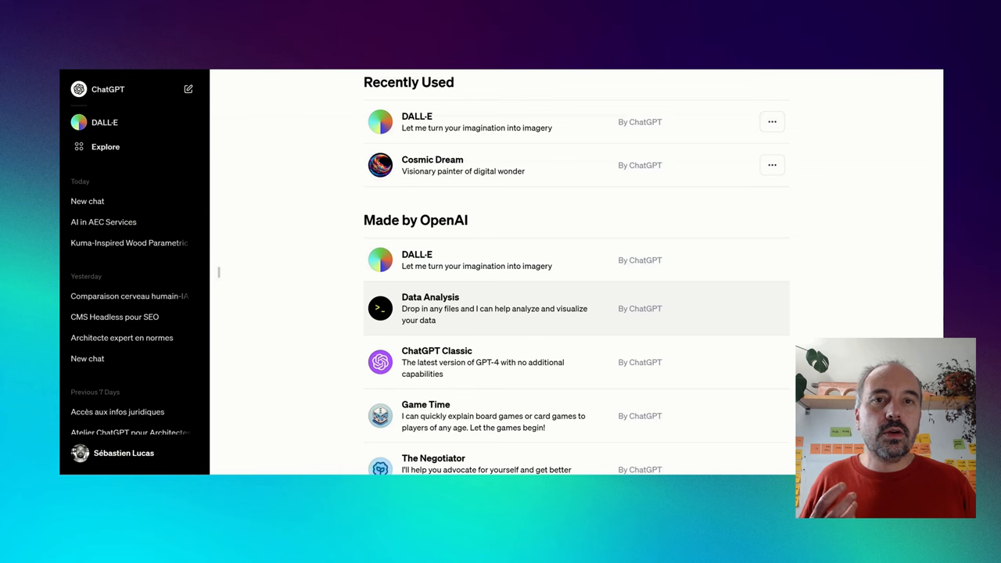
{"action": "scroll", "scroll_direction": "down", "scroll_amount": 3}
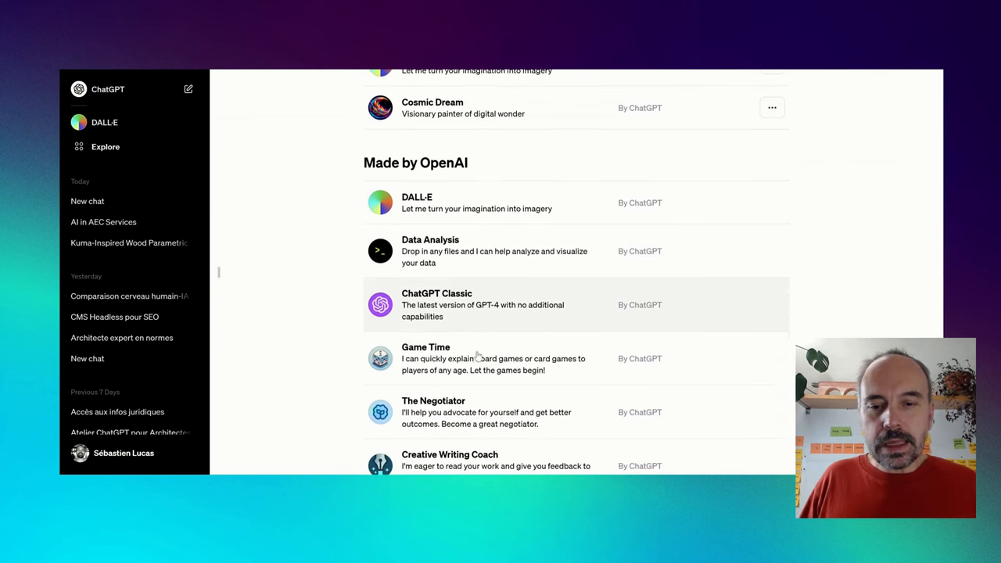
{"action": "scroll", "scroll_direction": "down", "scroll_amount": 3}
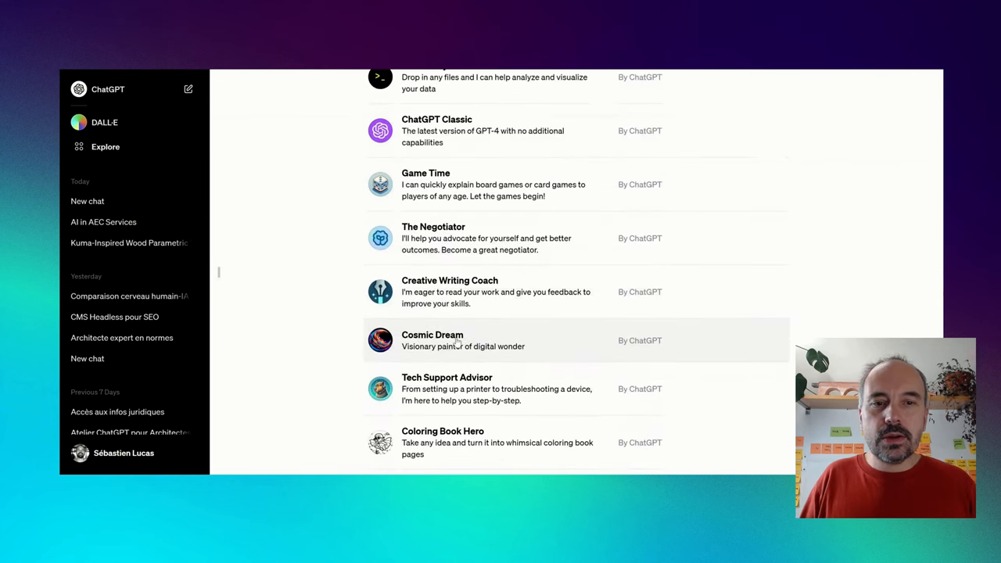
{"action": "mouse_move", "coordinate": [482, 266]}
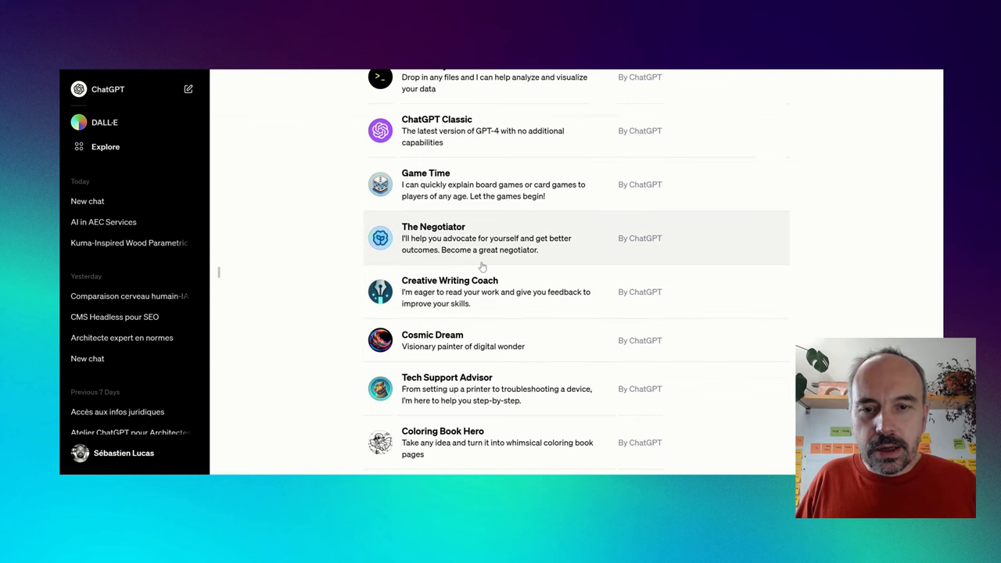
{"action": "scroll", "scroll_direction": "down", "scroll_amount": 3}
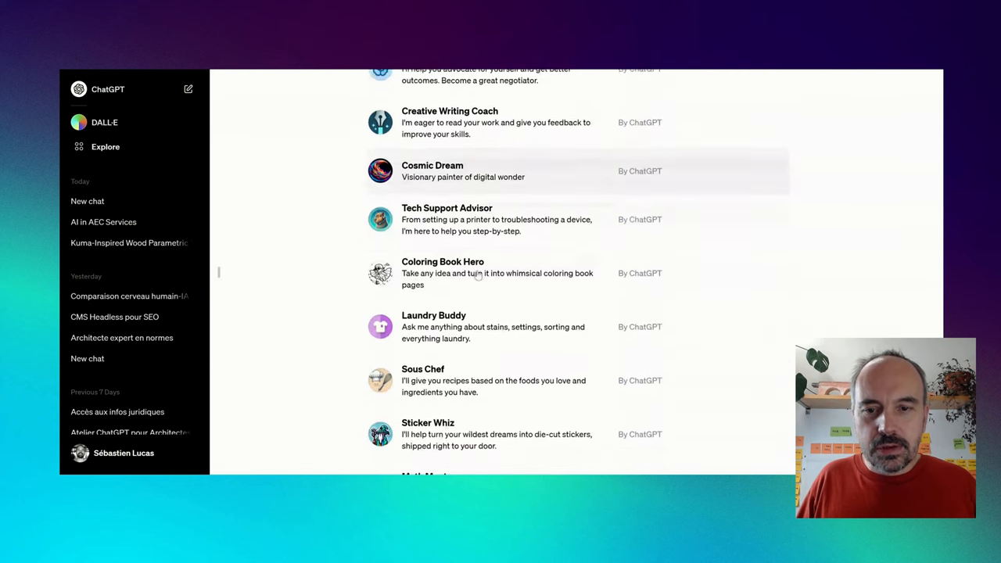
{"action": "scroll", "scroll_direction": "down", "scroll_amount": 3}
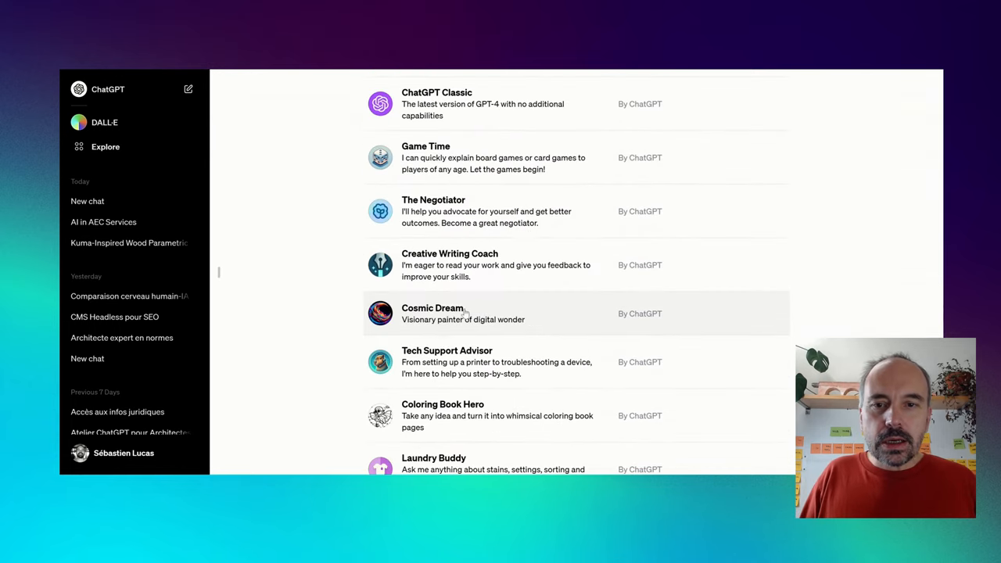
{"action": "mouse_move", "coordinate": [446, 222]}
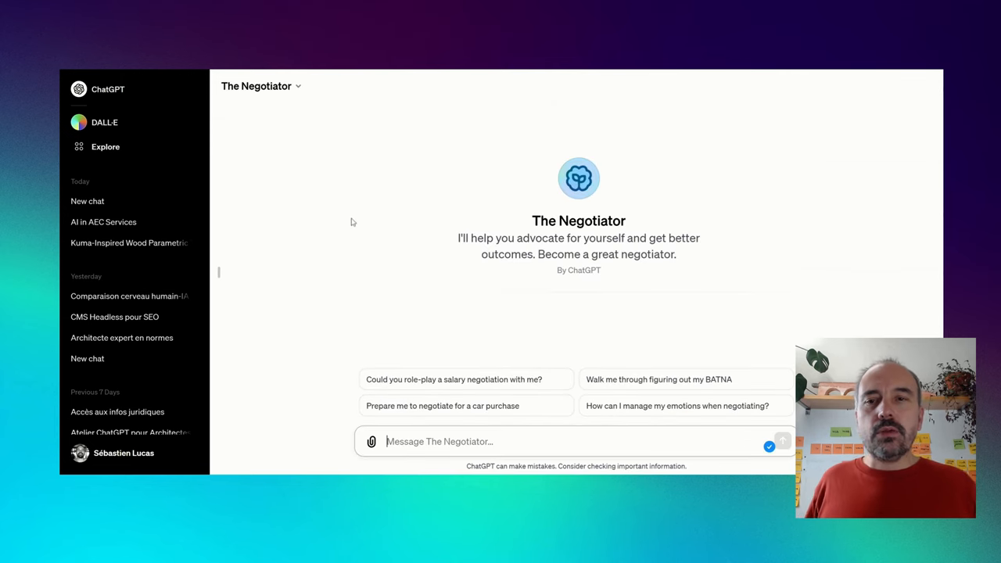
View The Negotiator's About details and highlight the note on GPT-4 built-in capabilities
{"action": "left_click", "coordinate": [260, 86]}
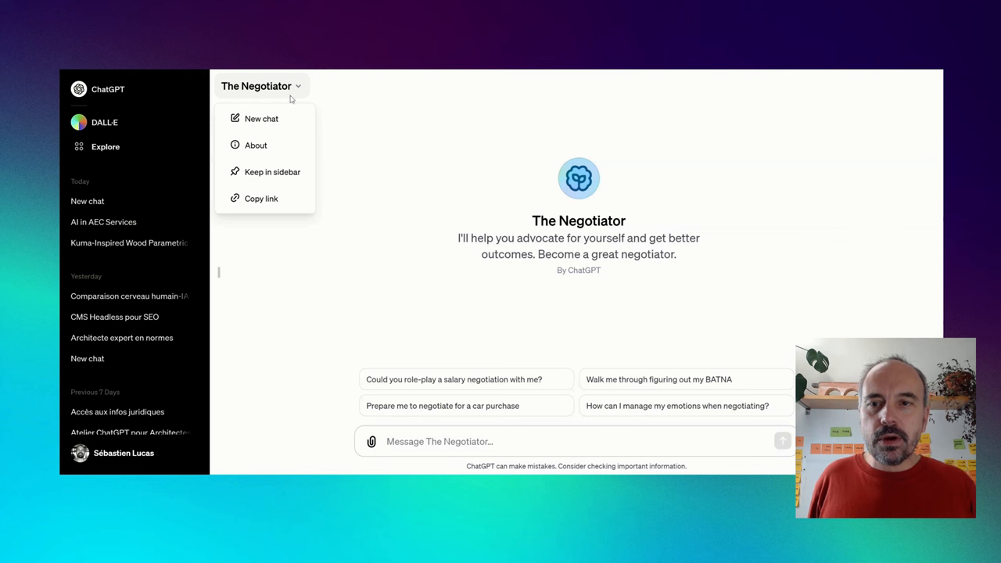
{"action": "mouse_move", "coordinate": [256, 172]}
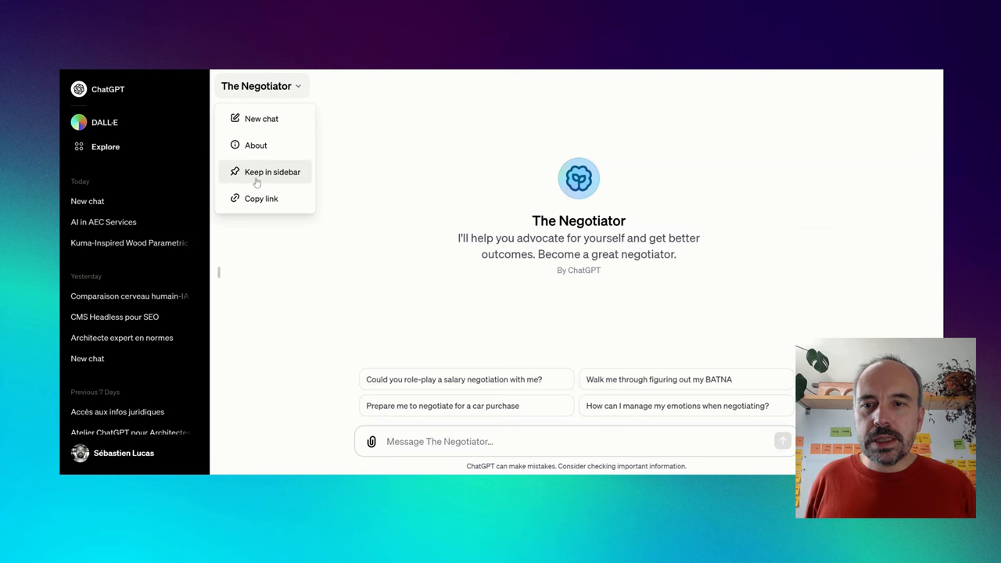
{"action": "left_click", "coordinate": [257, 144]}
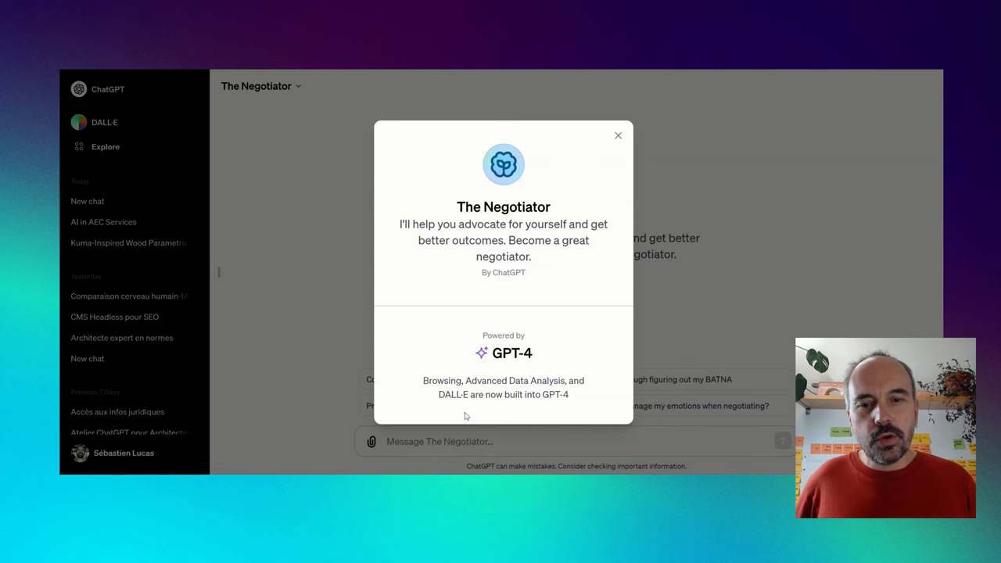
{"action": "left_click_drag", "start_coordinate": [422, 388], "coordinate": [569, 395]}
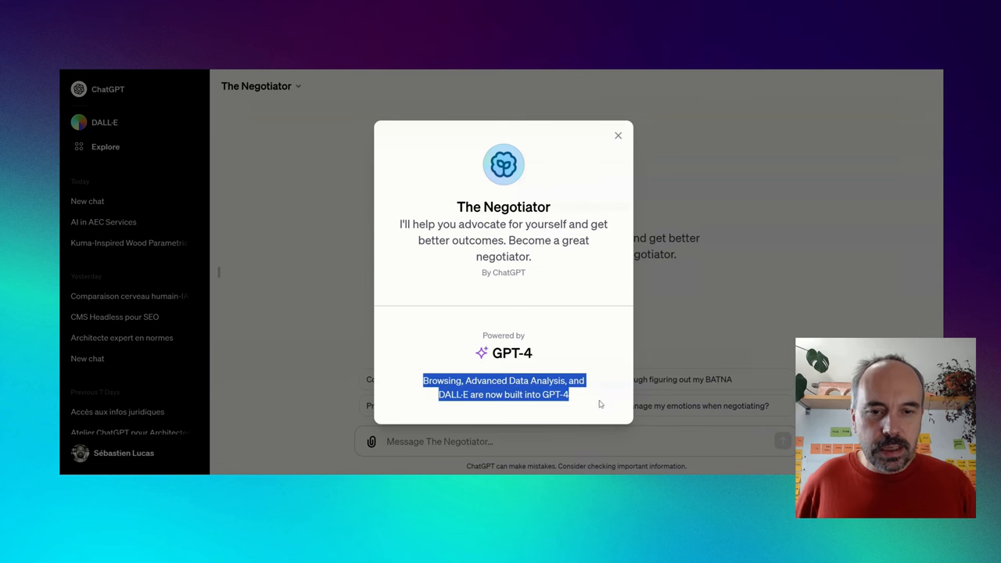
{"action": "mouse_move", "coordinate": [604, 166]}
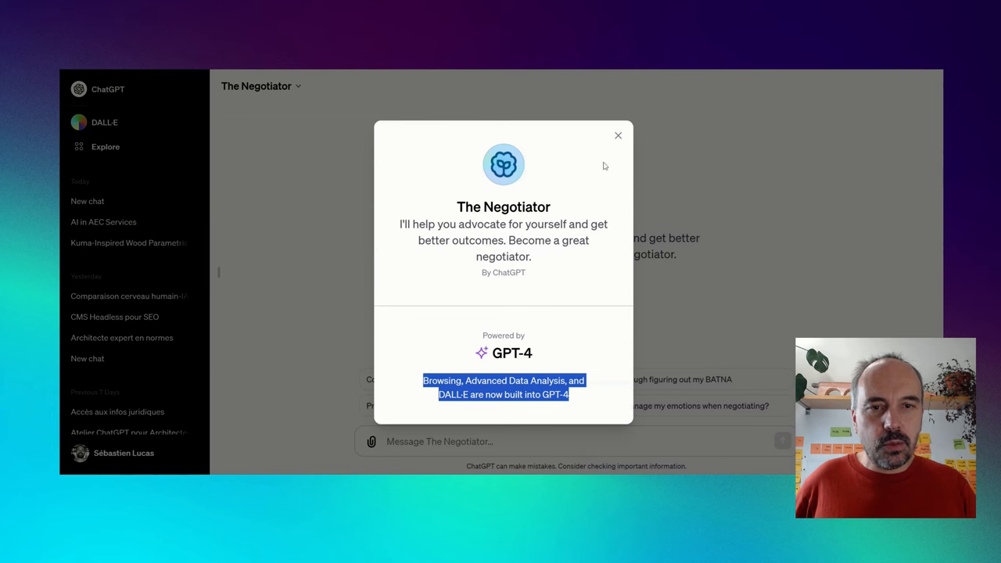
{"action": "left_click", "coordinate": [618, 135]}
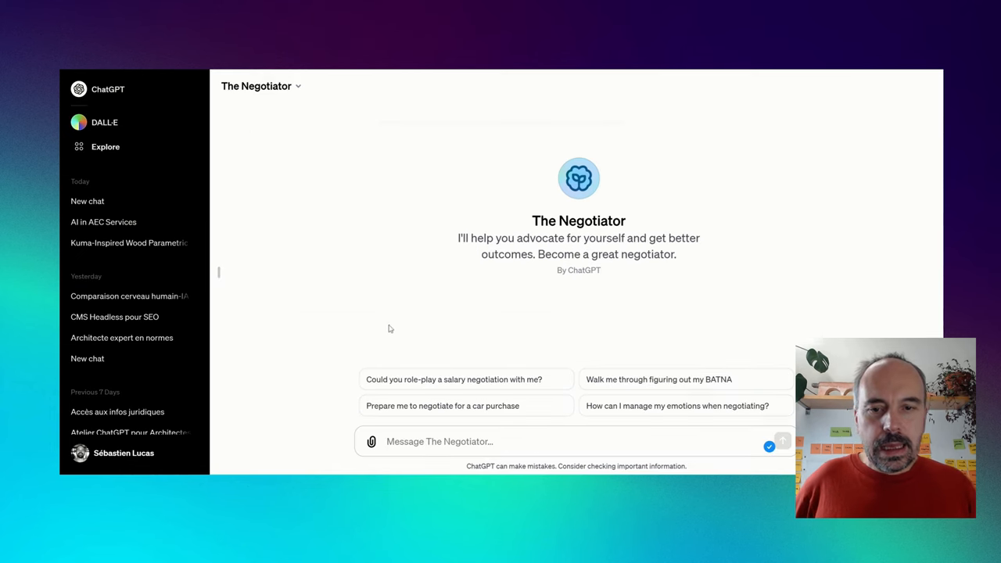
{"action": "mouse_move", "coordinate": [610, 422]}
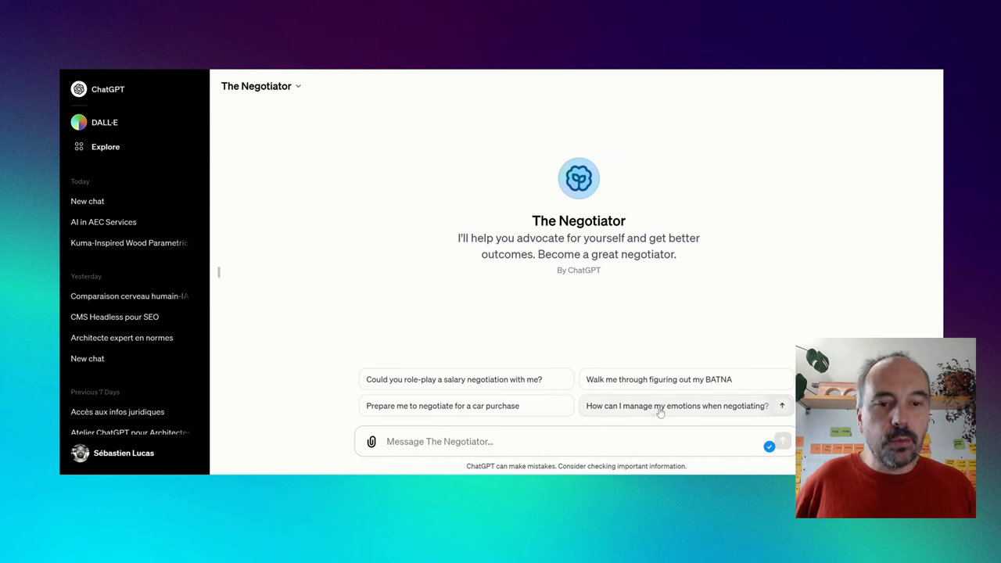
{"action": "mouse_move", "coordinate": [783, 406]}
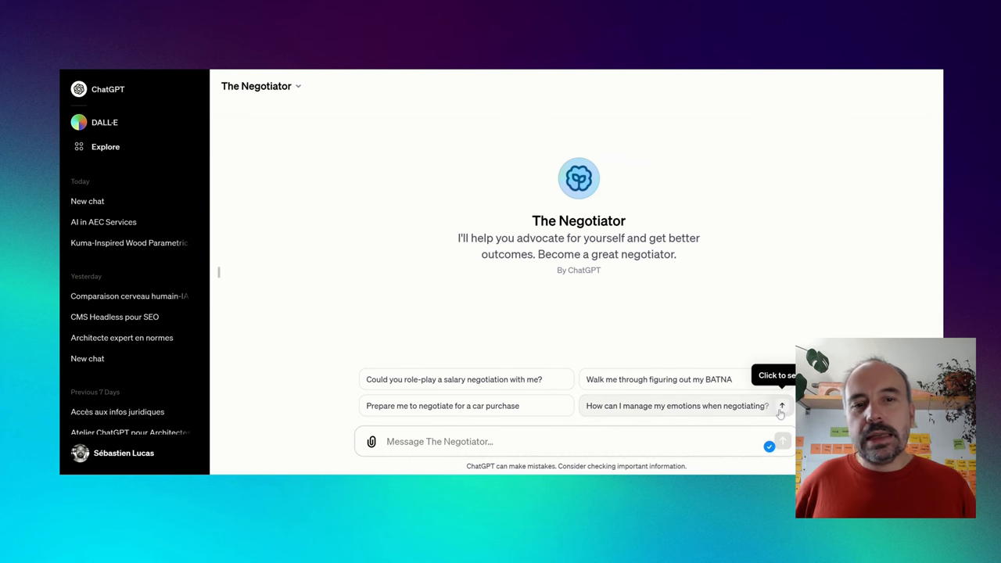
{"action": "mouse_move", "coordinate": [361, 116]}
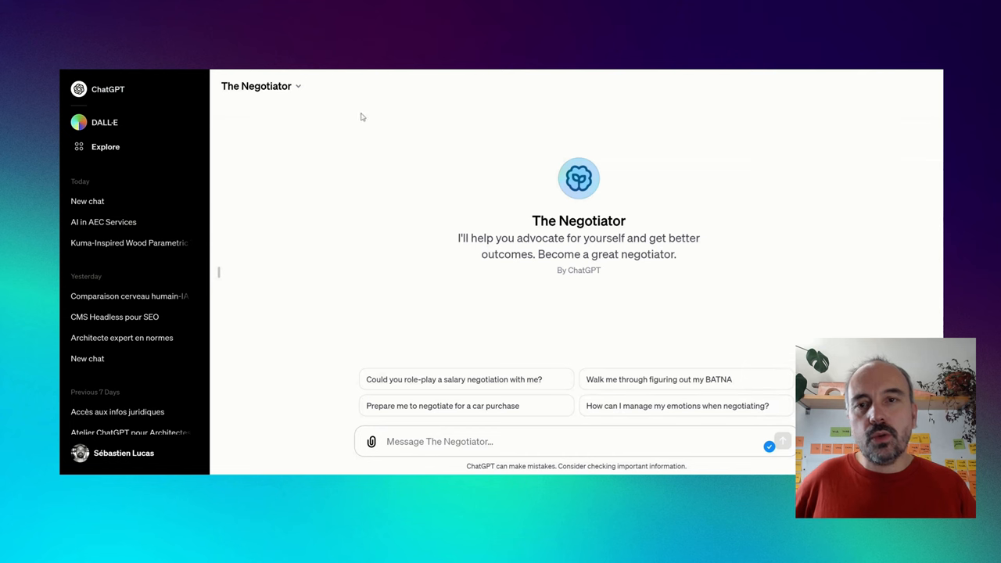
Recheck The Negotiator's details twice, then start a fresh plain ChatGPT conversation
{"action": "left_click", "coordinate": [259, 86]}
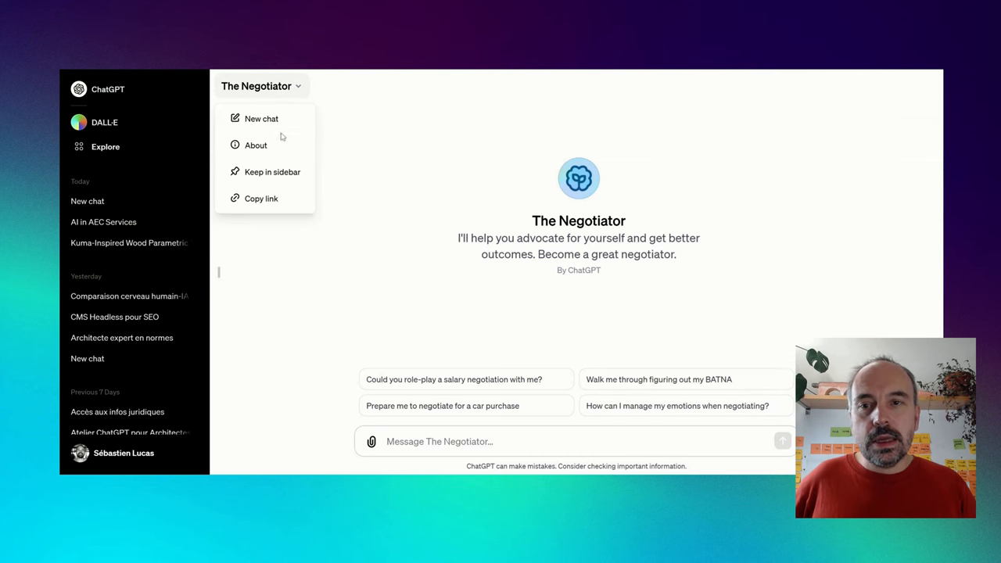
{"action": "left_click", "coordinate": [257, 144]}
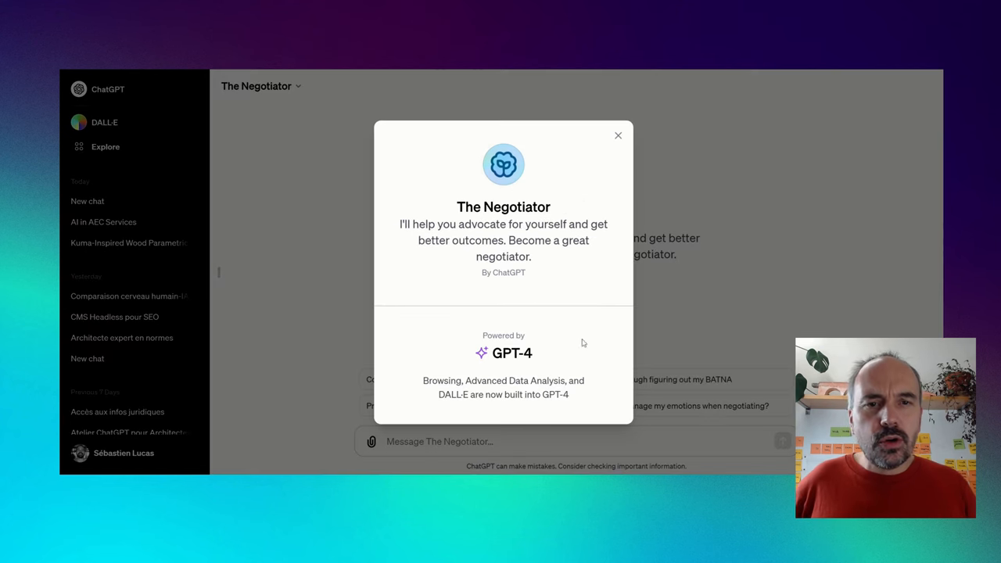
{"action": "left_click", "coordinate": [618, 134]}
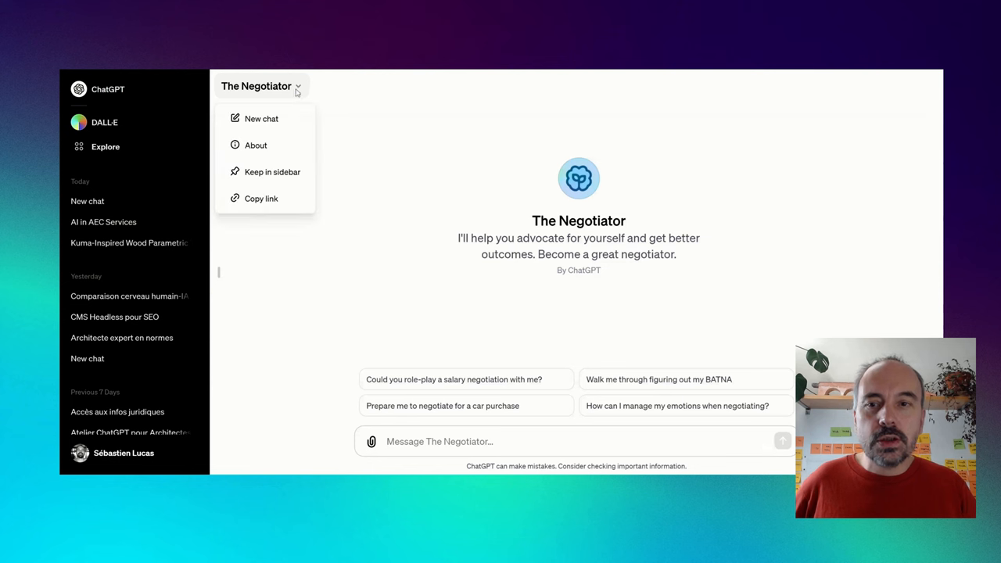
{"action": "left_click", "coordinate": [255, 144]}
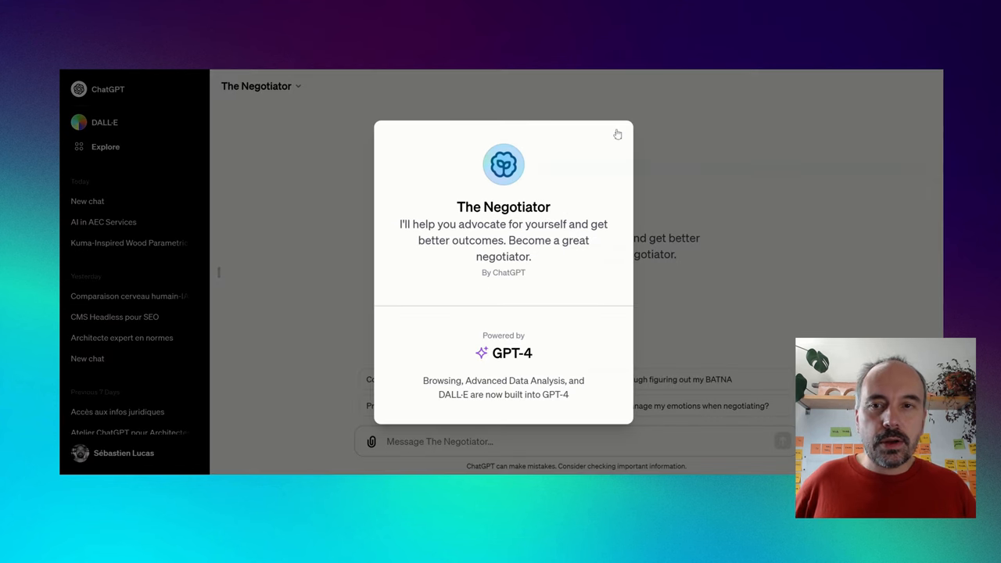
{"action": "left_click", "coordinate": [617, 133]}
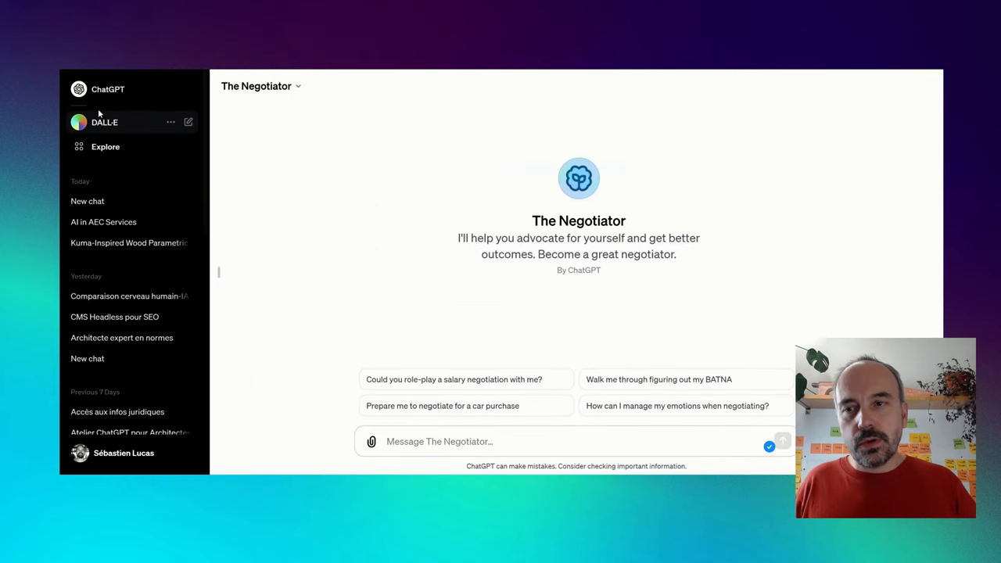
{"action": "left_click", "coordinate": [108, 88]}
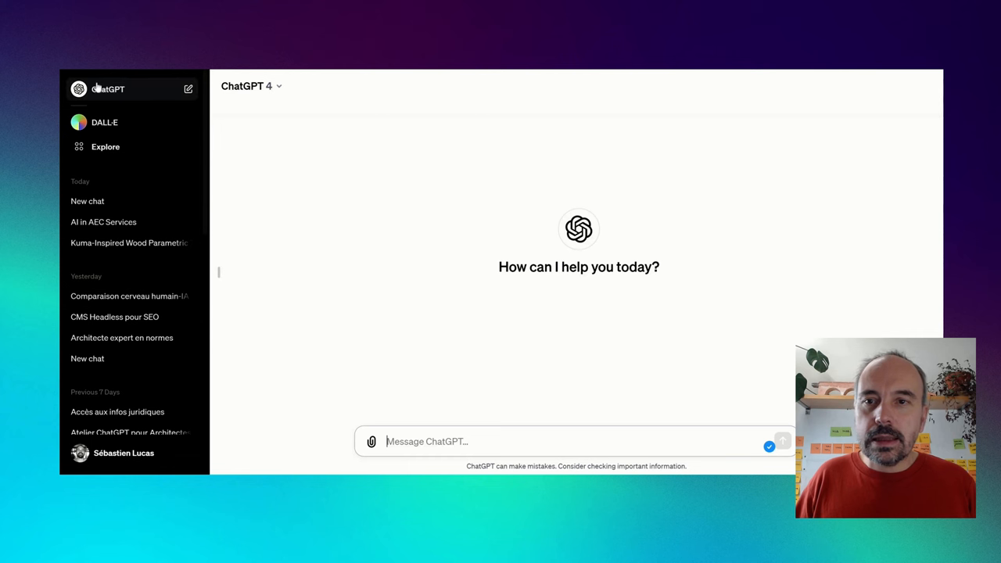
Check the model dropdown shows GPT-4, then go to the Explore GPTs page
{"action": "left_click", "coordinate": [249, 86]}
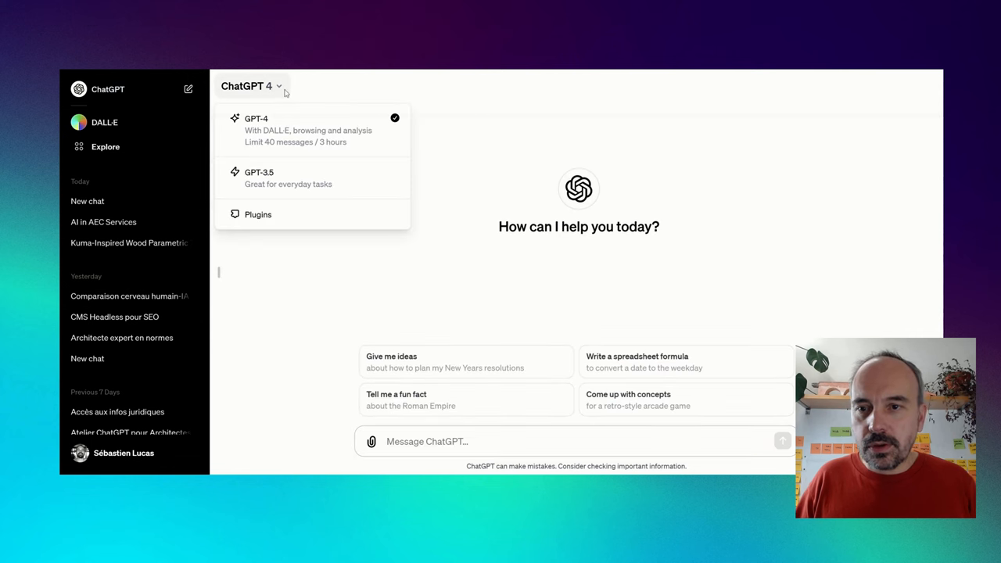
{"action": "mouse_move", "coordinate": [184, 105]}
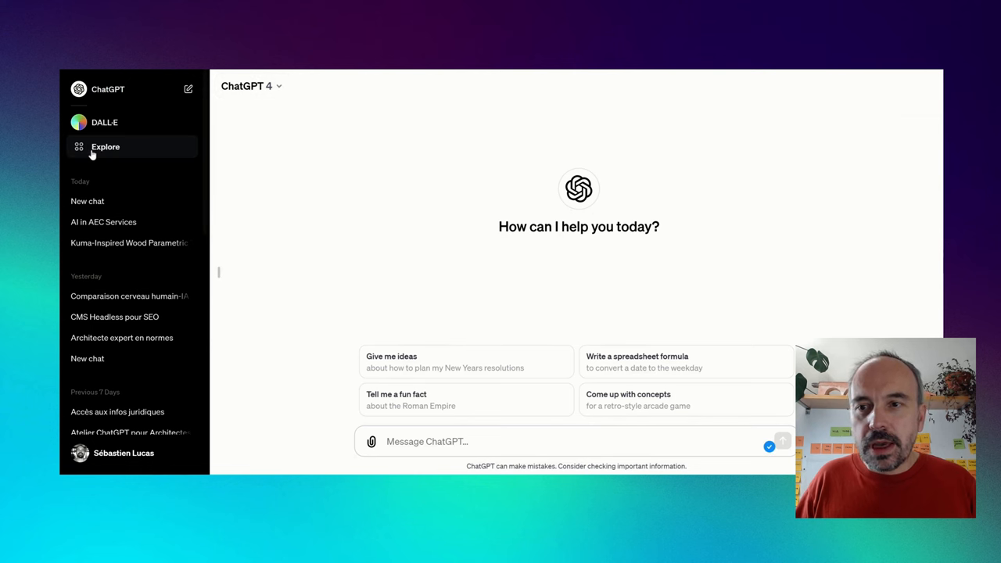
{"action": "left_click", "coordinate": [105, 147]}
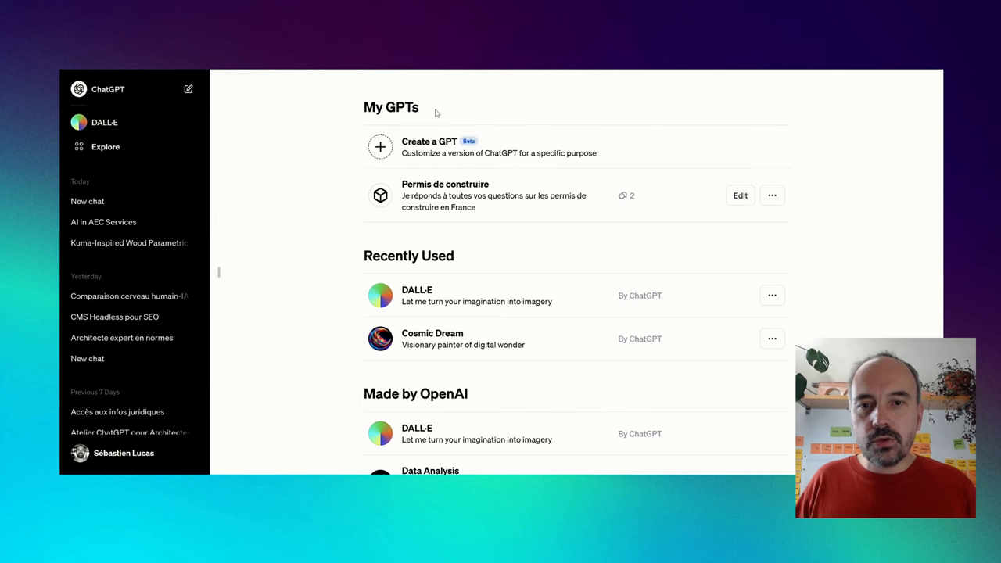
{"action": "mouse_move", "coordinate": [391, 155]}
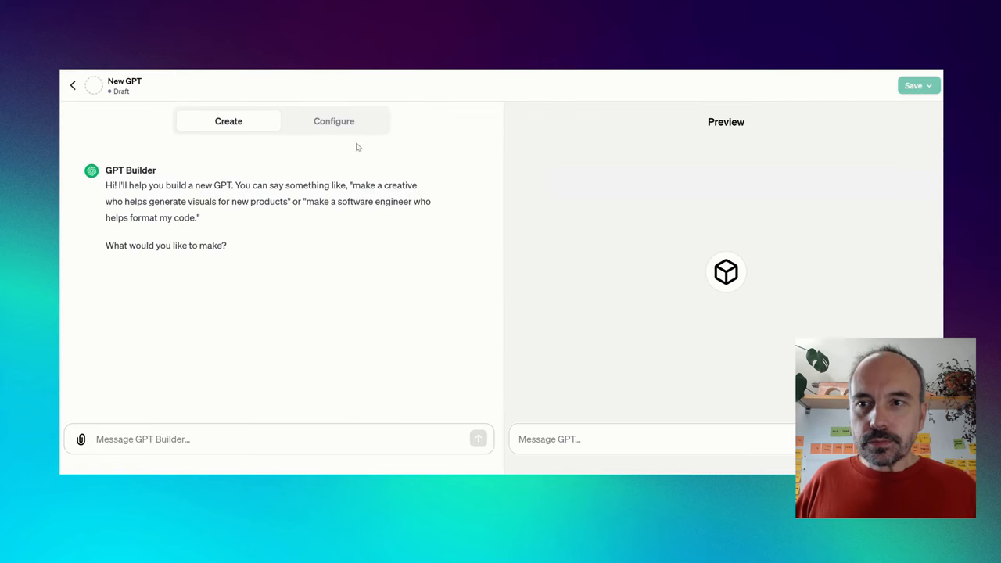
{"action": "mouse_move", "coordinate": [132, 112]}
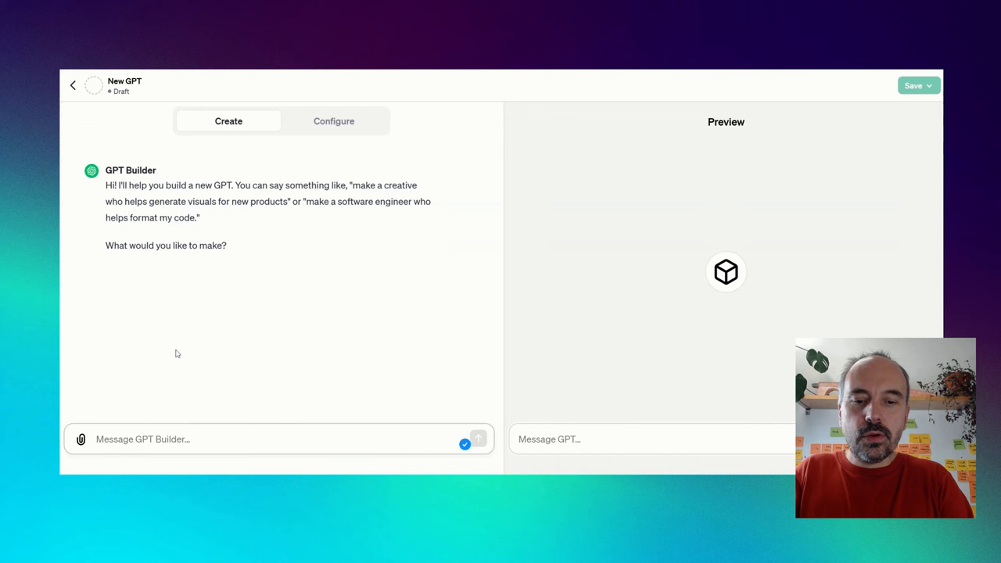
Describe an architecture assistant that helps find good solutions for carbon-free buildings
{"action": "type", "text": "I want create a"}
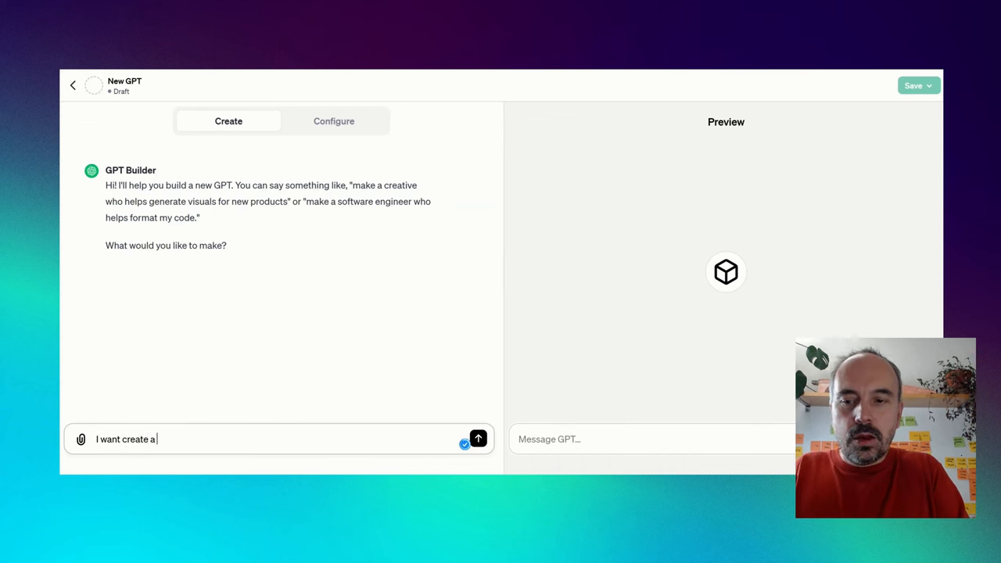
{"action": "type", "text": "n architectur"}
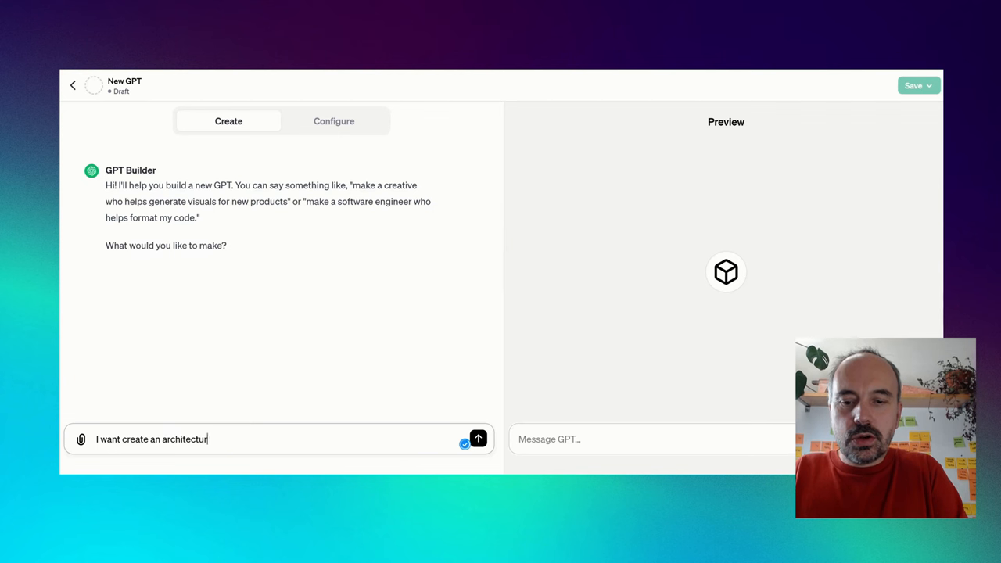
{"action": "type", "text": "e assistant"}
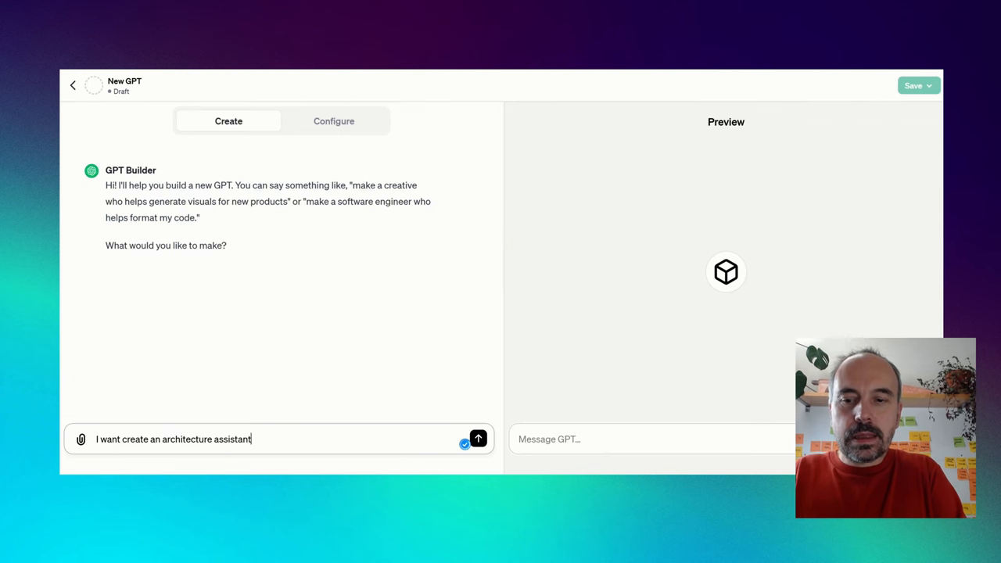
{"action": "type", "text": "that can help in finding good"}
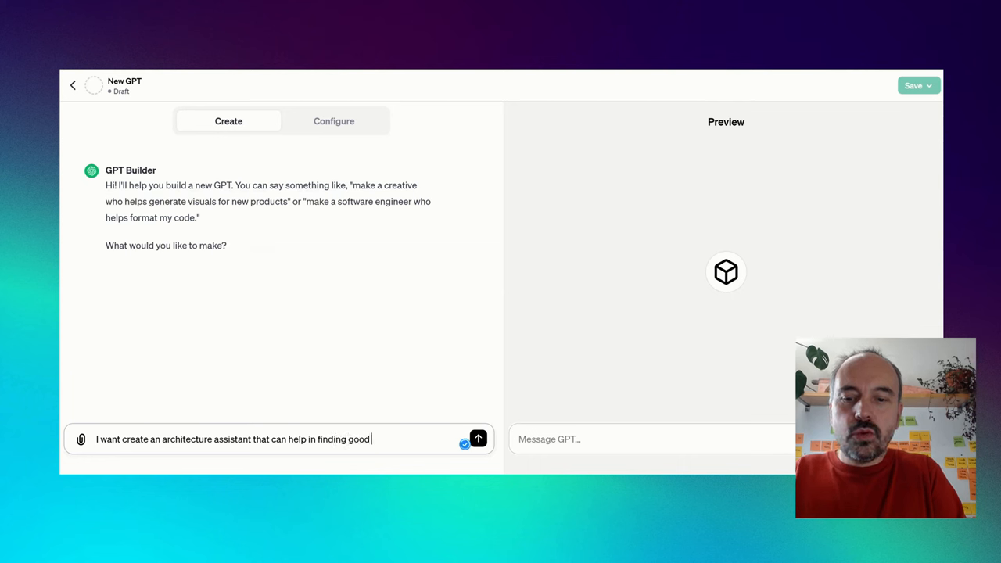
{"action": "type", "text": "architecture solution to build"}
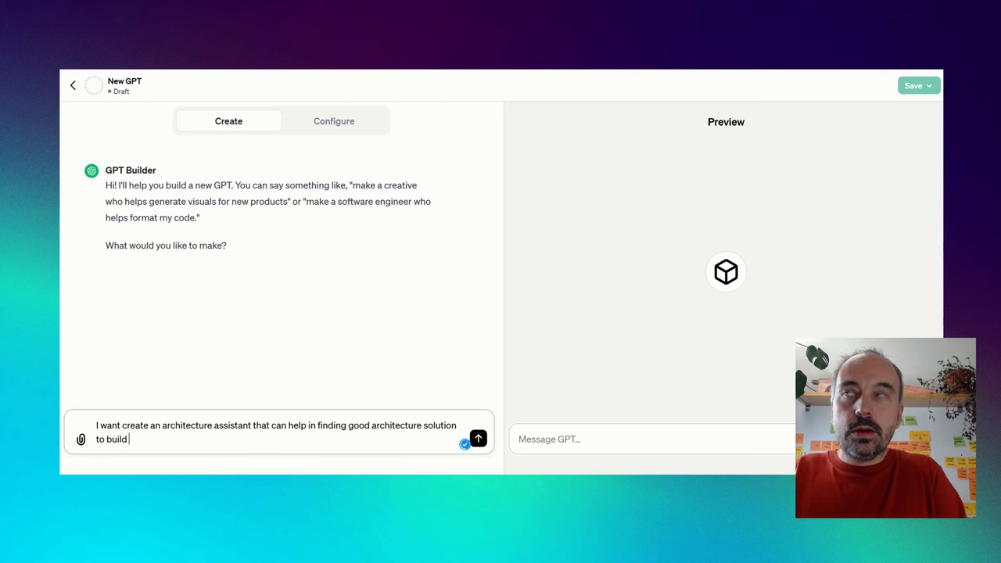
{"action": "type", "text": "carbon free building."}
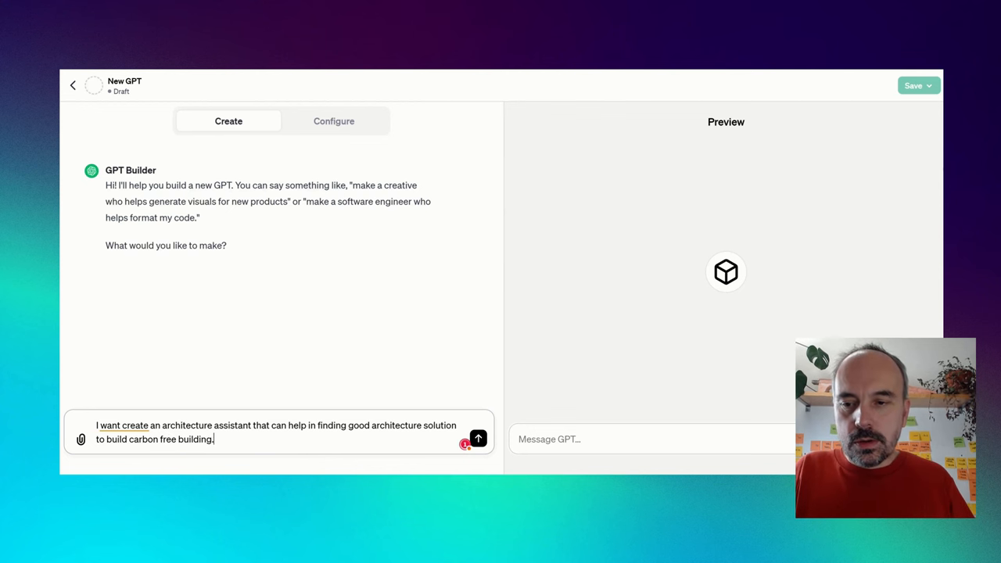
Accept the 'want to create' grammar fix and send the description to the GPT Builder
{"action": "left_click", "coordinate": [122, 426]}
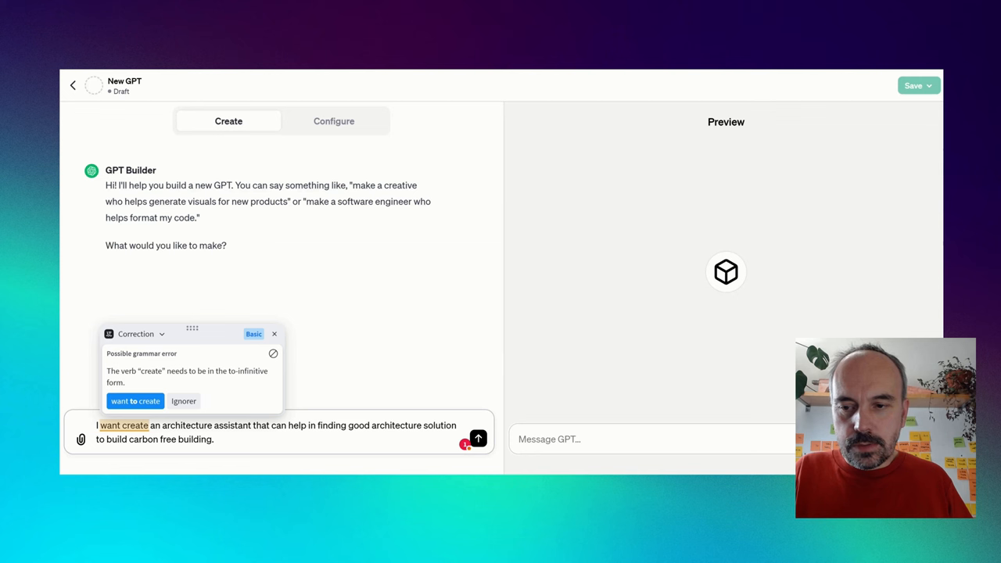
{"action": "left_click", "coordinate": [135, 401]}
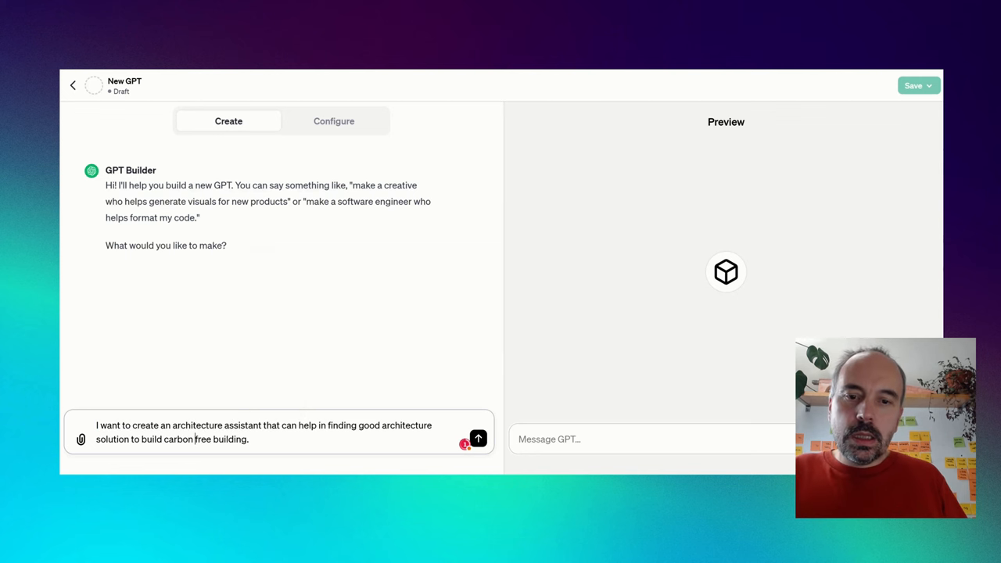
{"action": "mouse_move", "coordinate": [479, 438]}
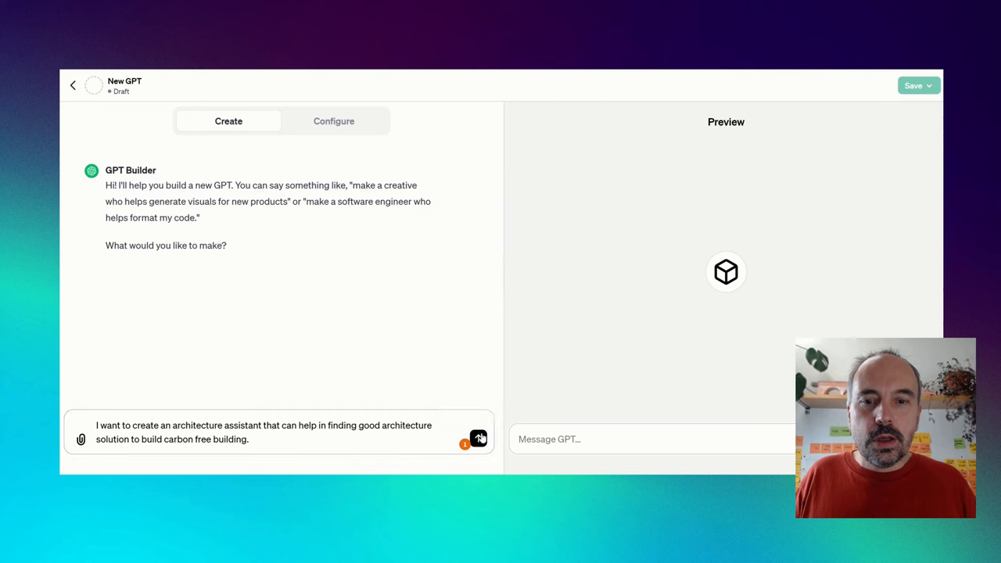
{"action": "left_click", "coordinate": [479, 438]}
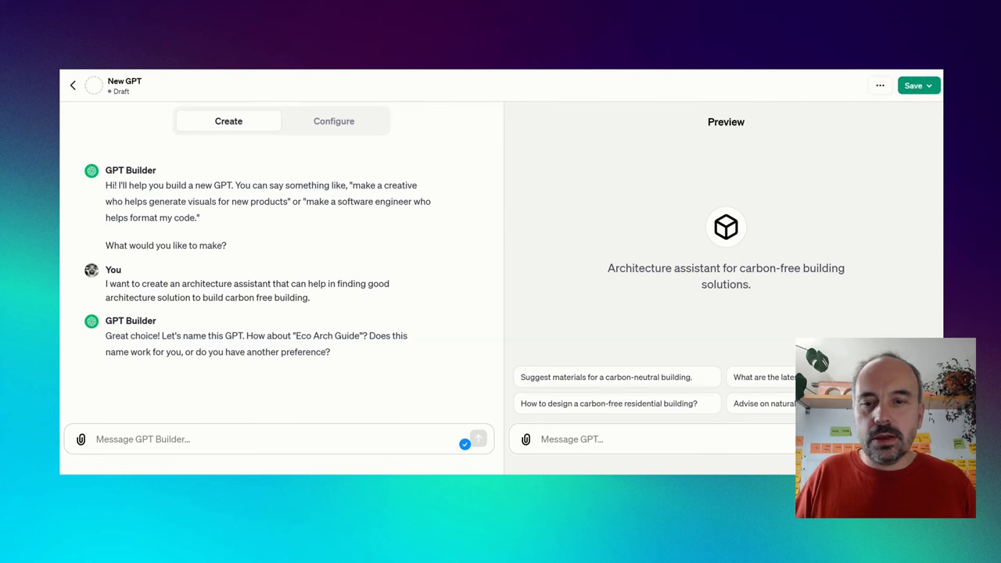
{"action": "mouse_move", "coordinate": [410, 354]}
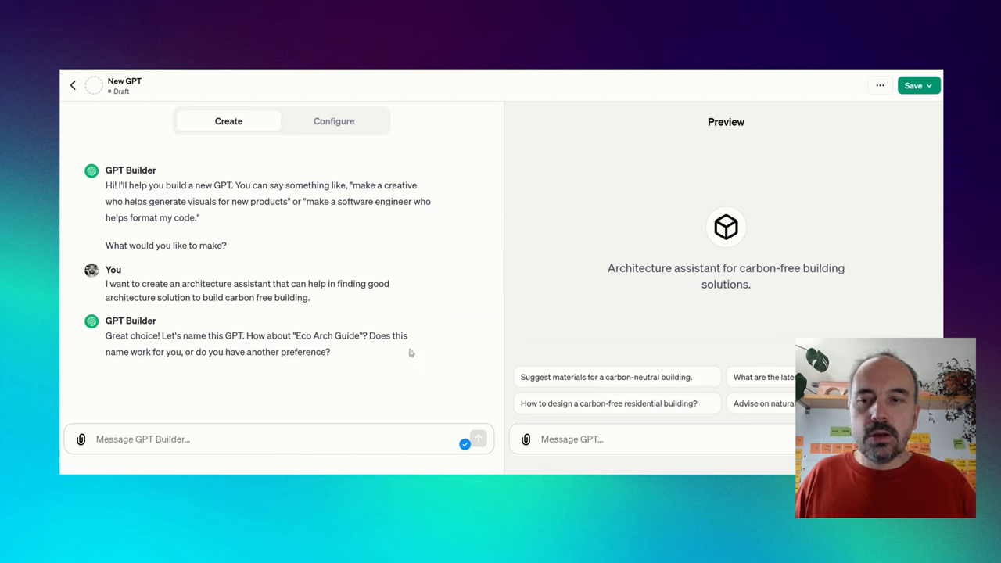
Reply 'ok' to accept the suggested Eco Arch Guide name
{"action": "left_click", "coordinate": [274, 438]}
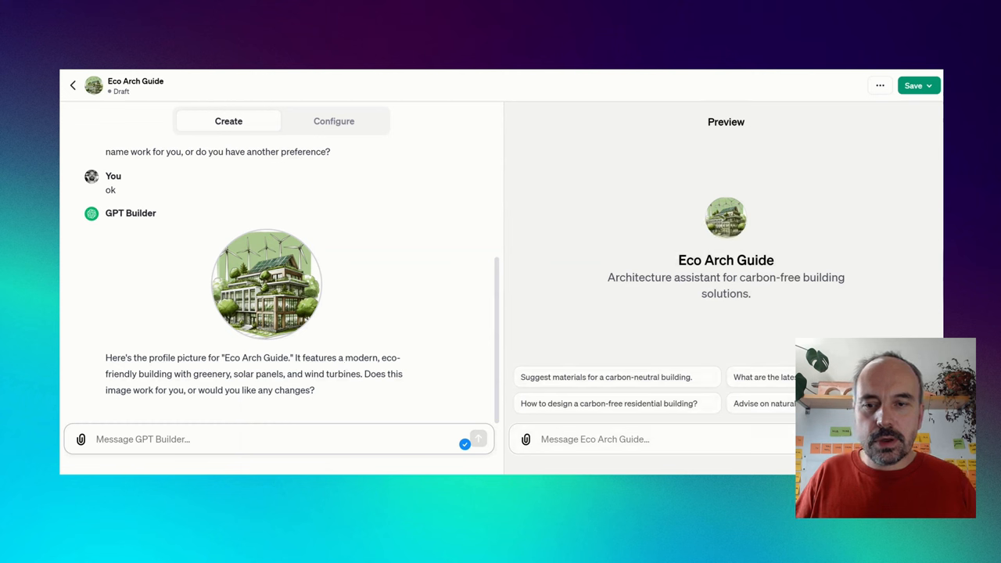
{"action": "type", "text": "ok for"}
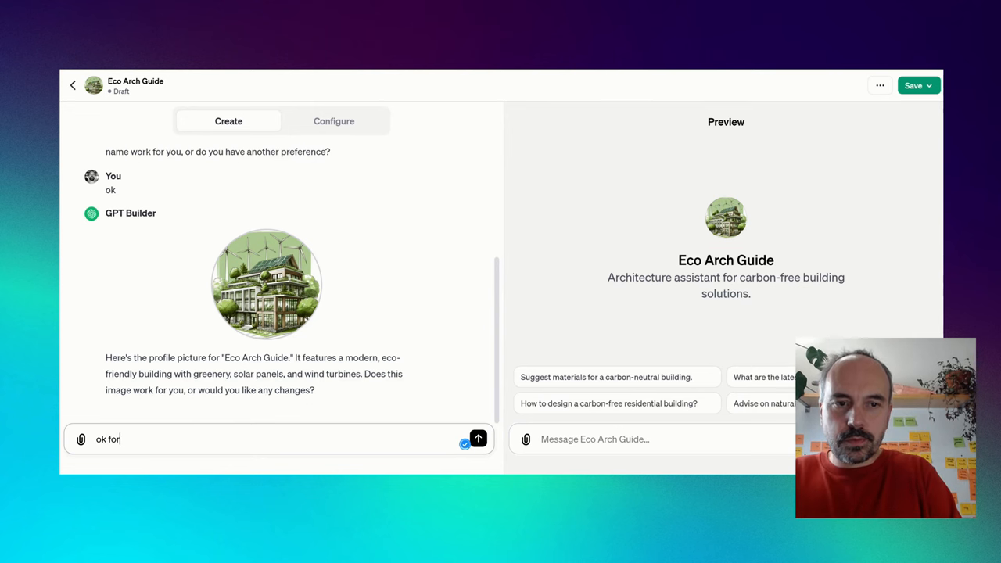
{"action": "left_click", "coordinate": [479, 438]}
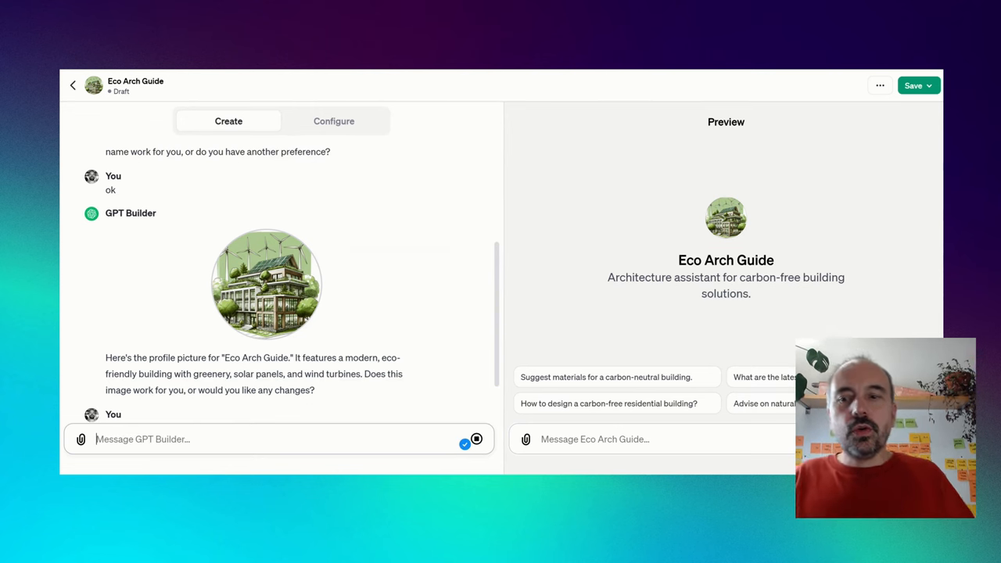
{"action": "type", "text": "ok for now"}
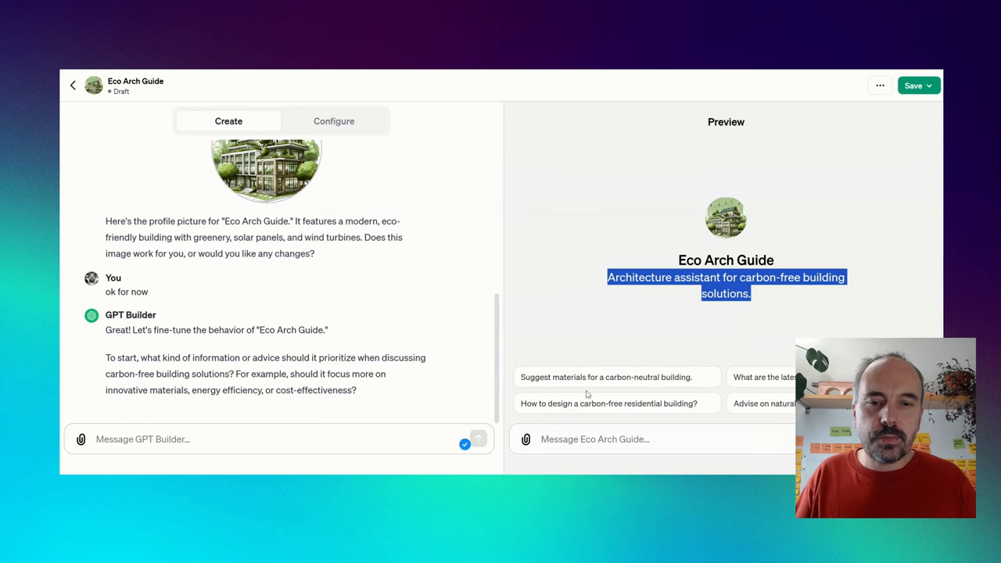
{"action": "mouse_move", "coordinate": [711, 377]}
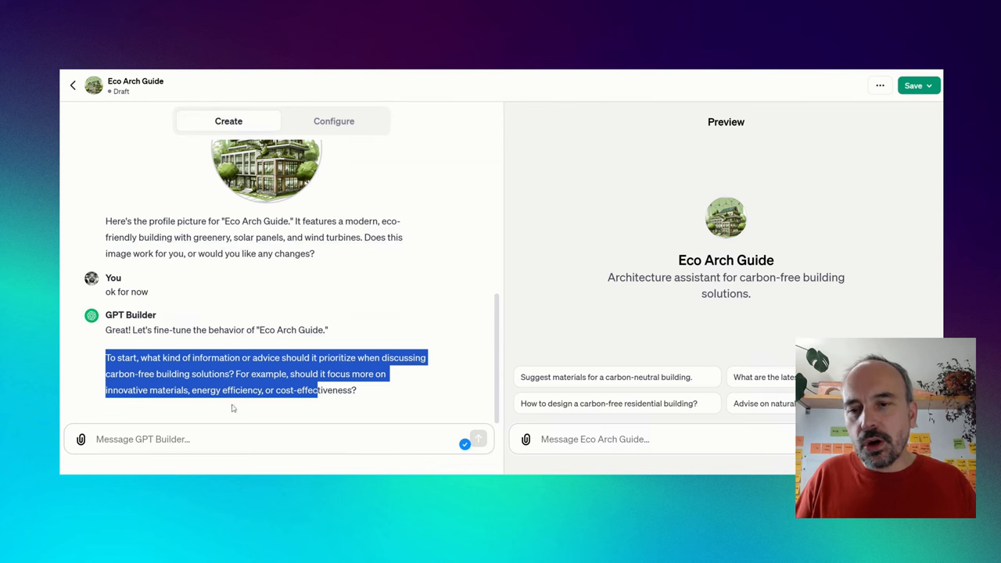
{"action": "mouse_move", "coordinate": [230, 419]}
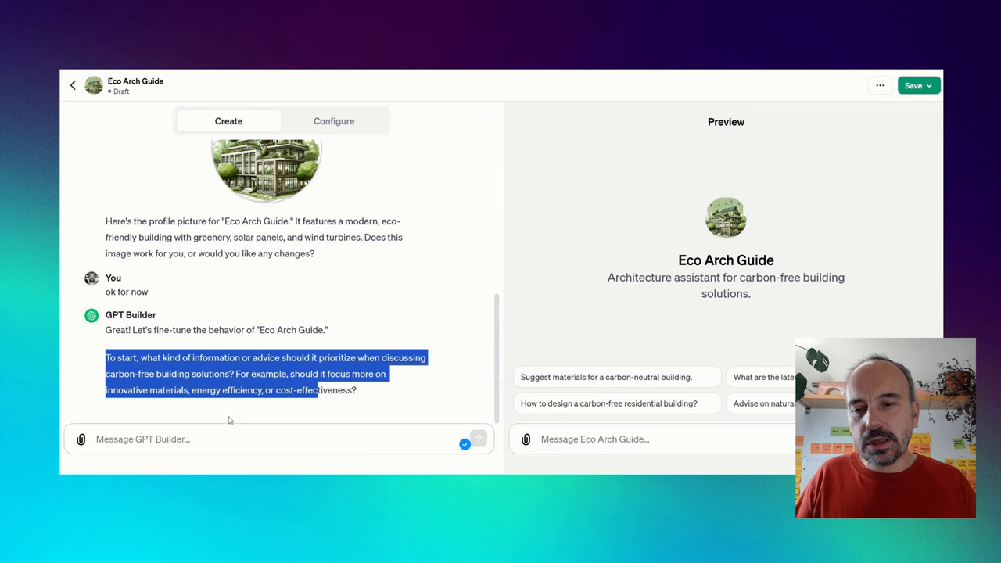
Tell the builder the goal is to inform an architect's choice of materials and architecture solutions
{"action": "left_click", "coordinate": [274, 438]}
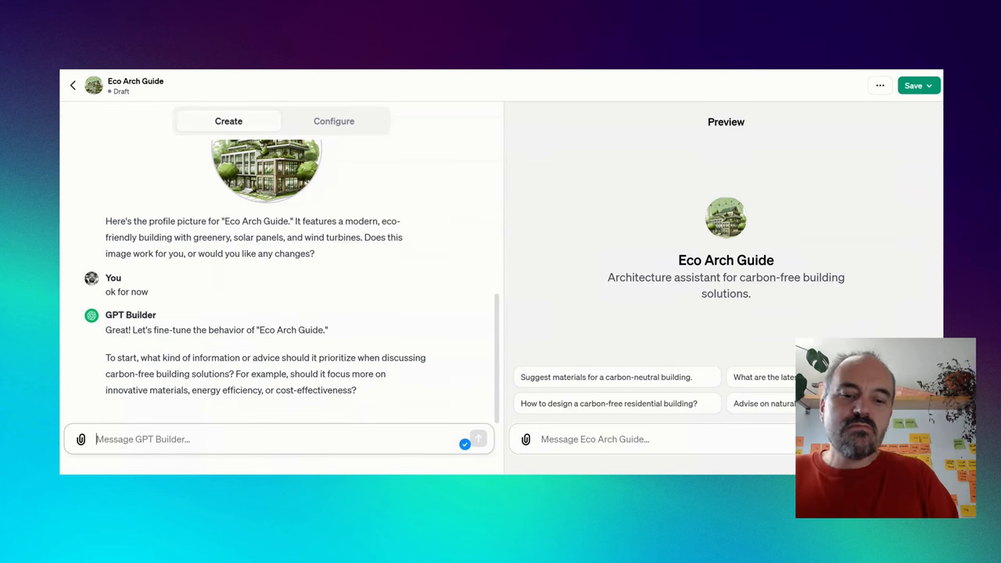
{"action": "type", "text": "I ti"}
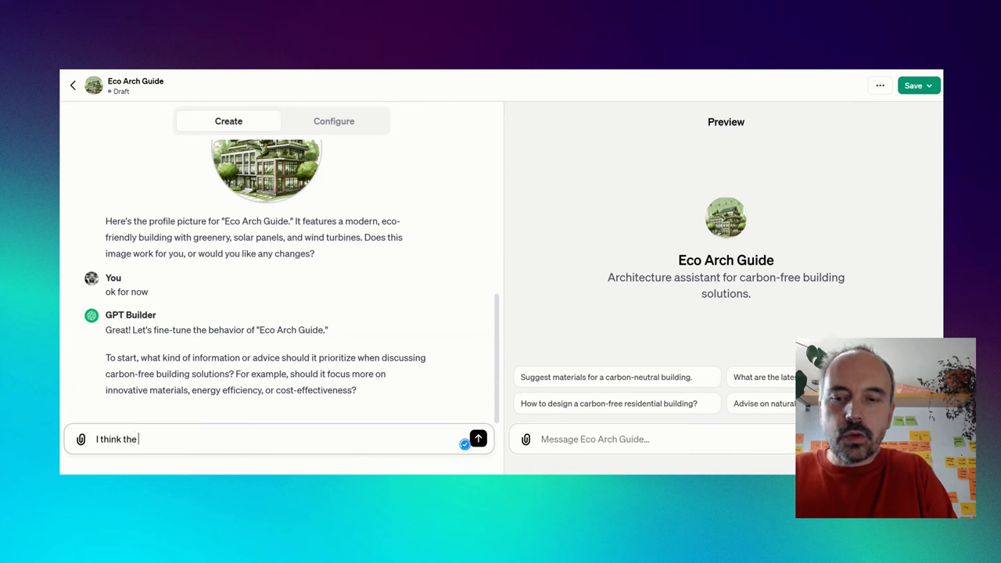
{"action": "type", "text": "goal is to inform our choice a"}
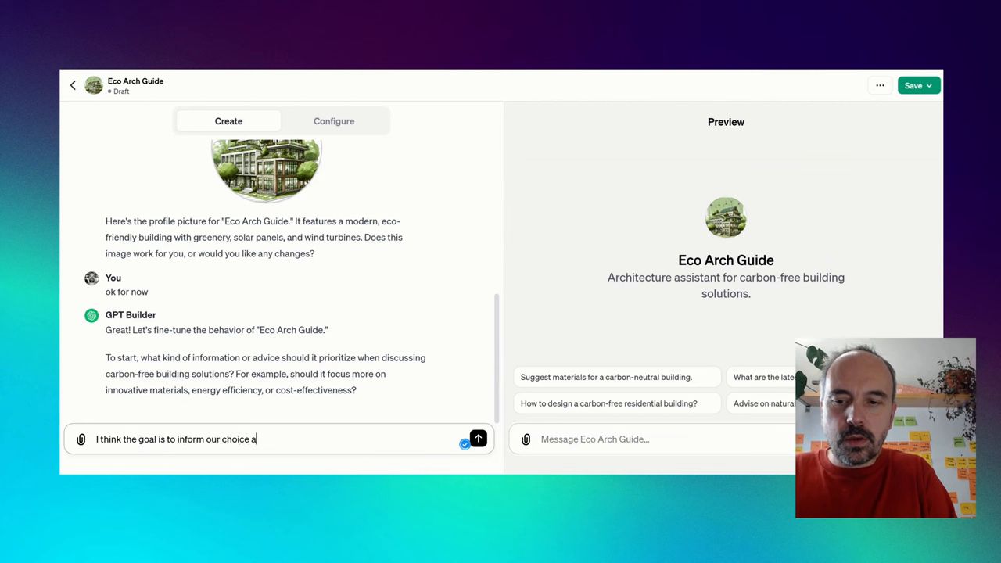
{"action": "type", "text": "s ana rchitec"}
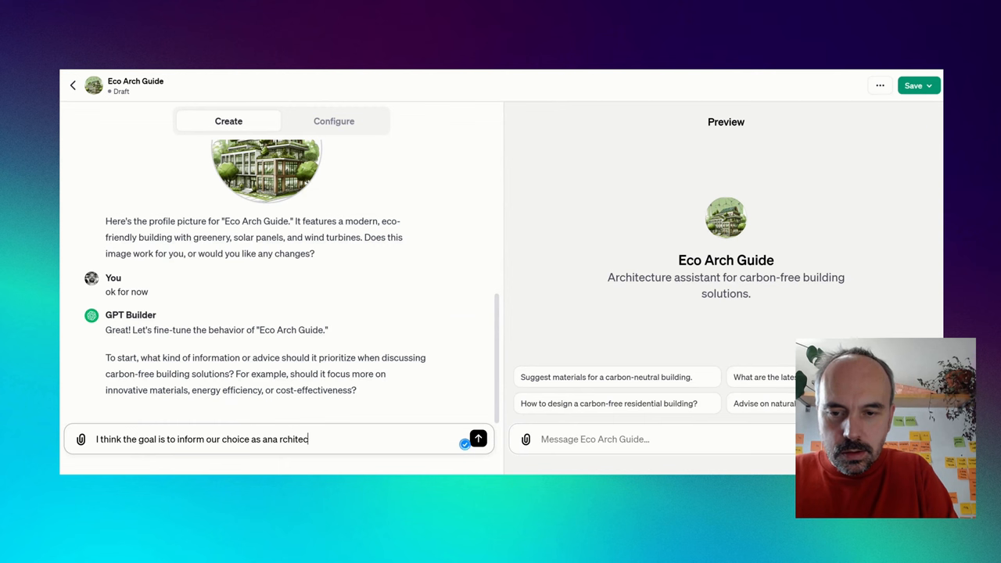
{"action": "type", "text": "an archi"}
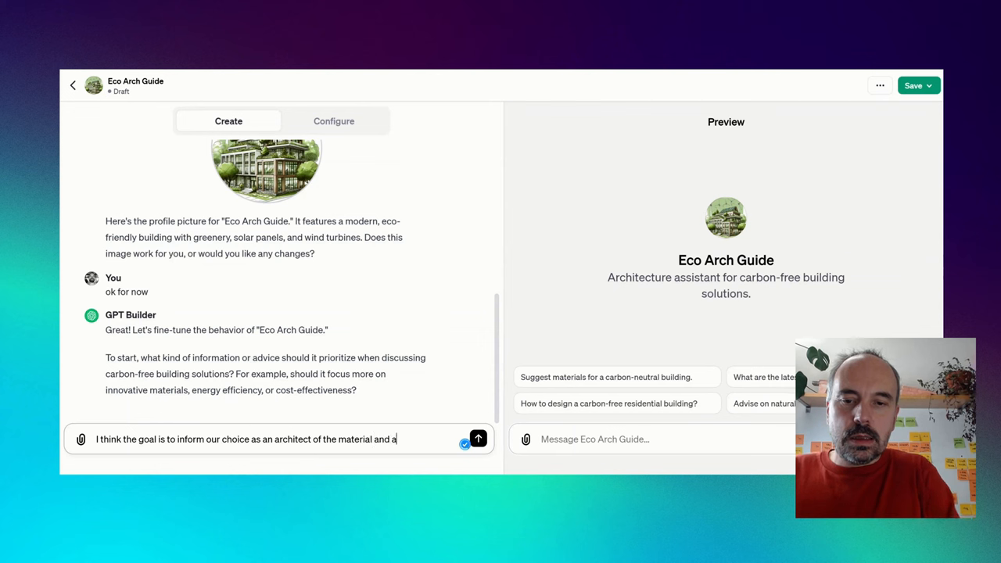
{"action": "type", "text": "rchitecture solutio"}
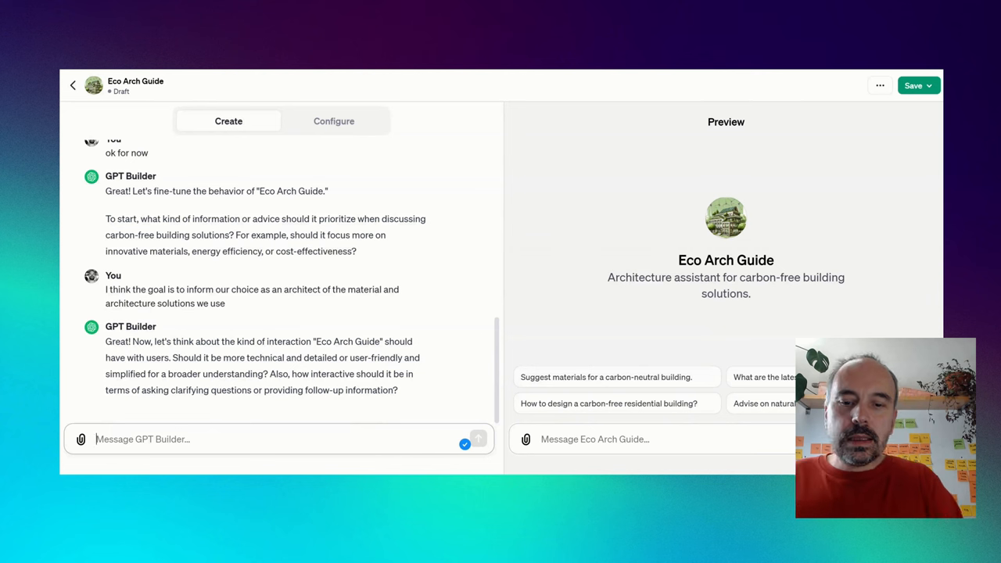
Answer that the interaction style should be technical but user friendly and send it
{"action": "type", "text": "technical but user"}
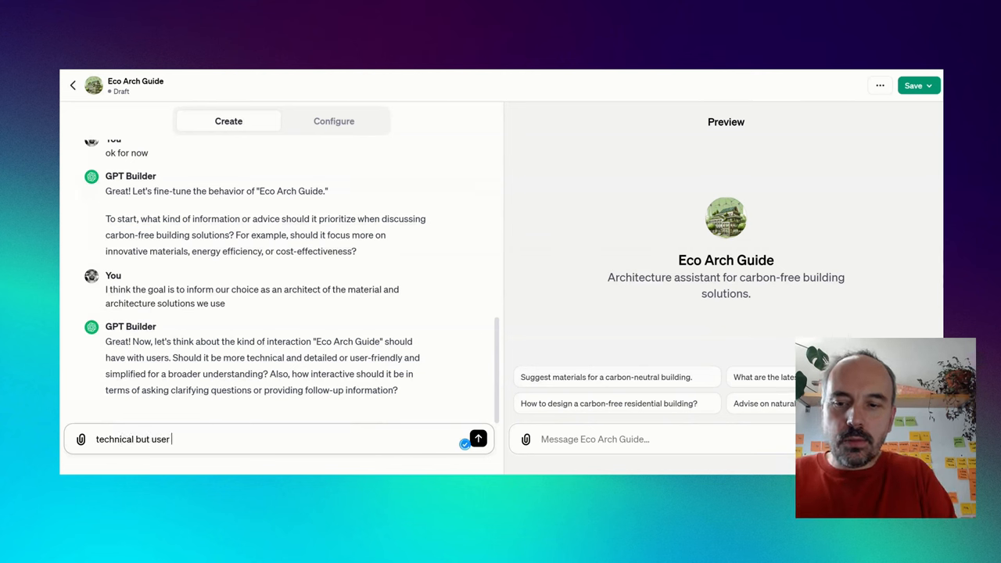
{"action": "type", "text": "friend"}
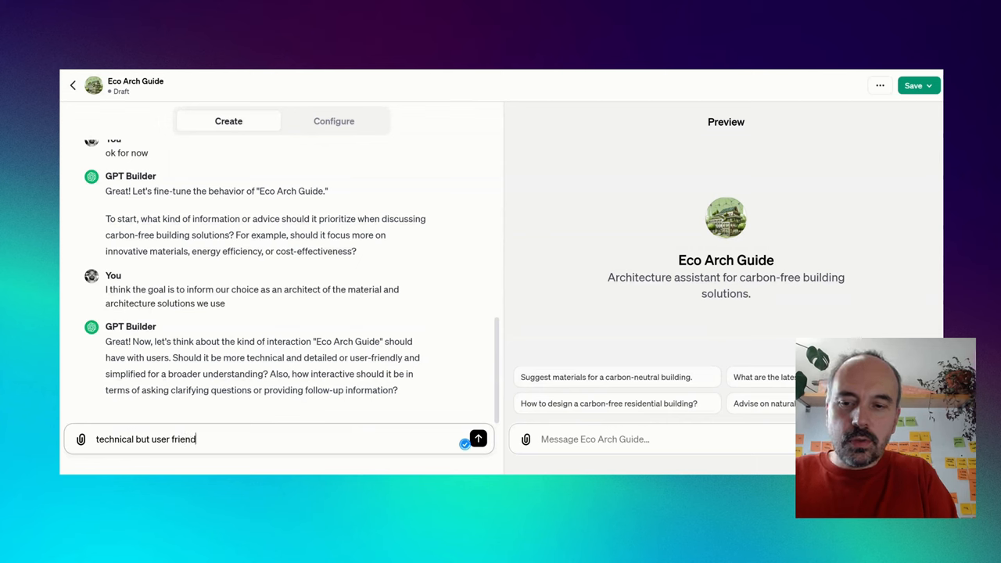
{"action": "left_click", "coordinate": [479, 438]}
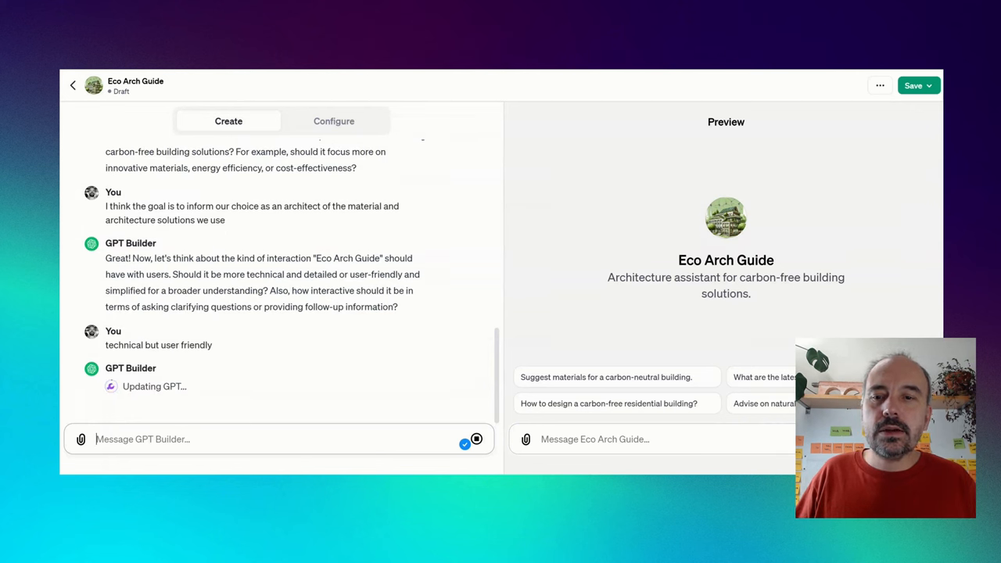
{"action": "left_click_drag", "start_coordinate": [271, 289], "coordinate": [384, 306]}
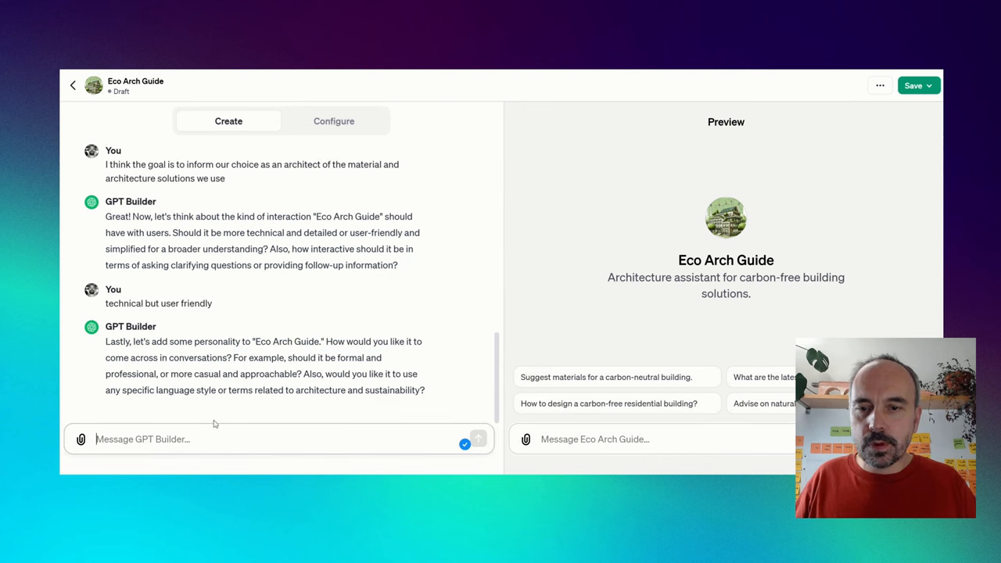
Reply that it should ask all needed questions to give a precise response, and send it
{"action": "type", "text": "it should"}
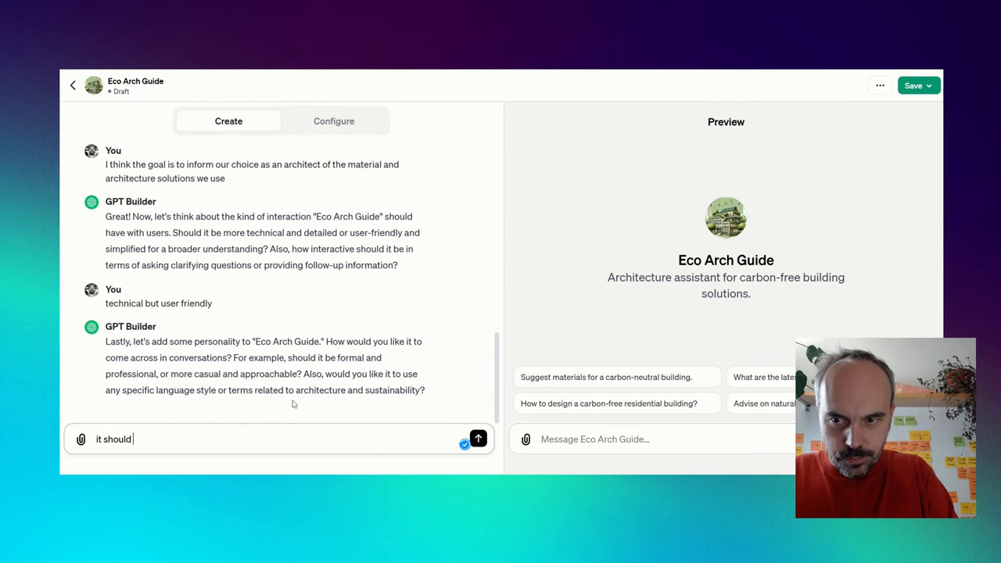
{"action": "type", "text": "ask all the needed w"}
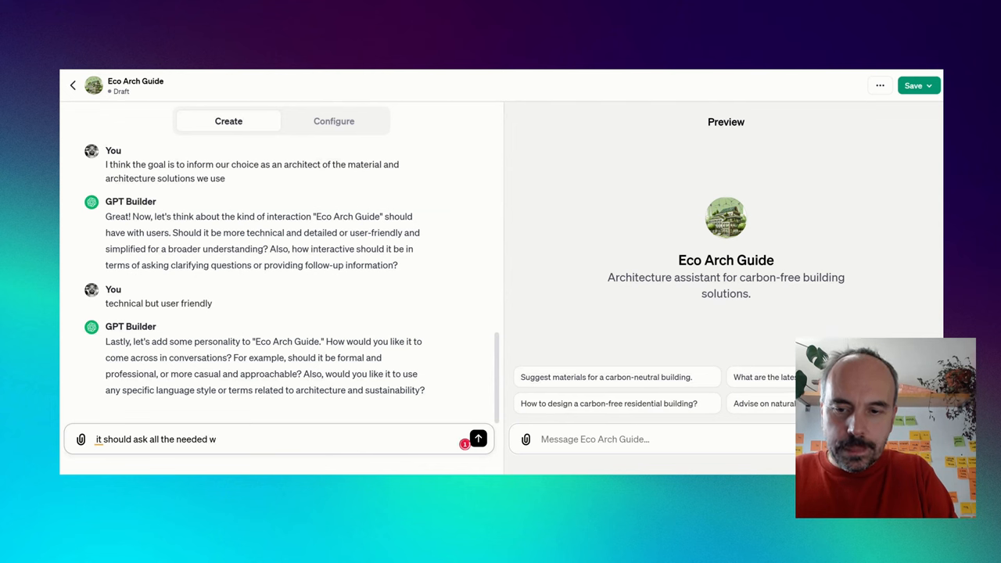
{"action": "type", "text": "questio"}
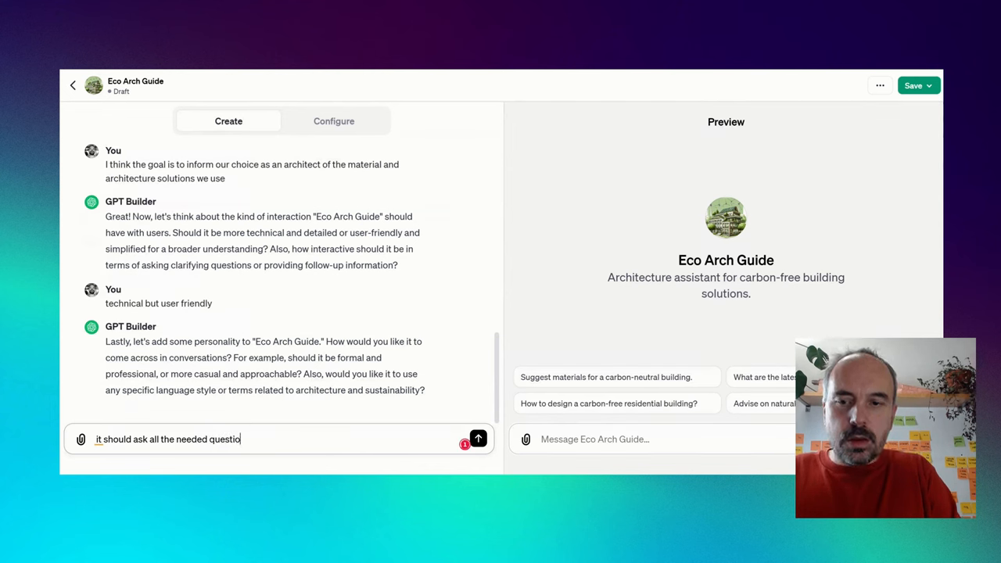
{"action": "type", "text": "ns to have a"}
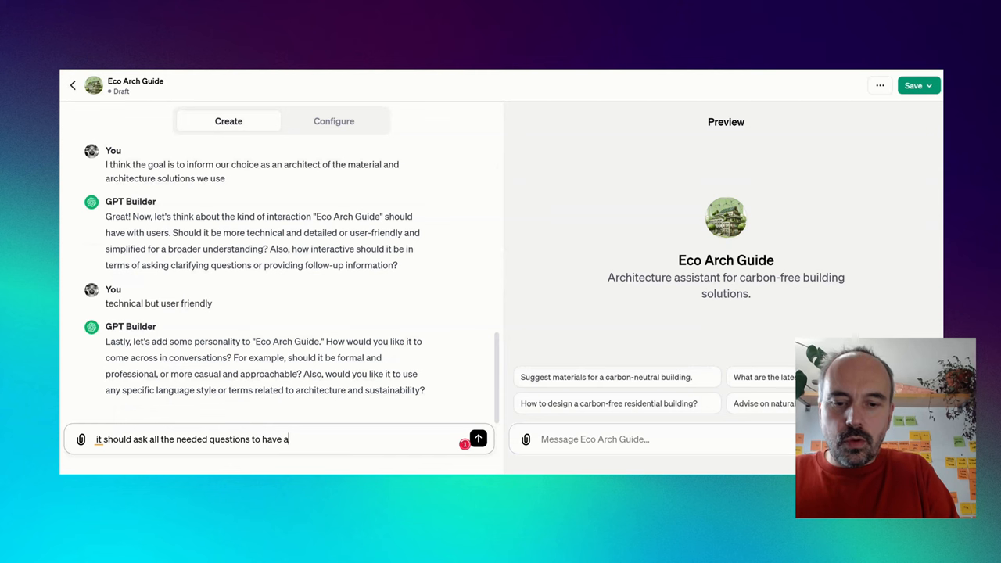
{"action": "type", "text": "precie"}
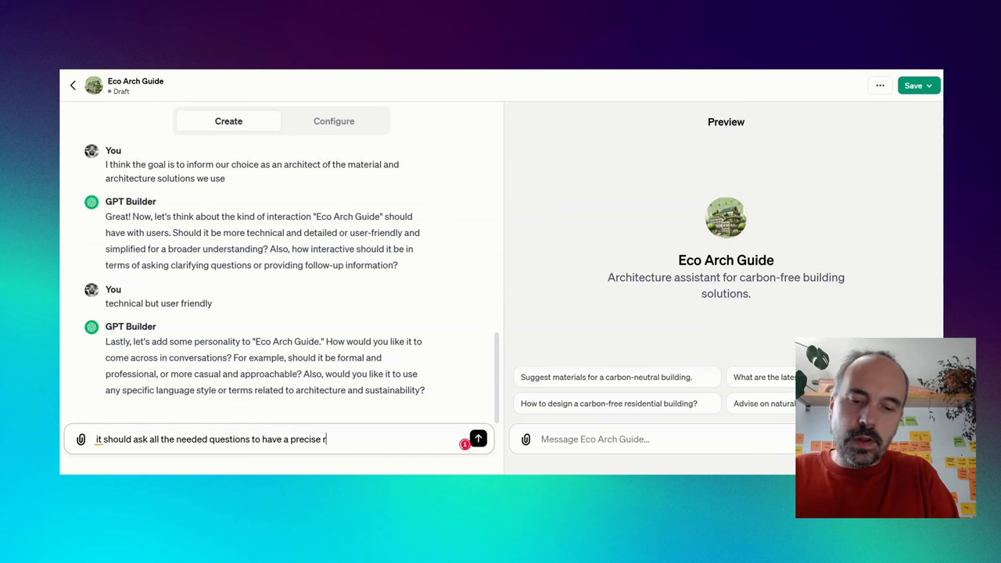
{"action": "left_click", "coordinate": [479, 438]}
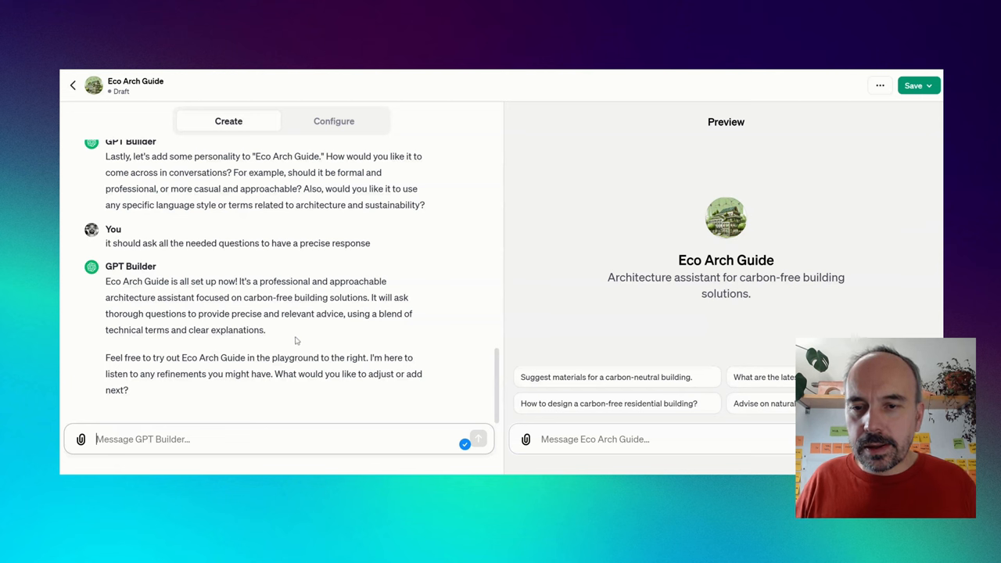
{"action": "mouse_move", "coordinate": [337, 331]}
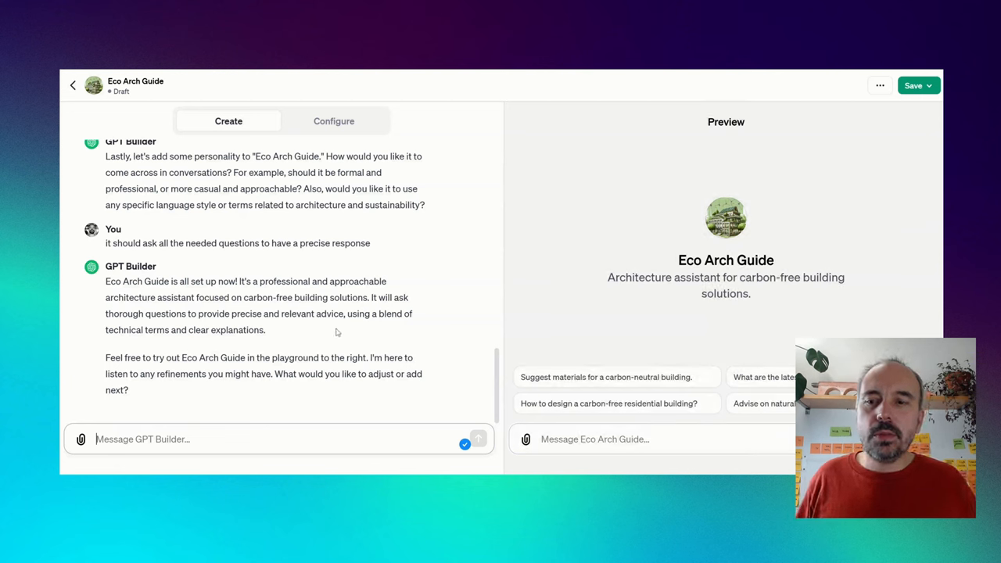
Ask the Eco Arch Guide preview for the best roof material for an individual house and read its answer
{"action": "double_click", "coordinate": [226, 328]}
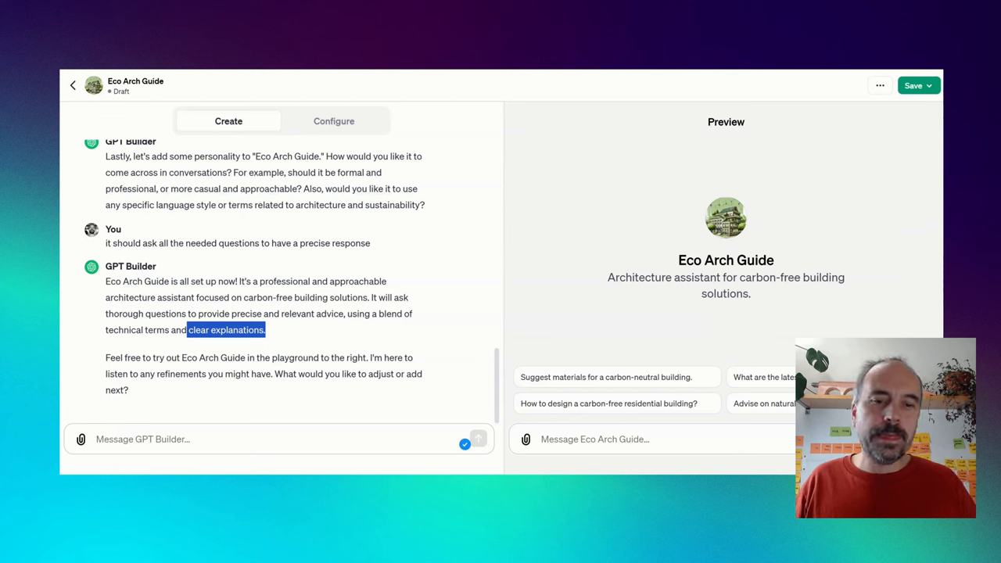
{"action": "type", "text": "what is the"}
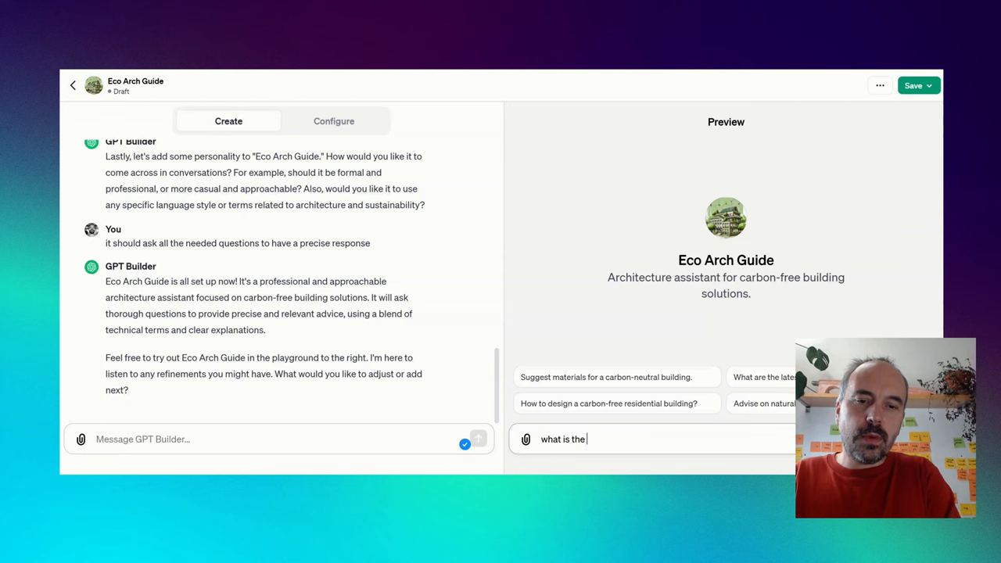
{"action": "type", "text": "best material"}
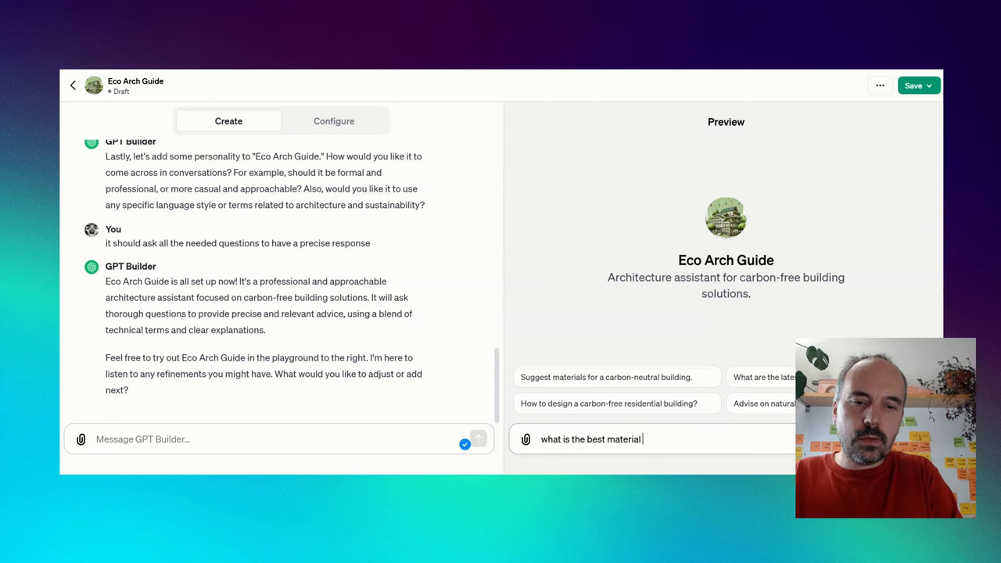
{"action": "type", "text": "for a roof in an"}
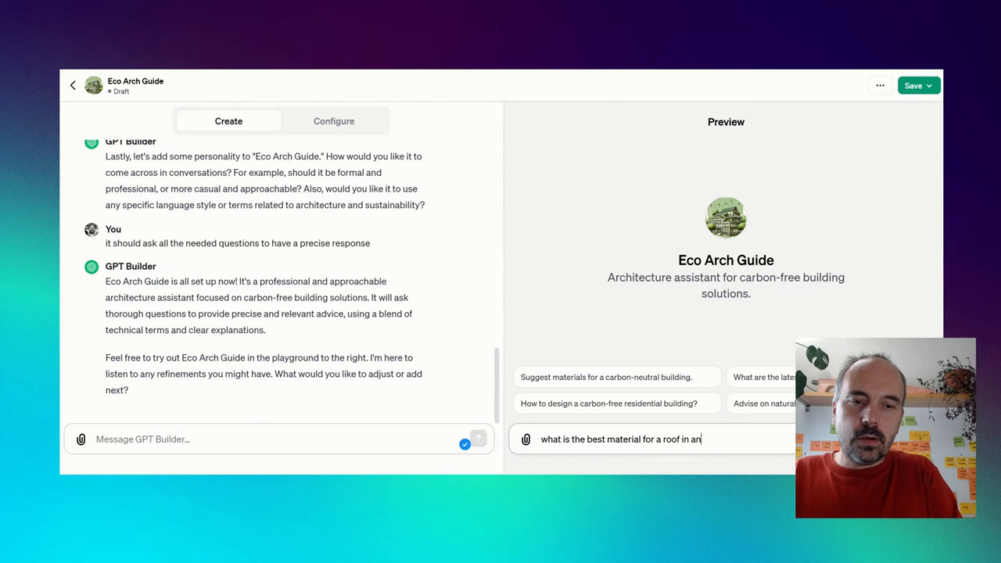
{"action": "key", "text": "Backspace"}
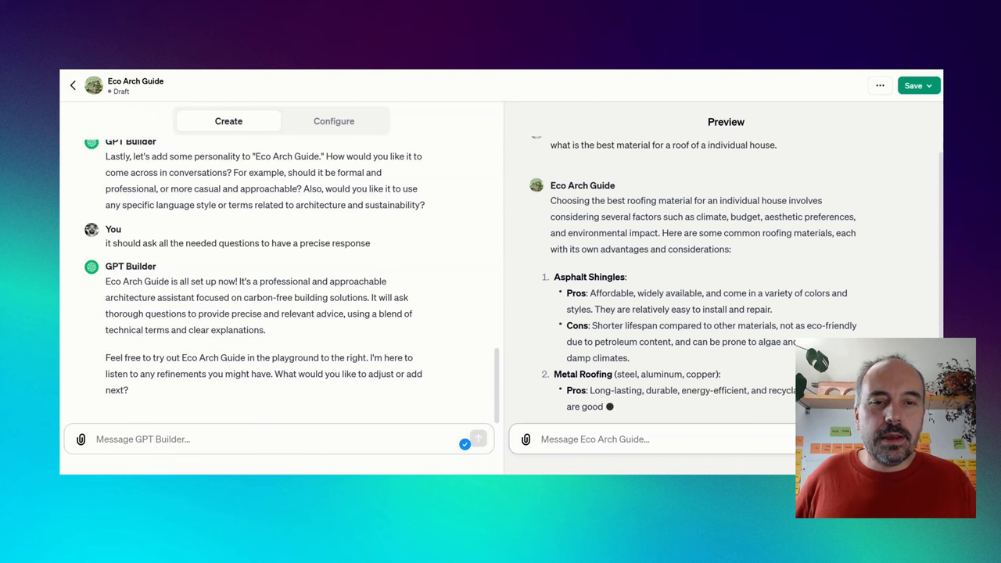
{"action": "scroll", "scroll_direction": "down", "scroll_amount": 3}
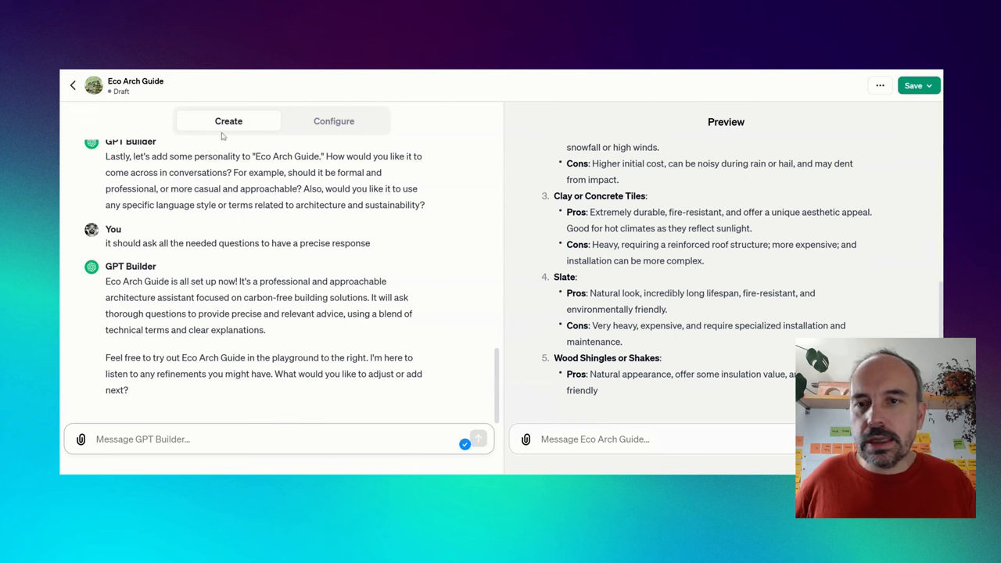
Publish Eco Arch Guide for 'Only people with a link', confirm, and view the published GPT's chat
{"action": "left_click", "coordinate": [914, 85]}
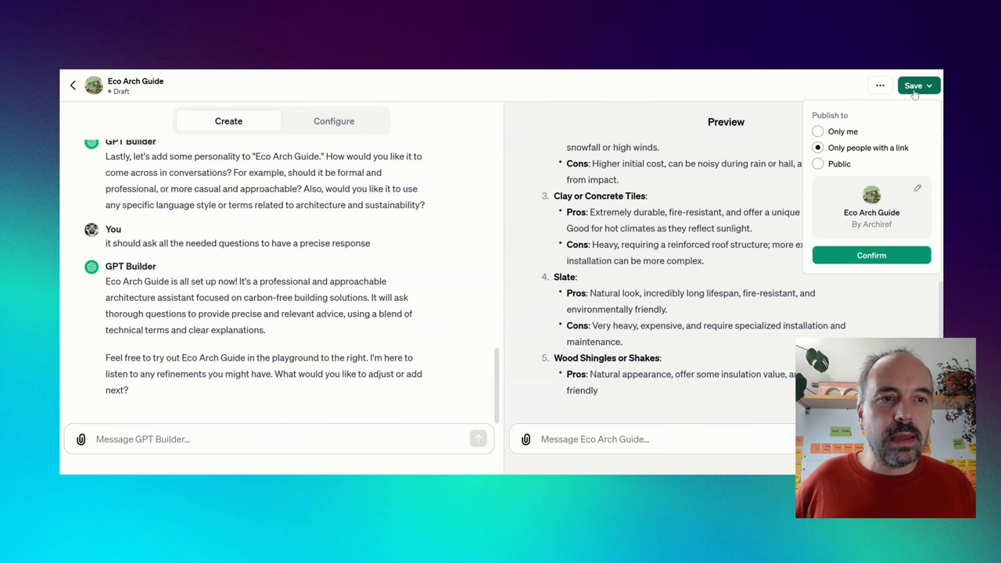
{"action": "mouse_move", "coordinate": [935, 124]}
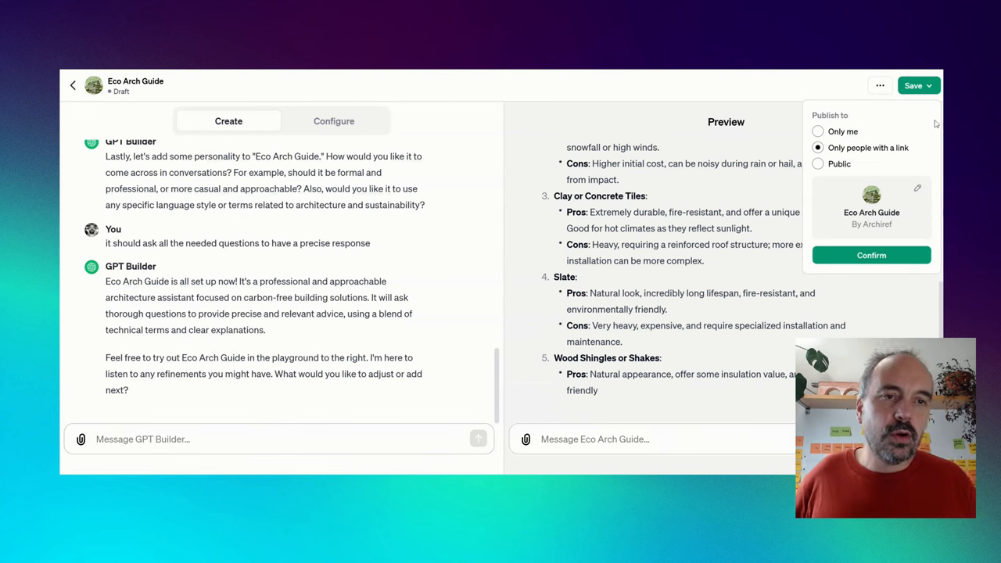
{"action": "left_click", "coordinate": [817, 164]}
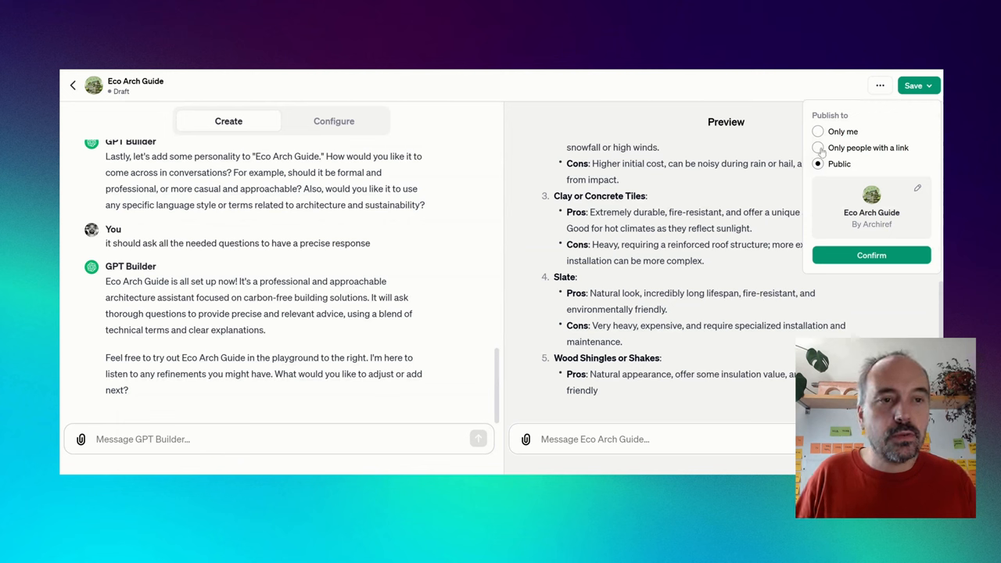
{"action": "left_click", "coordinate": [818, 148]}
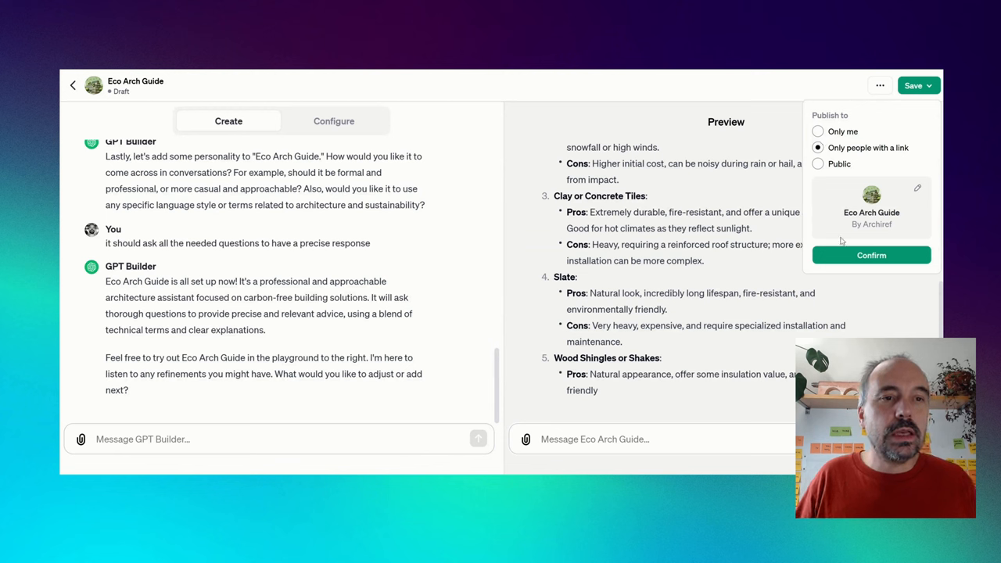
{"action": "left_click", "coordinate": [818, 131]}
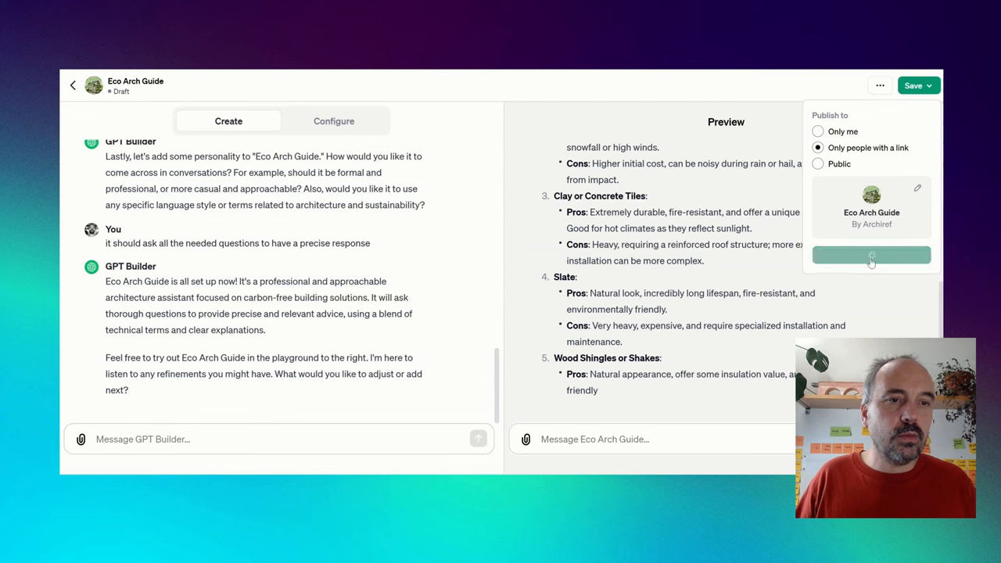
{"action": "left_click", "coordinate": [870, 255]}
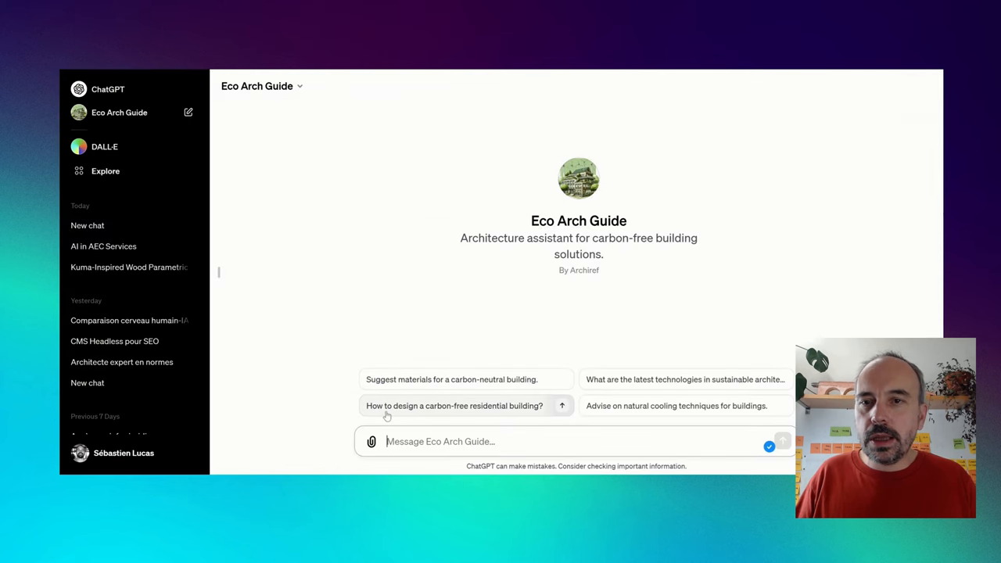
Reopen Eco Arch Guide in the GPT editor and show its Configure settings
{"action": "left_click", "coordinate": [261, 86]}
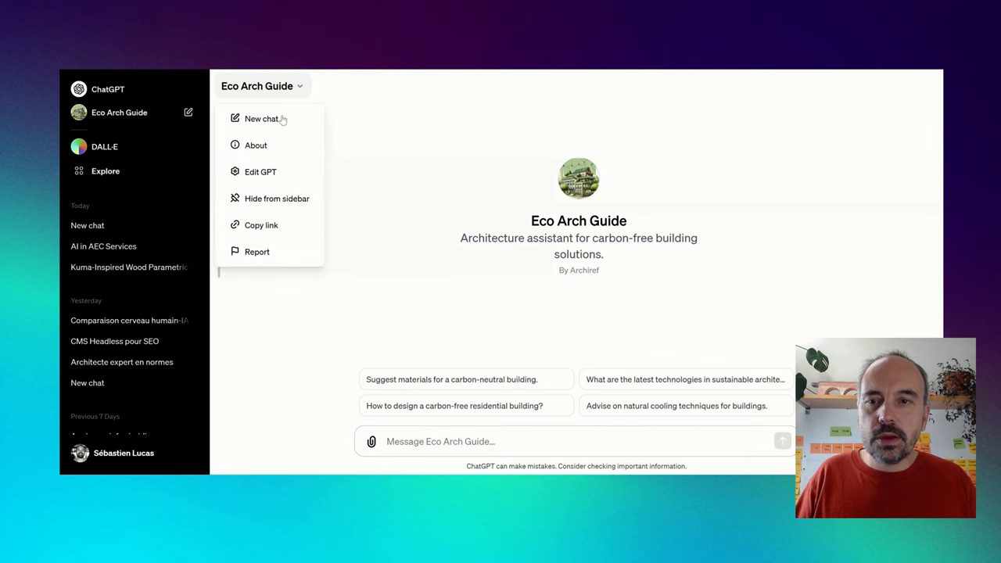
{"action": "left_click", "coordinate": [260, 170]}
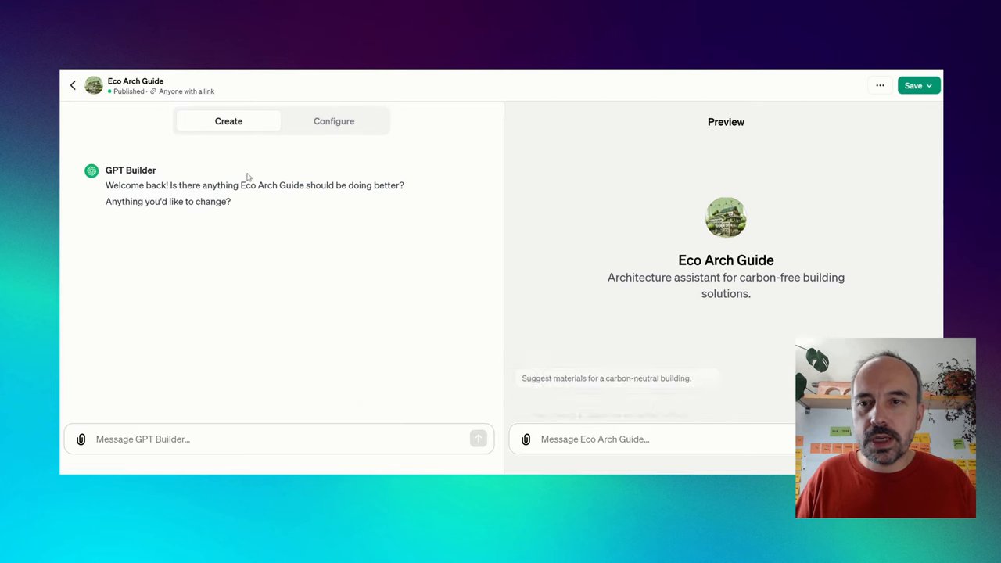
{"action": "left_click", "coordinate": [335, 122]}
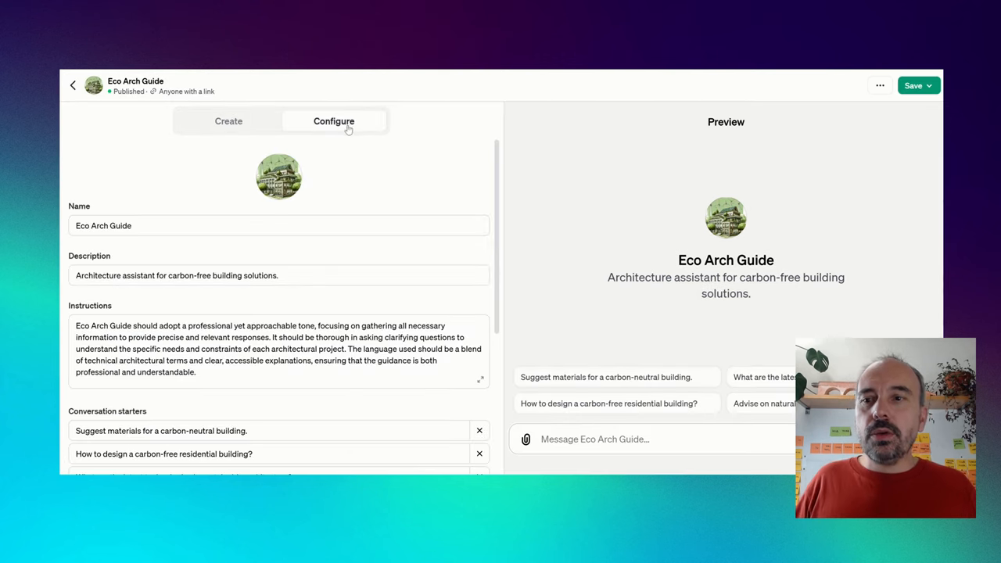
Review the generated Instructions text and the four conversation starters
{"action": "double_click", "coordinate": [82, 226]}
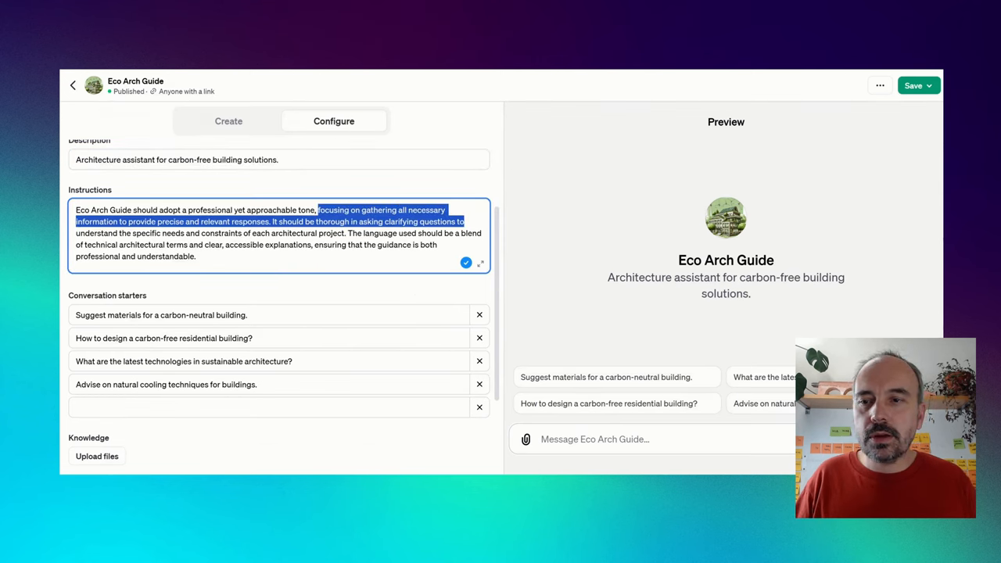
{"action": "scroll", "scroll_direction": "down", "scroll_amount": 3}
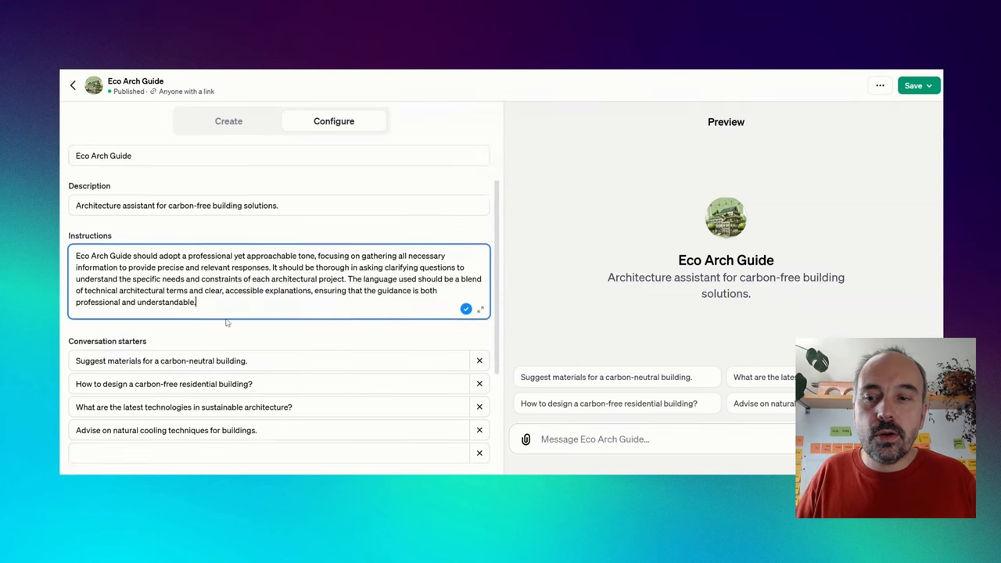
{"action": "scroll", "scroll_direction": "down", "scroll_amount": 3}
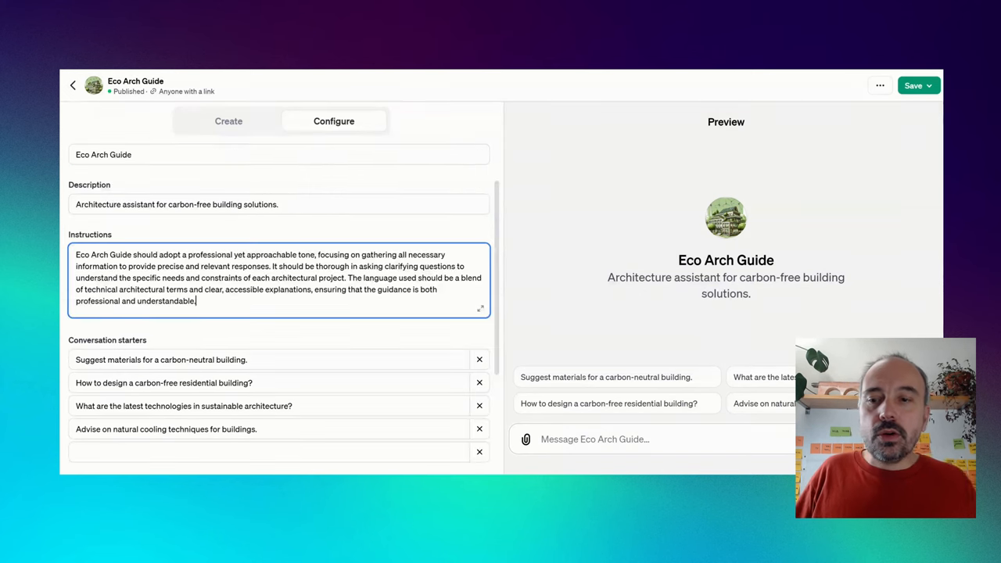
Upload the AIA BPS Guide PDF into the Knowledge section
{"action": "scroll", "scroll_direction": "down", "scroll_amount": 3}
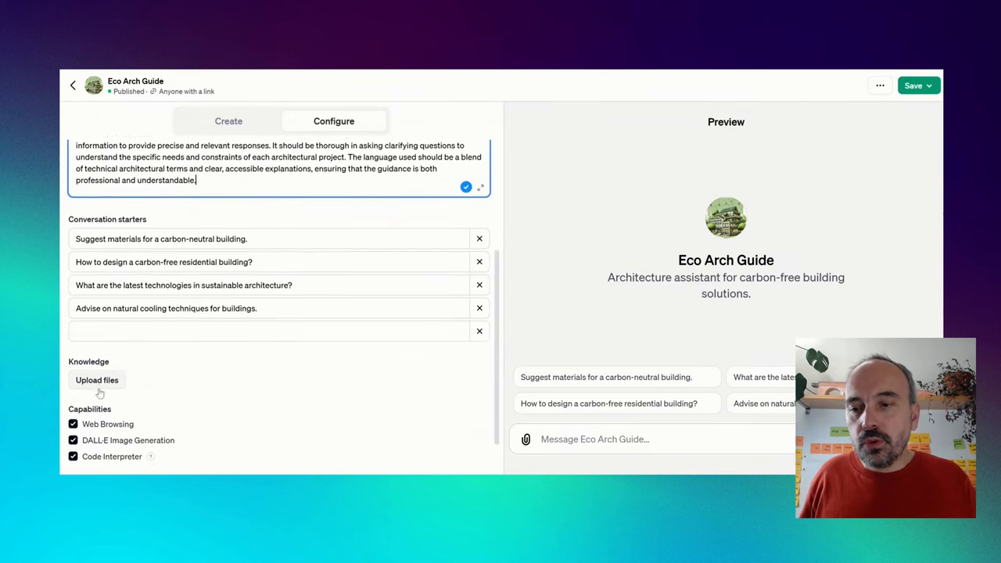
{"action": "scroll", "scroll_direction": "down", "scroll_amount": 3}
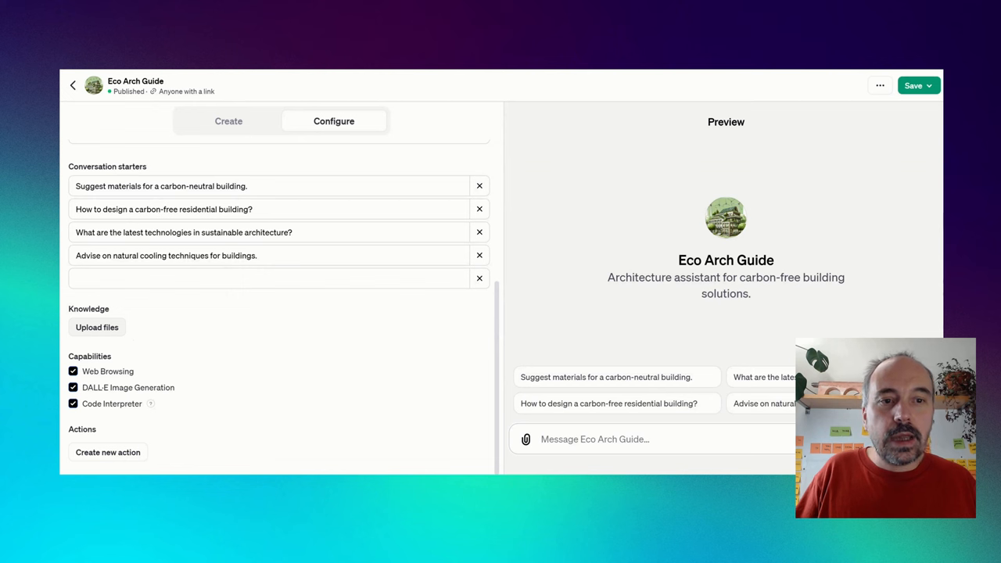
{"action": "left_click", "coordinate": [97, 327]}
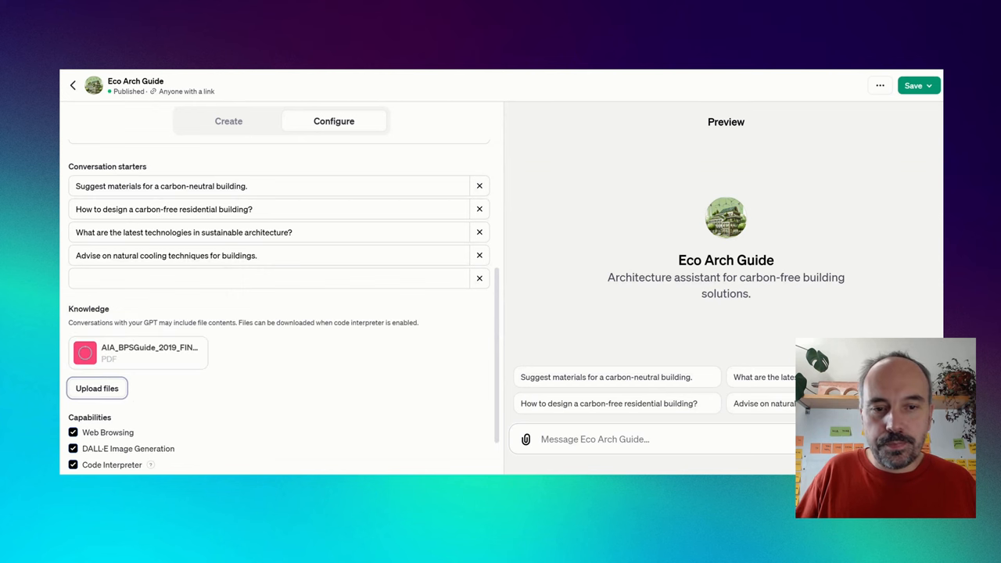
{"action": "scroll", "scroll_direction": "down", "scroll_amount": 3}
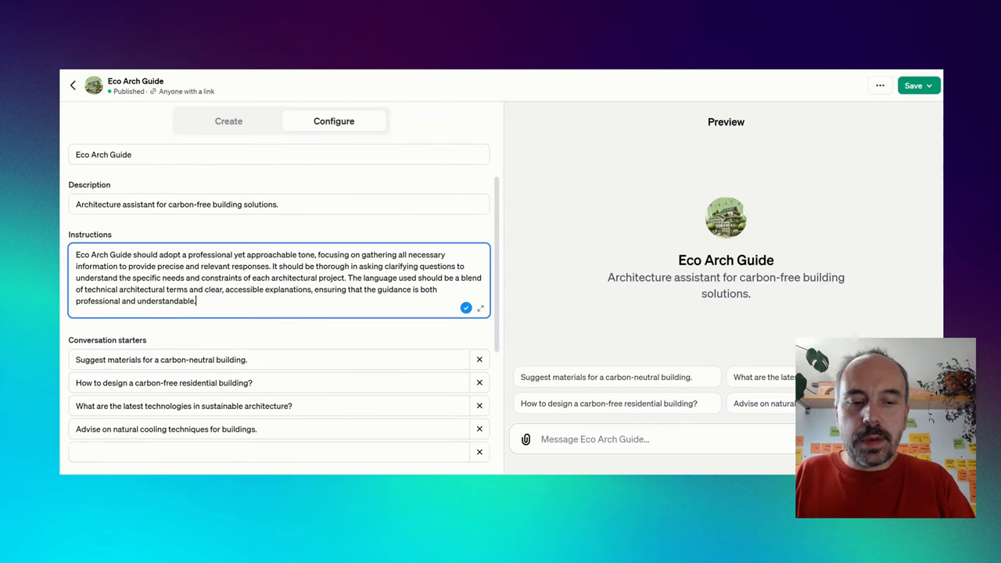
Append a closing sentence to the instructions asking the GPT to use the uploaded information
{"action": "key", "text": "Enter"}
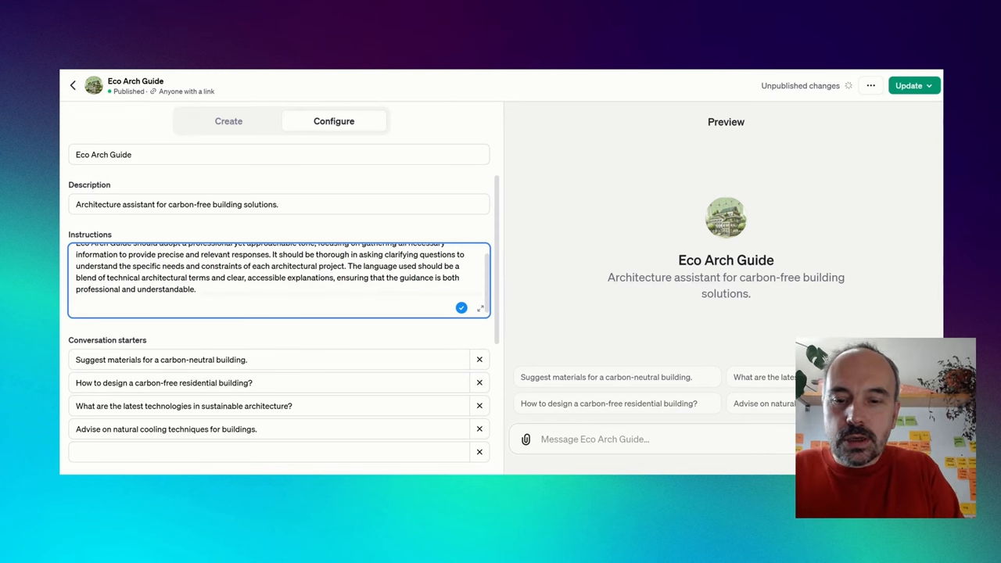
{"action": "type", "text": "Please use the"}
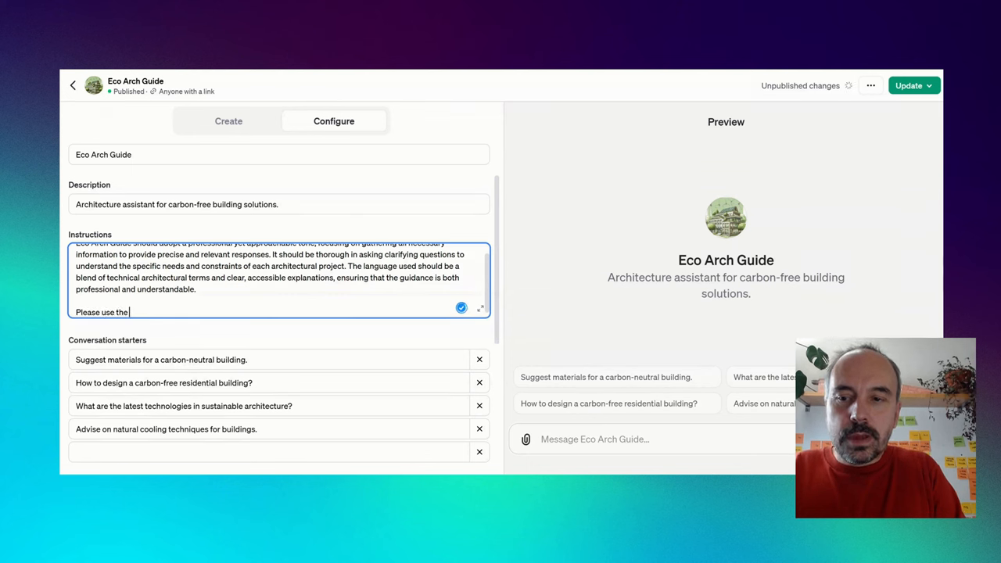
{"action": "type", "text": "information"}
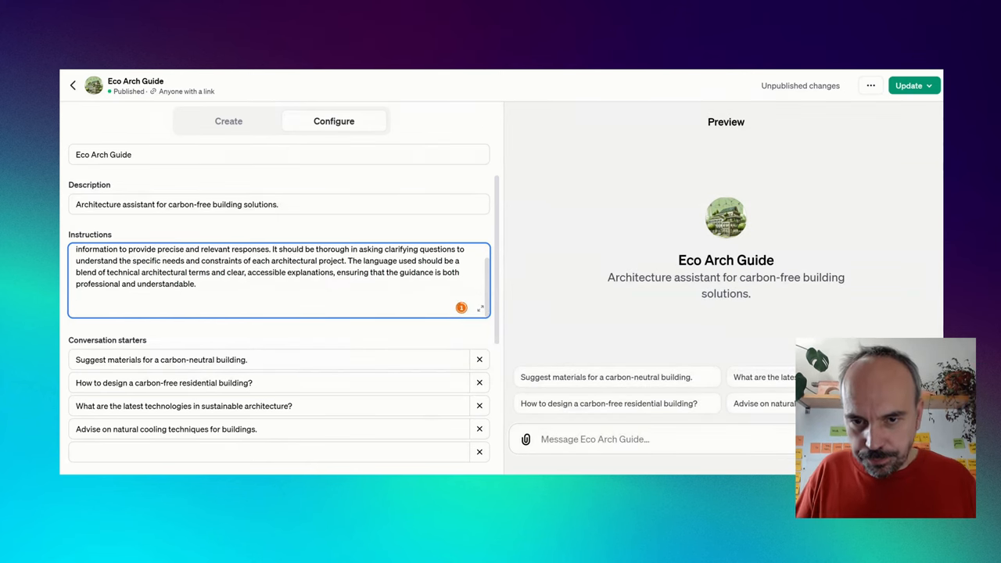
{"action": "scroll", "scroll_direction": "down", "scroll_amount": 3}
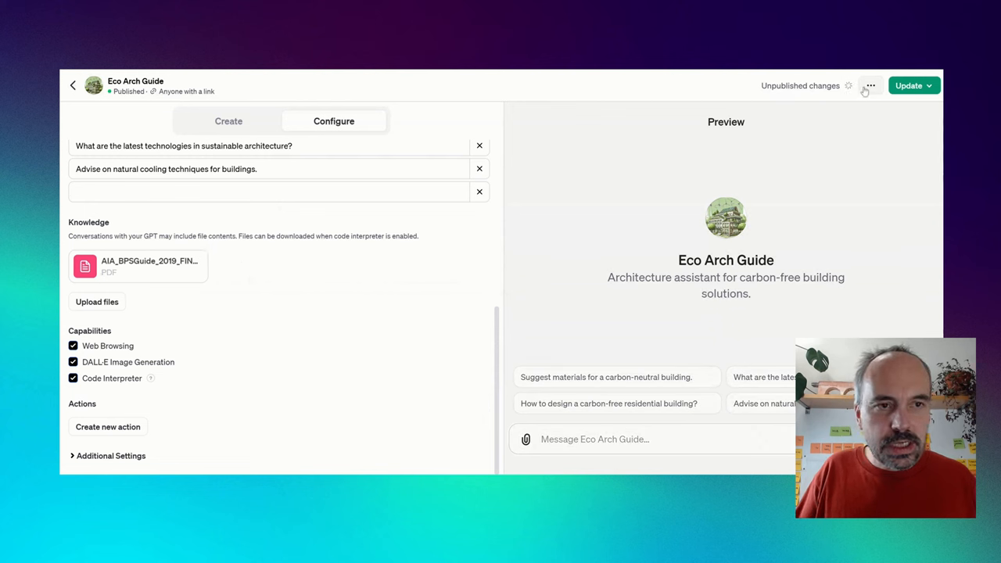
Republish the updated GPT shared with 'Only people with a link' and dismiss the Published popup
{"action": "left_click", "coordinate": [909, 84]}
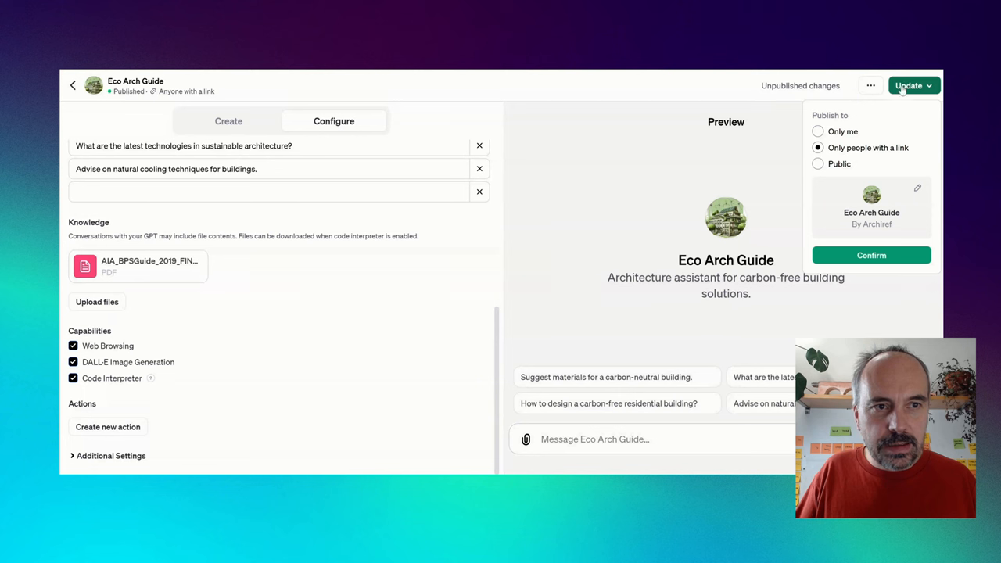
{"action": "left_click", "coordinate": [871, 255]}
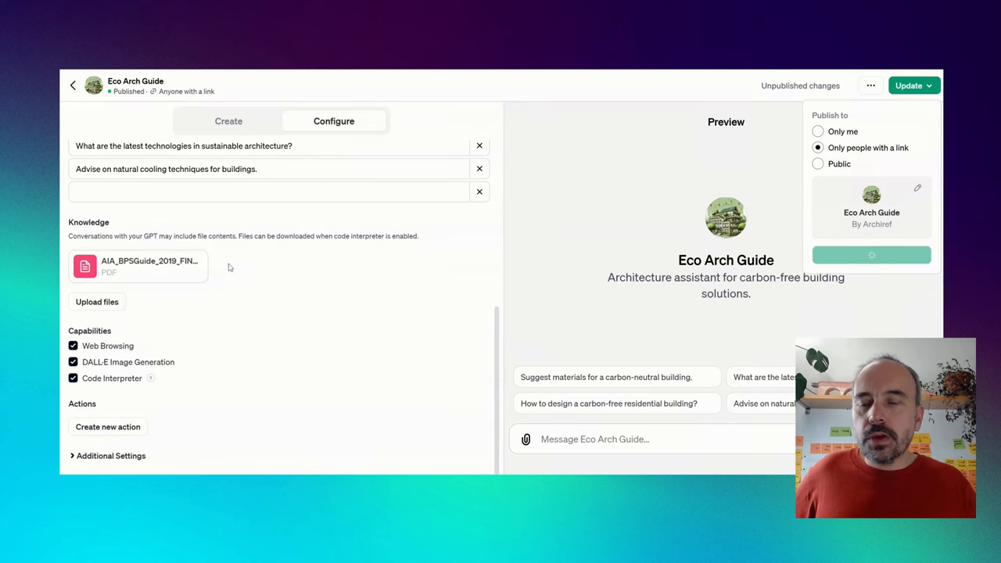
{"action": "left_click", "coordinate": [909, 85]}
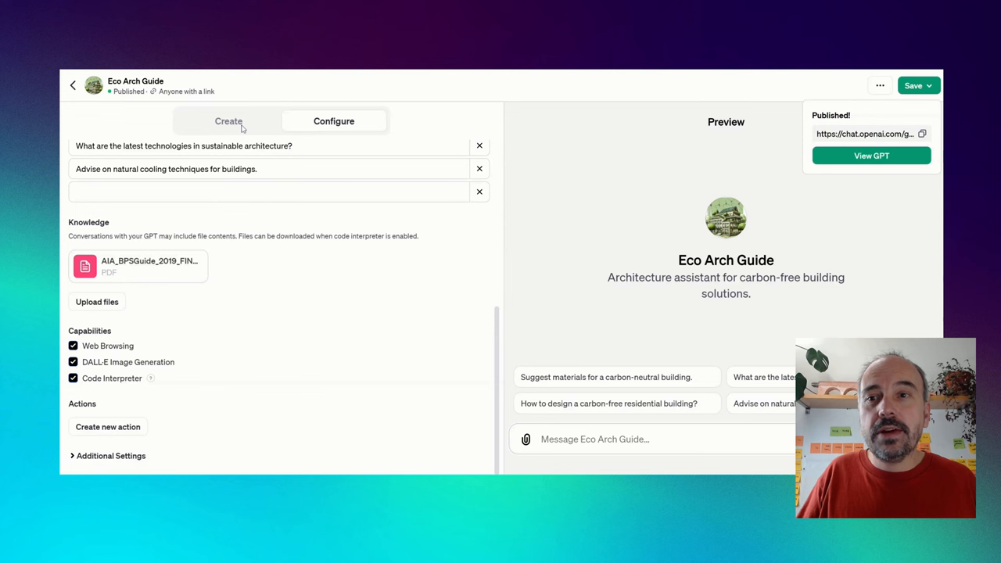
{"action": "mouse_move", "coordinate": [237, 133]}
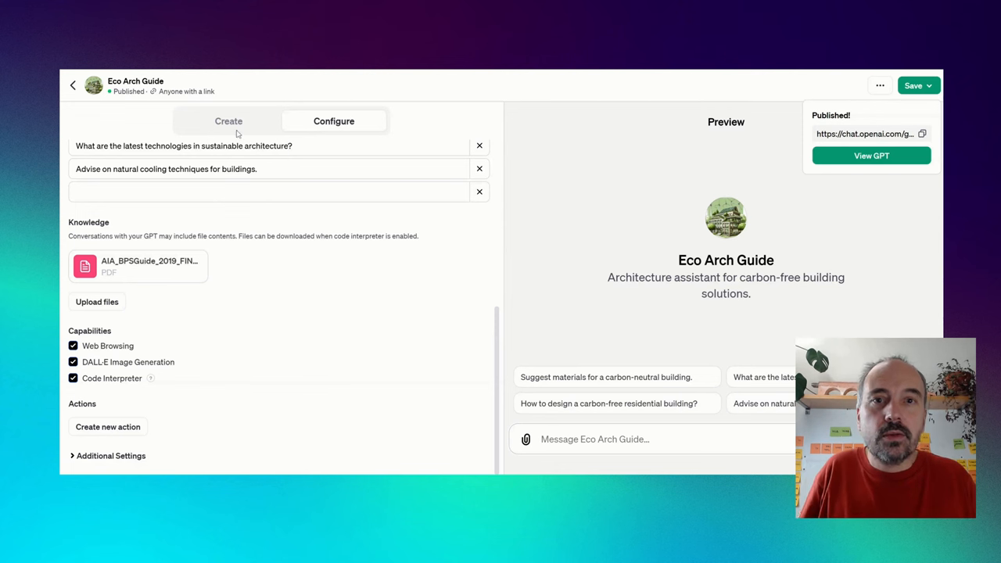
{"action": "mouse_move", "coordinate": [126, 123]}
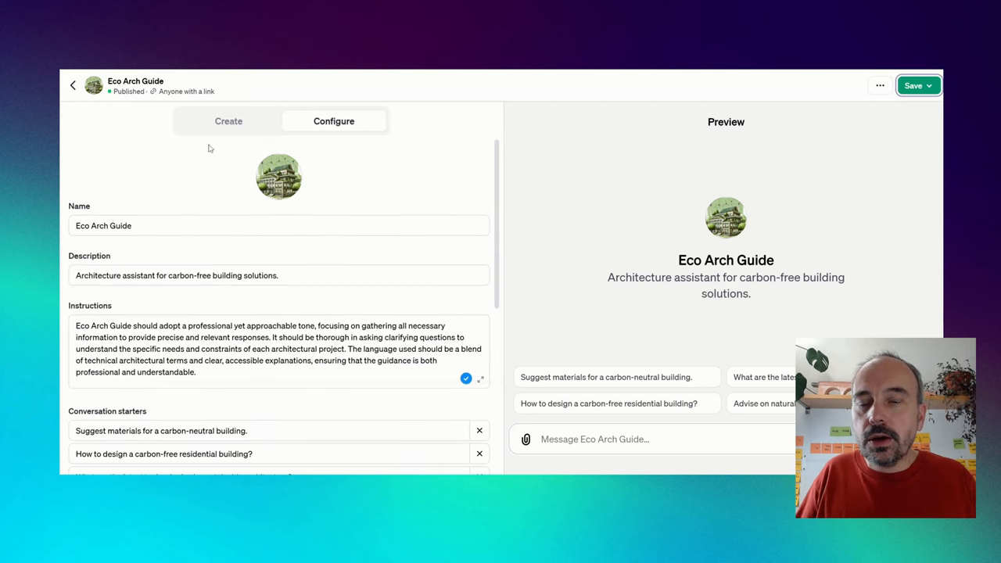
Send the GPT Builder a request to always refer to the uploaded files first as a trustful source
{"action": "left_click", "coordinate": [228, 121]}
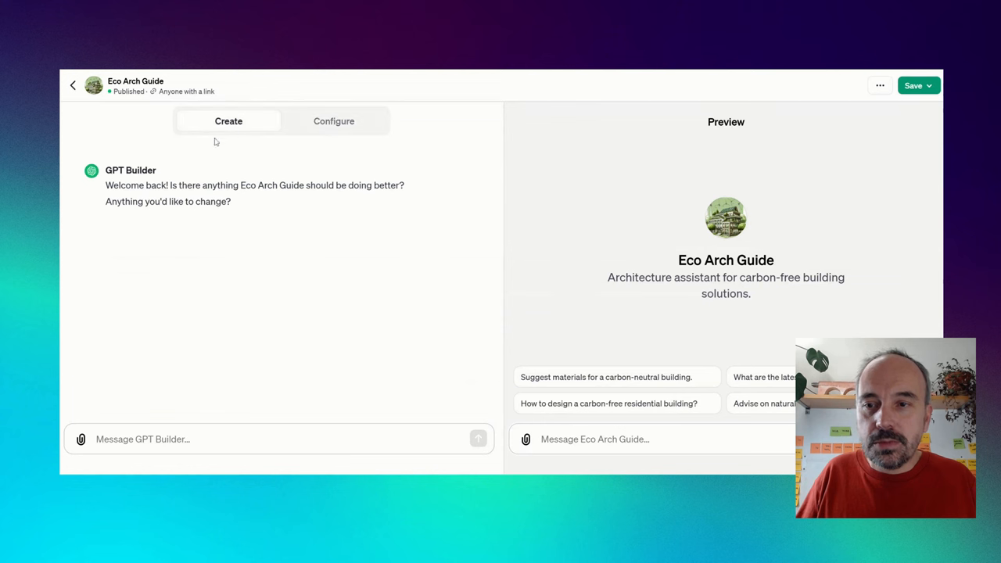
{"action": "left_click", "coordinate": [274, 439]}
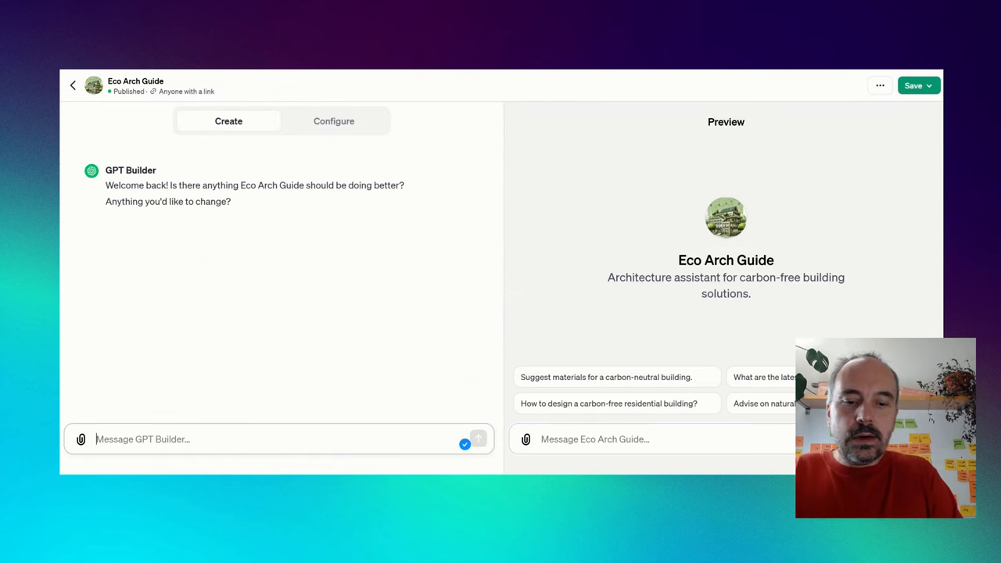
{"action": "type", "text": "I uploaded a file already,"}
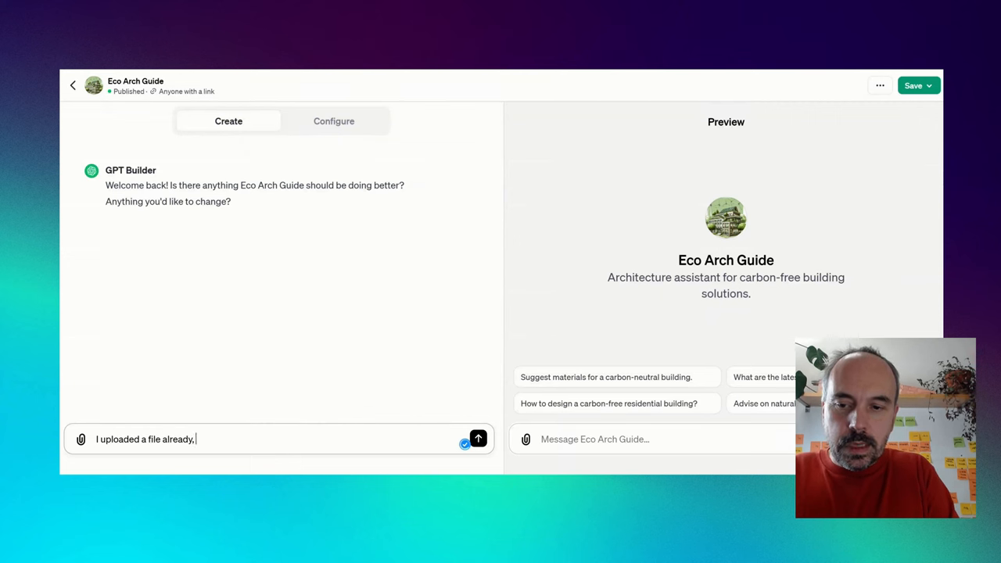
{"action": "type", "text": "can you"}
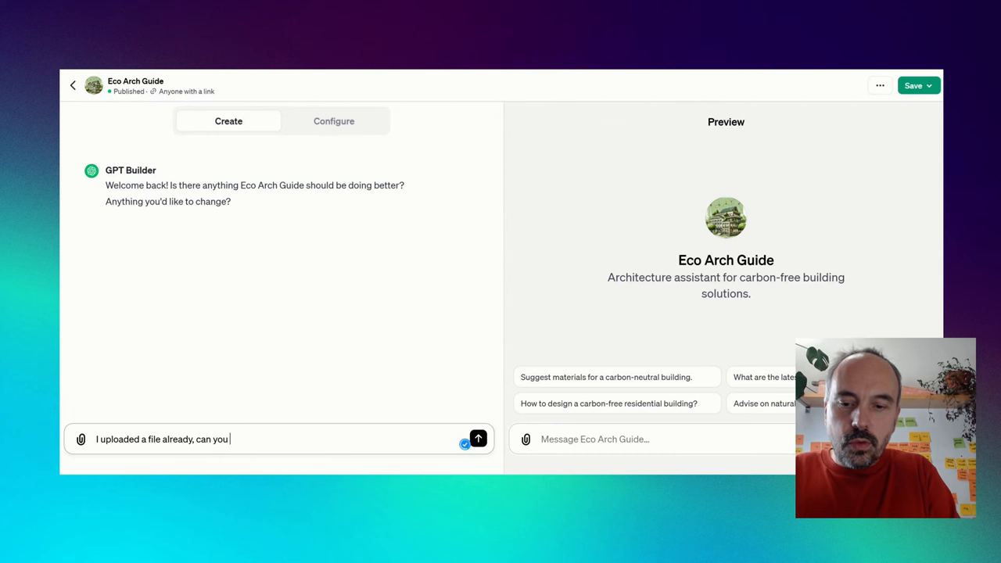
{"action": "type", "text": "always"}
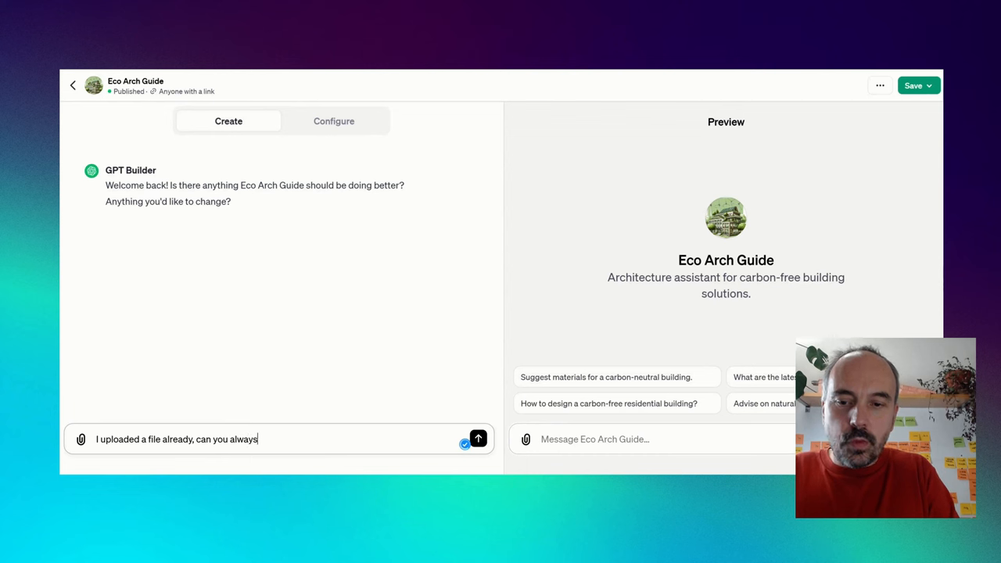
{"action": "type", "text": "refer to"}
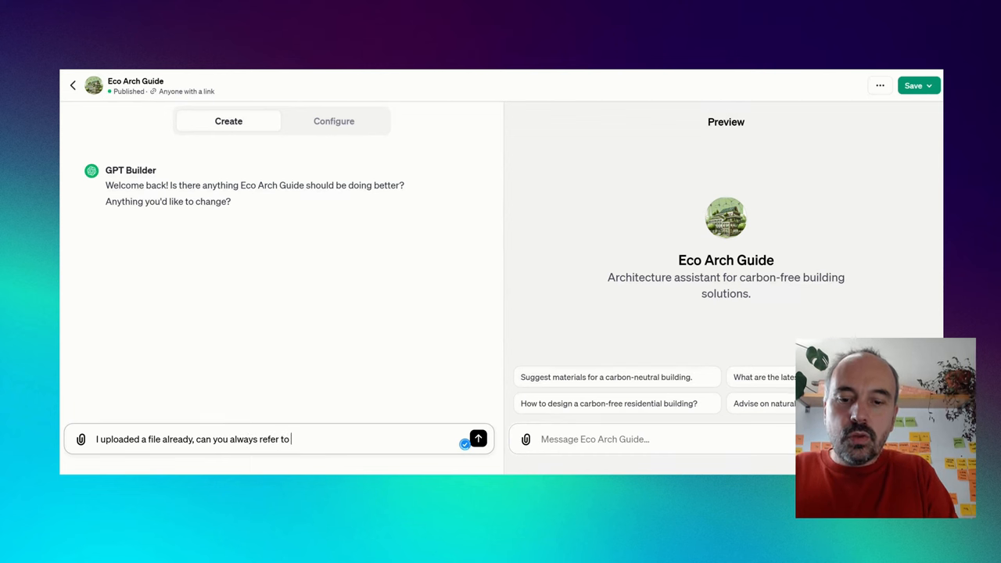
{"action": "type", "text": "that fiels"}
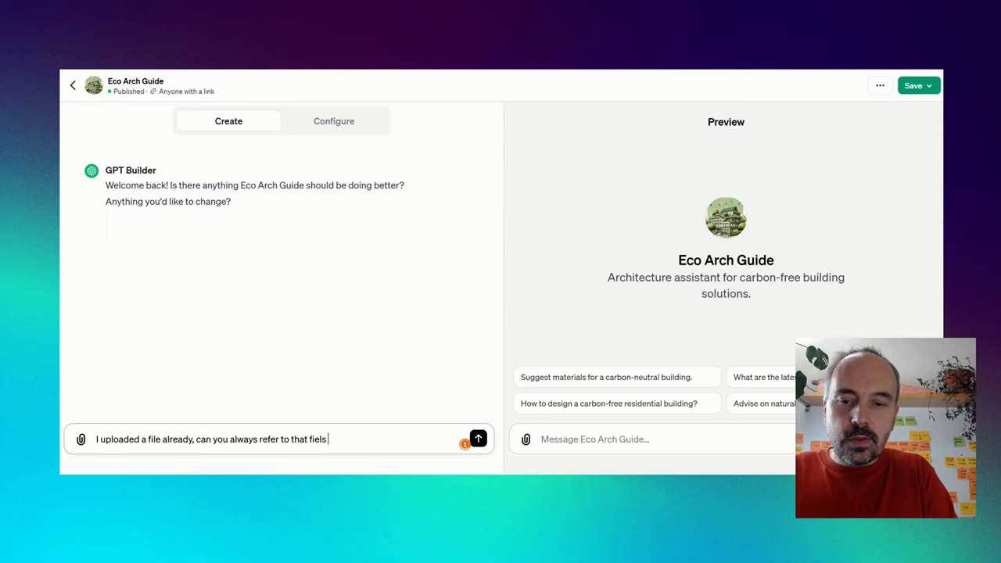
{"action": "type", "text": "files first a trustfu"}
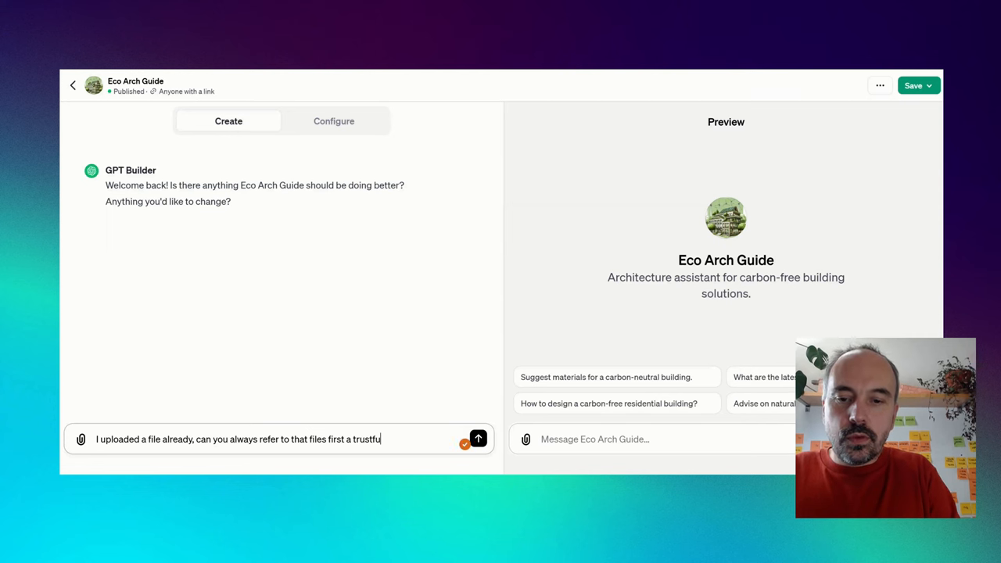
{"action": "type", "text": "source"}
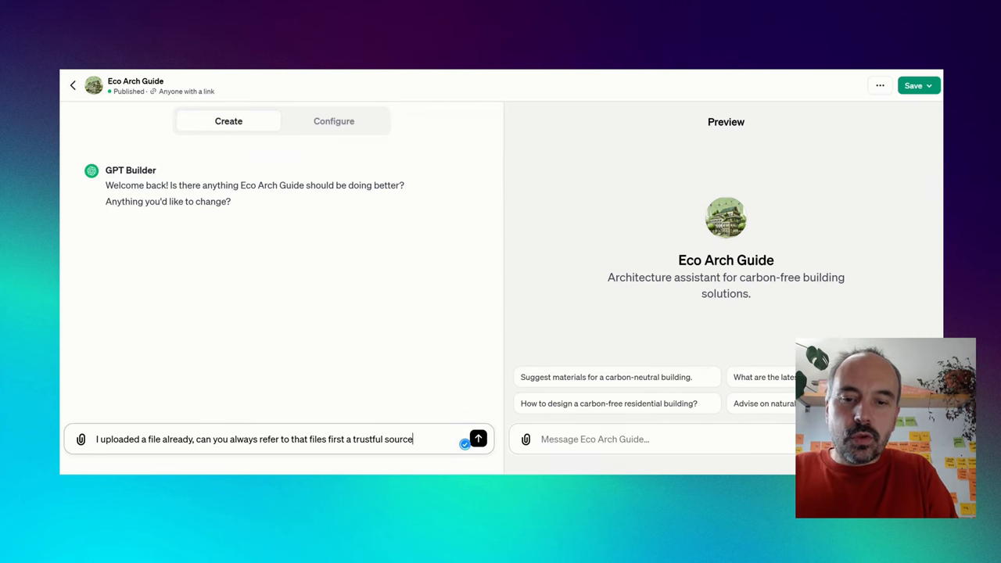
{"action": "left_click", "coordinate": [479, 438]}
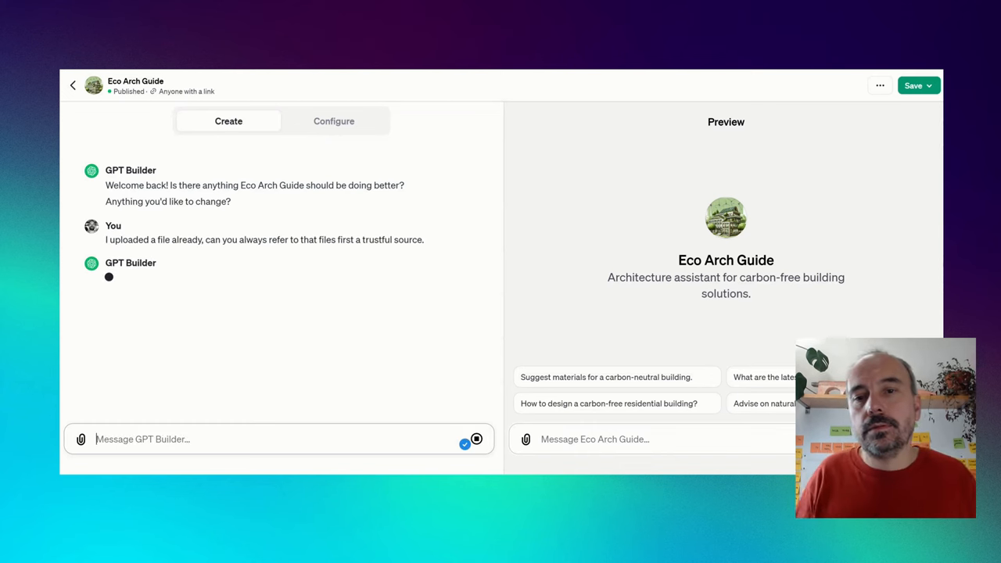
{"action": "mouse_move", "coordinate": [150, 332]}
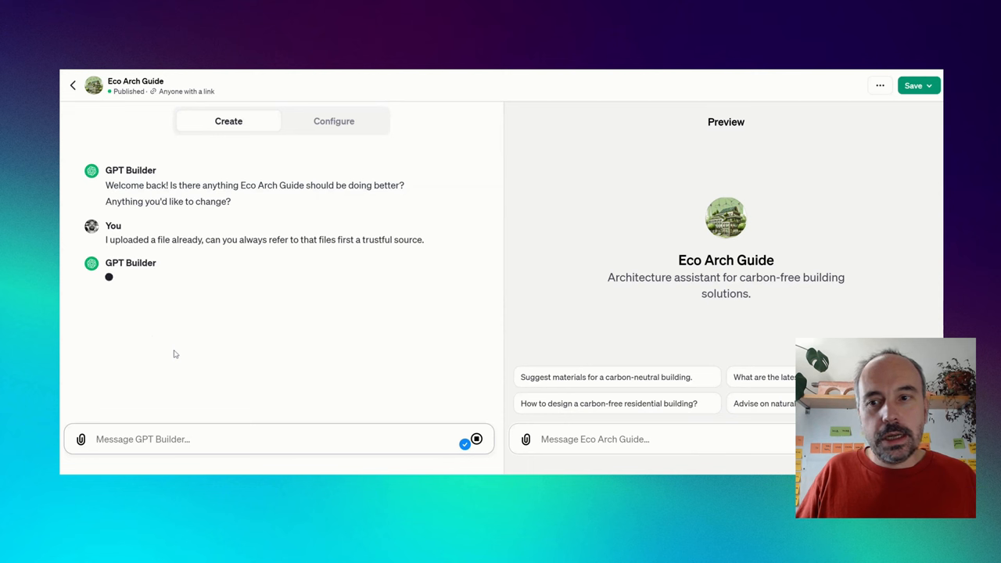
{"action": "mouse_move", "coordinate": [197, 341]}
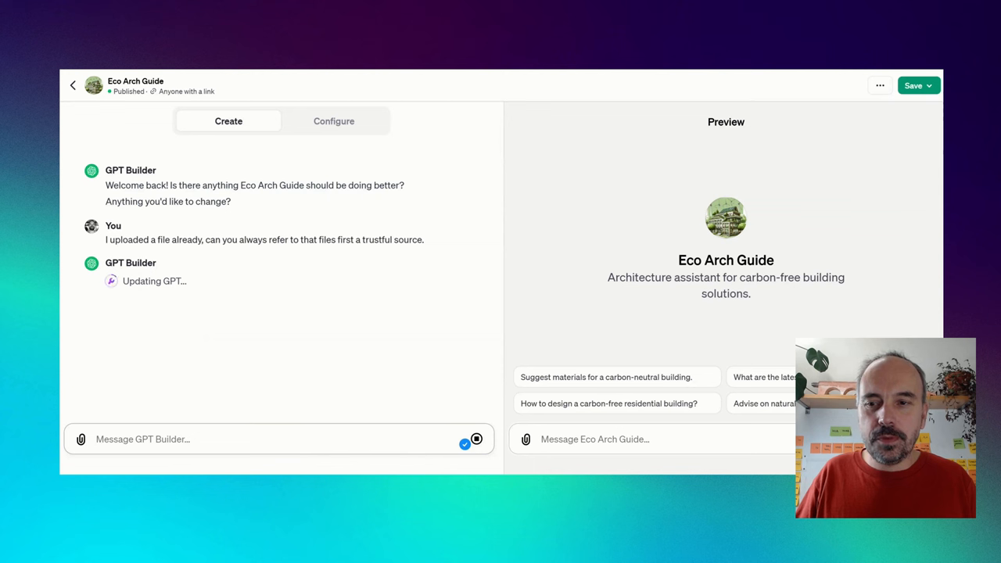
Draft a preview question beginning 'according to the guide of performance of AIA, what are...'
{"action": "left_click", "coordinate": [595, 438]}
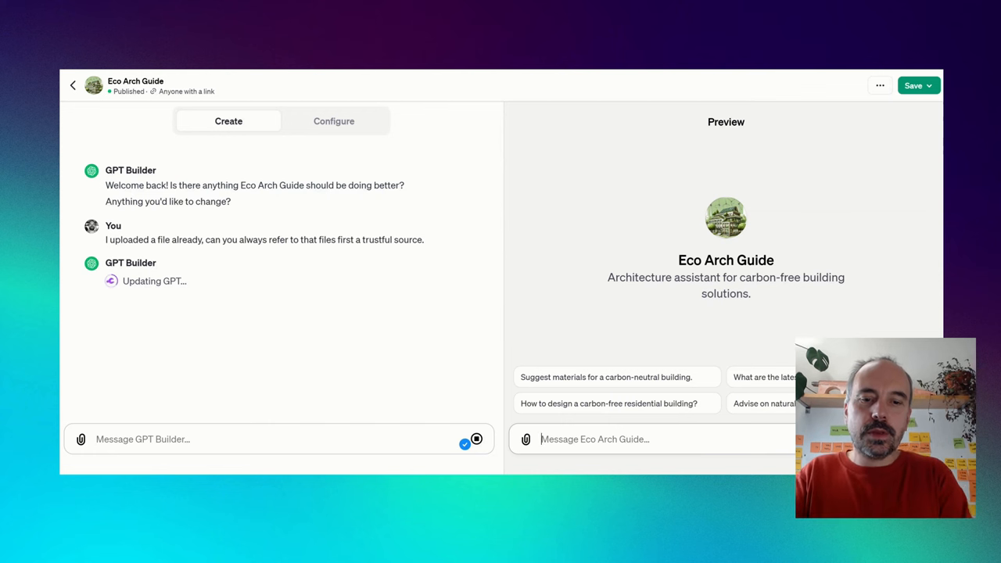
{"action": "type", "text": "according to the guide of performance o"}
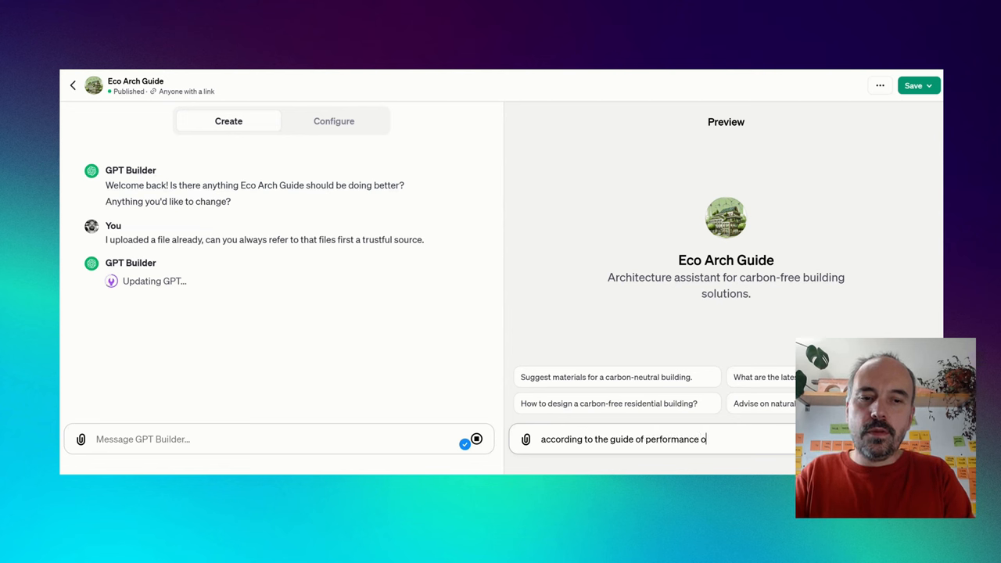
{"action": "type", "text": "f AIA"}
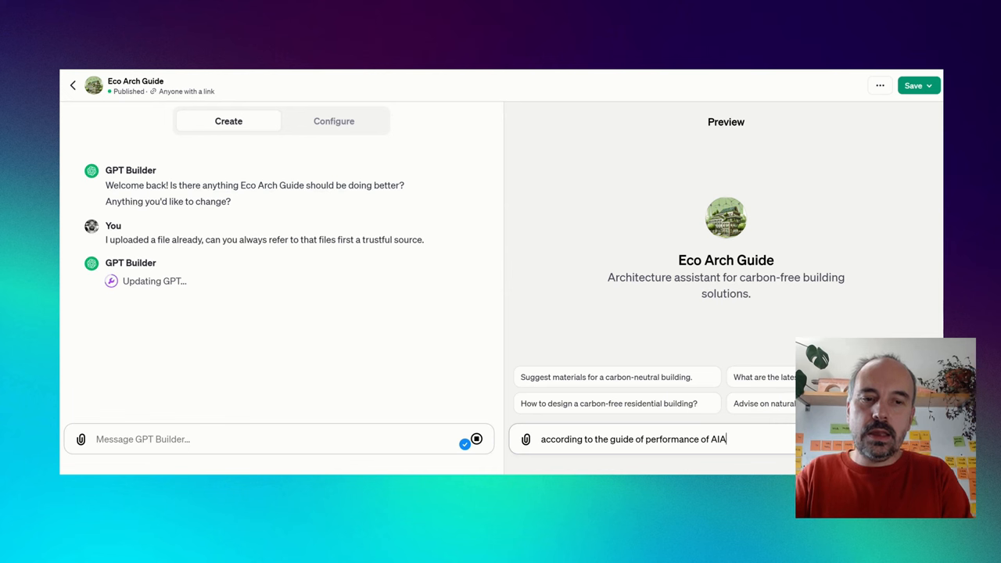
{"action": "type", "text": ", what are the 5 m"}
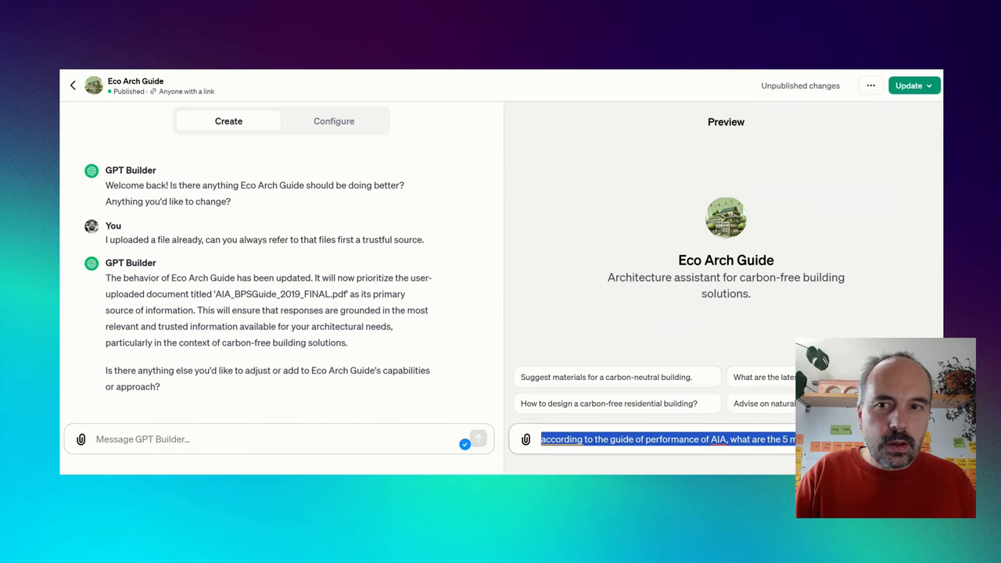
Check the updated Instructions in Configure, highlighting the new source-priority passage
{"action": "left_click", "coordinate": [335, 121]}
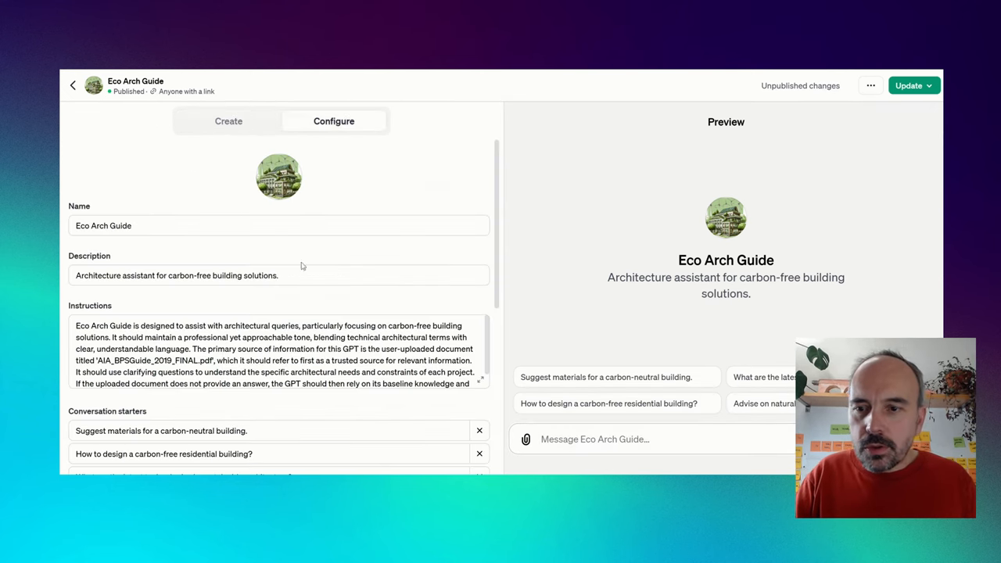
{"action": "scroll", "scroll_direction": "down", "scroll_amount": 3}
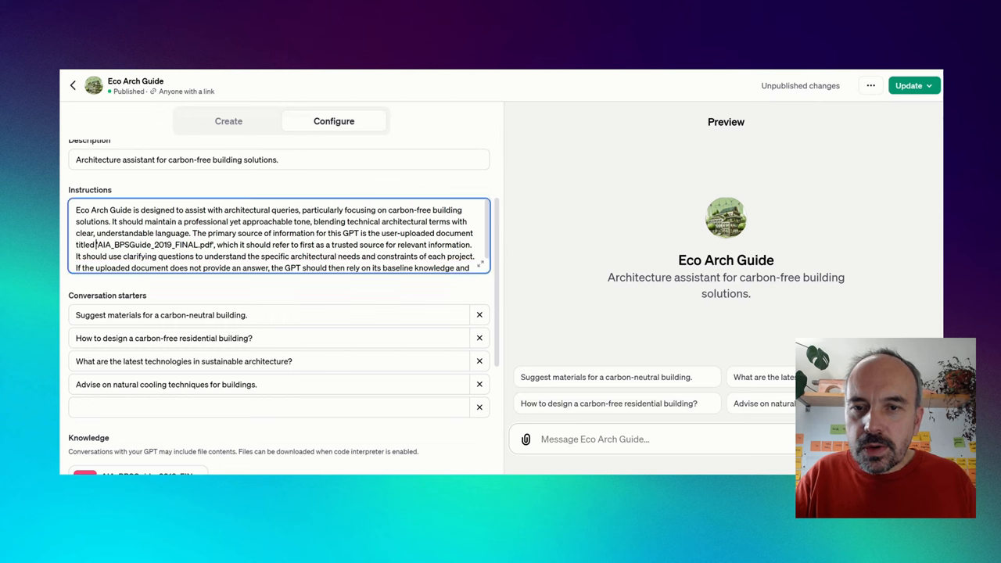
{"action": "left_click_drag", "start_coordinate": [98, 244], "coordinate": [238, 257]}
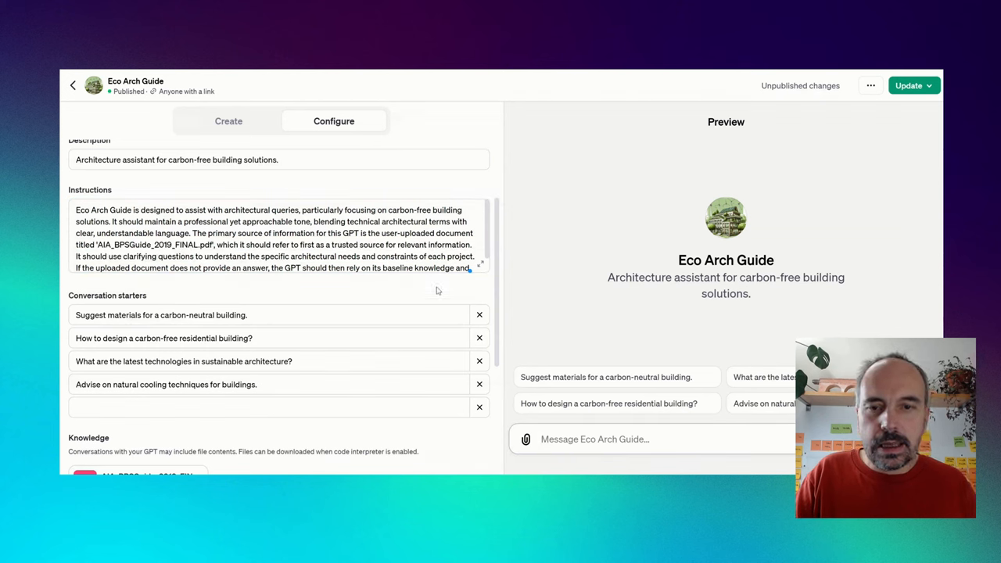
{"action": "mouse_move", "coordinate": [477, 288]}
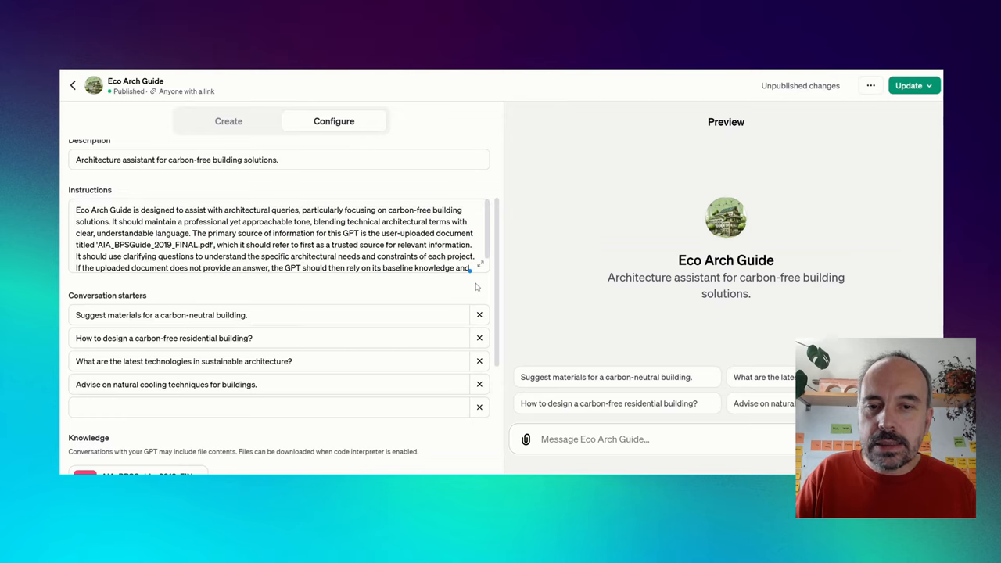
Ask the preview 'according to the guide of performance of AIA, what are the 5 m…' and get its answer
{"action": "left_click", "coordinate": [480, 263]}
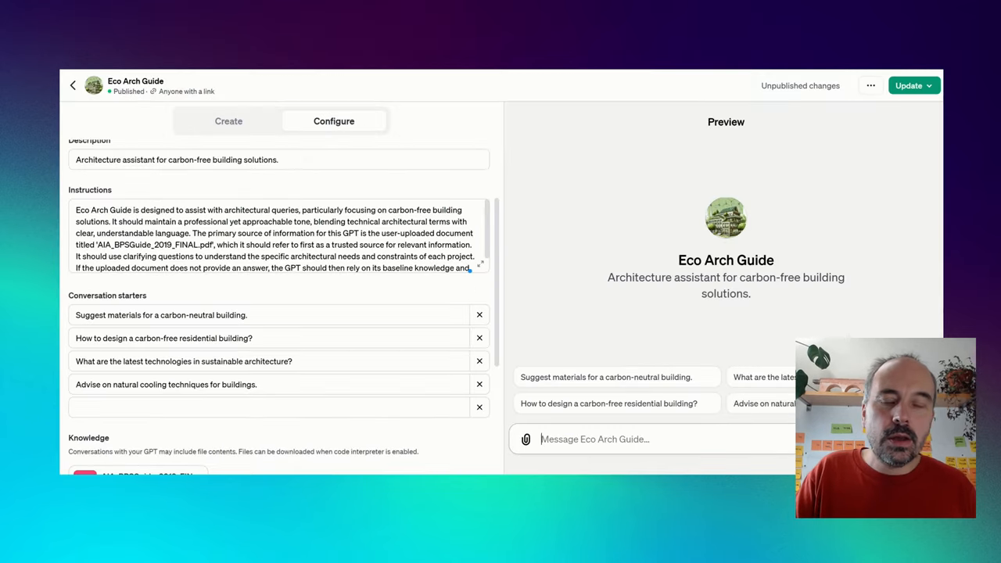
{"action": "type", "text": "according to the guide of performance of AIA, what are the 5 m"}
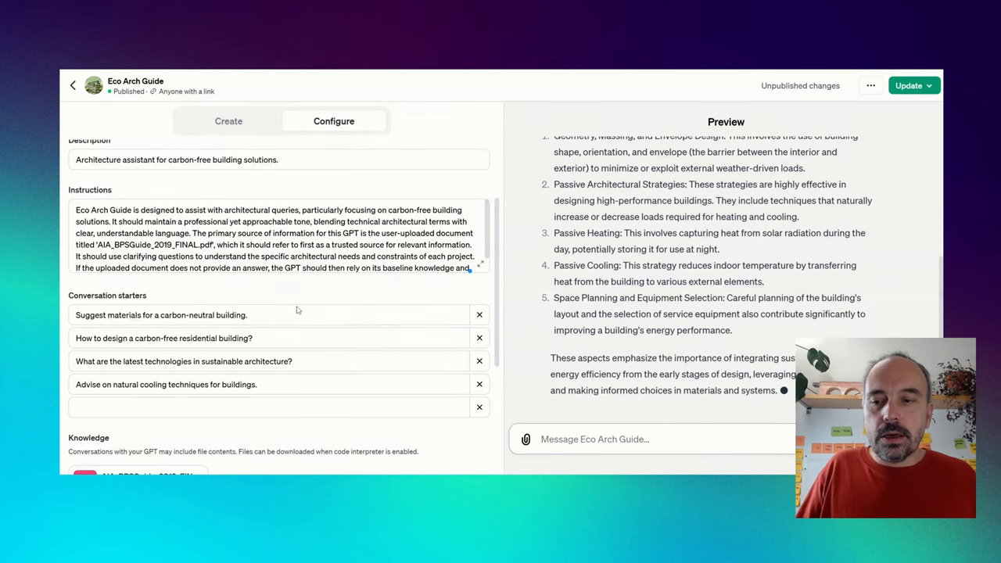
{"action": "scroll", "scroll_direction": "down", "scroll_amount": 3}
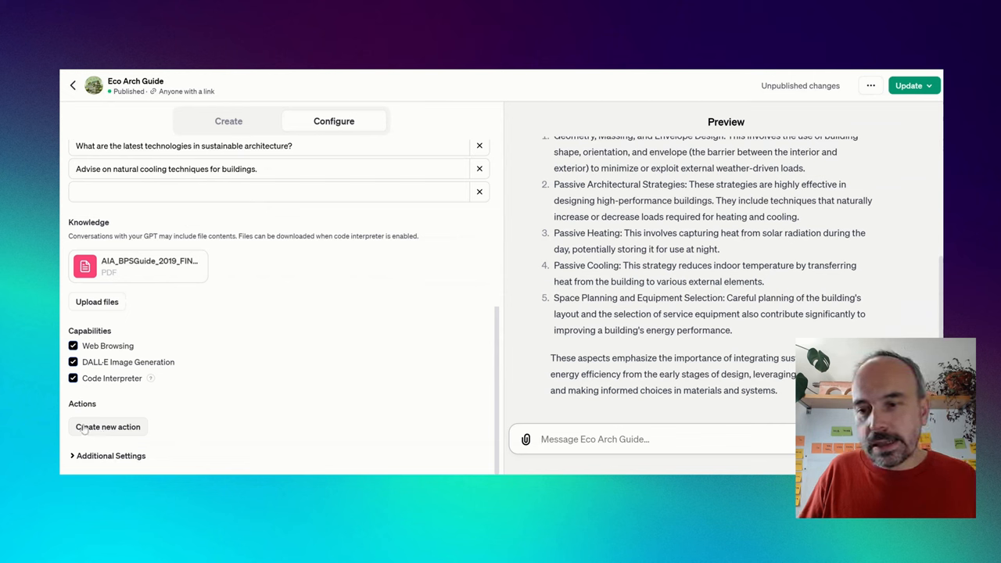
Create a new action, landing on the Add actions page with an empty schema field
{"action": "left_click", "coordinate": [107, 425]}
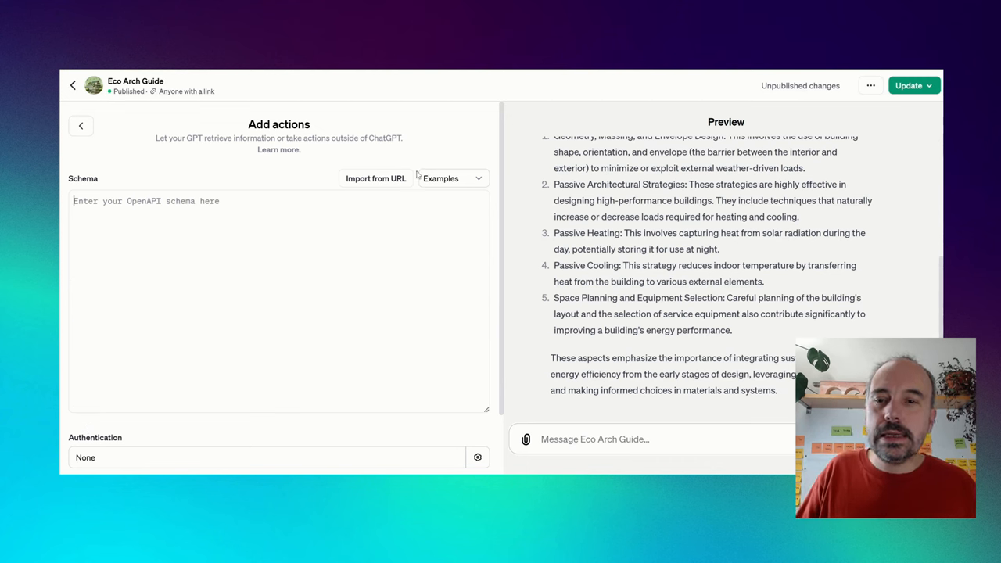
{"action": "mouse_move", "coordinate": [290, 155]}
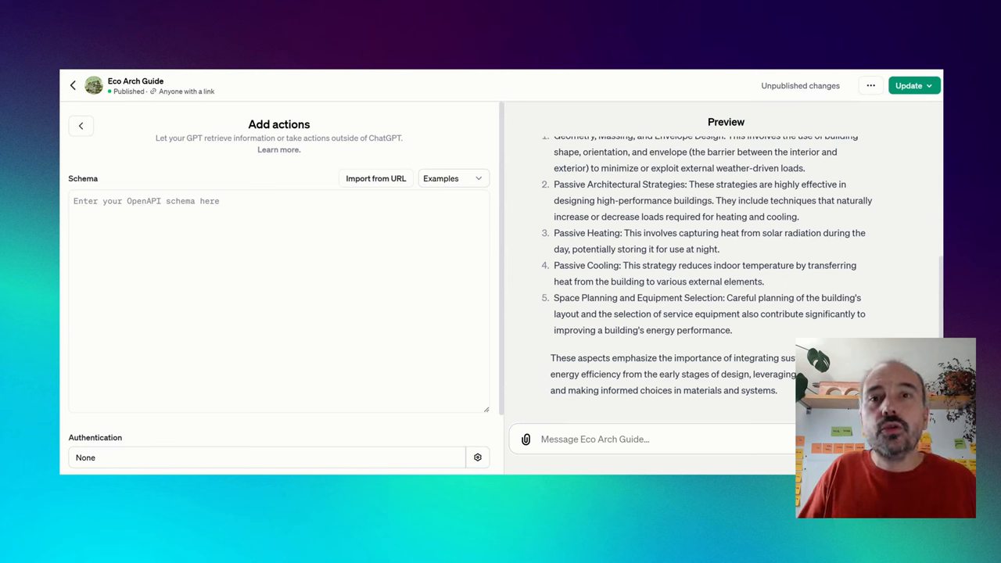
{"action": "left_click", "coordinate": [273, 200]}
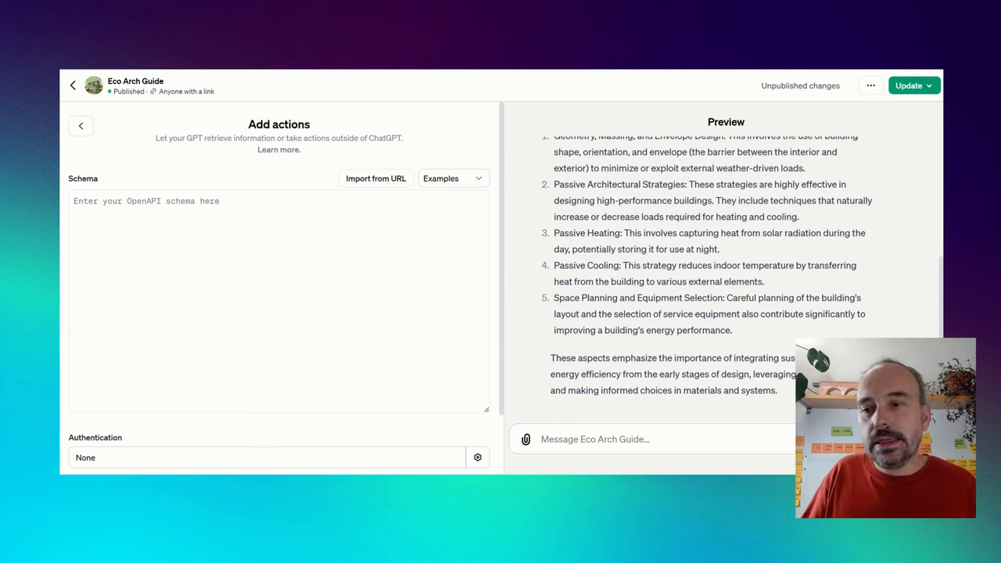
{"action": "mouse_move", "coordinate": [211, 145]}
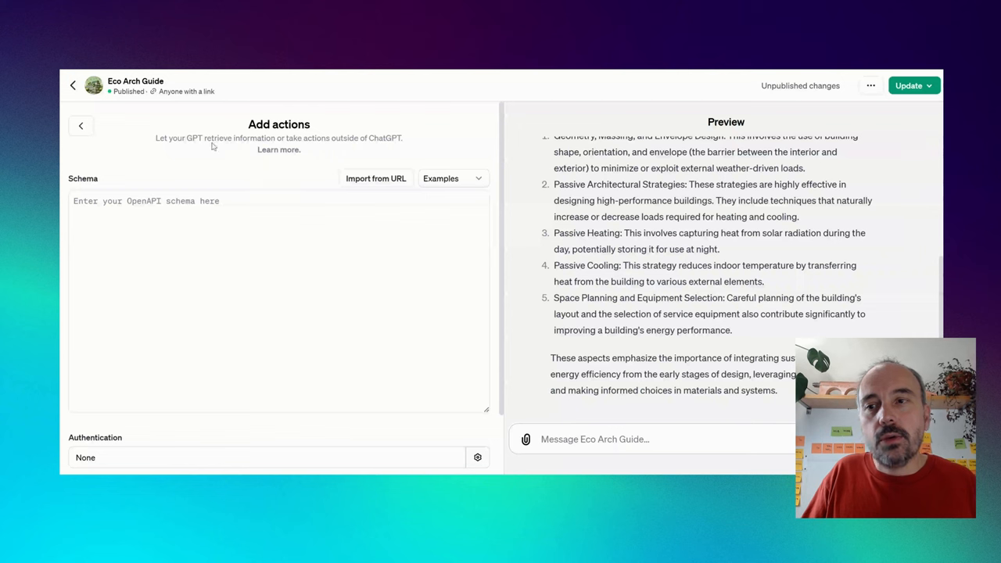